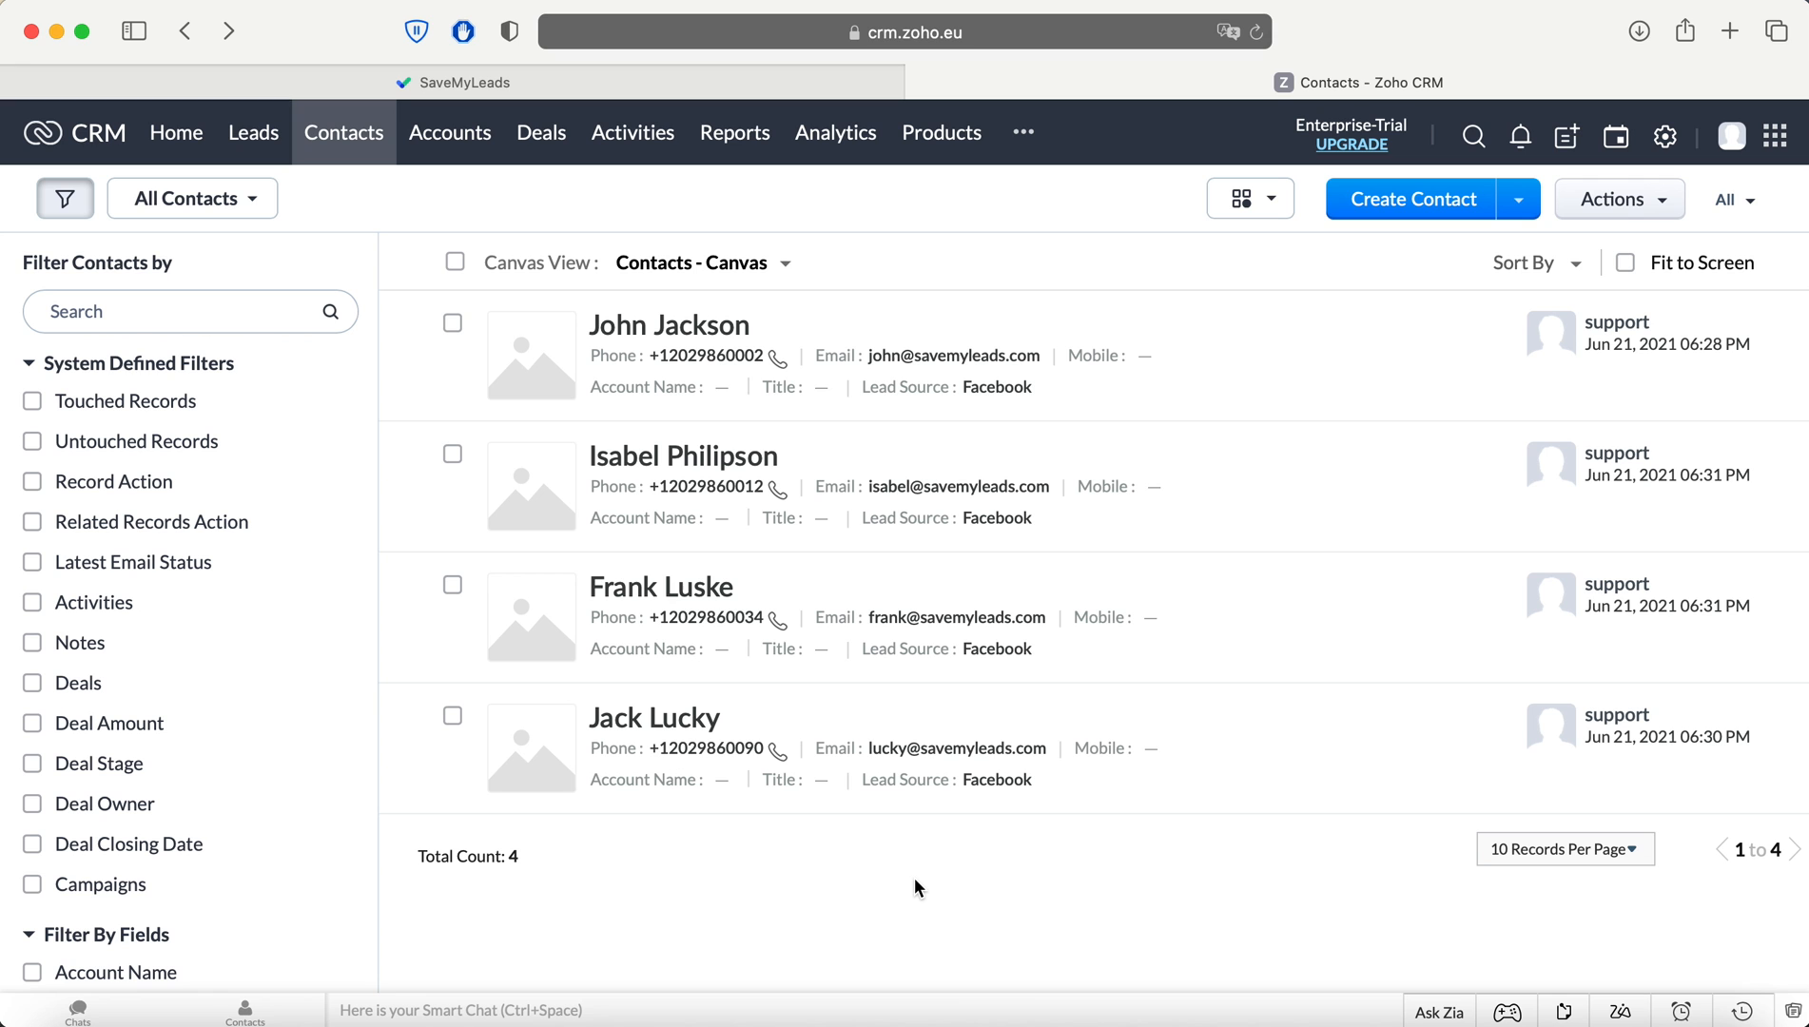
# Step: Switch from Zoho CRM's contacts to the SaveMyLeads tab showing the empty Connections page
pyautogui.click(459, 81)
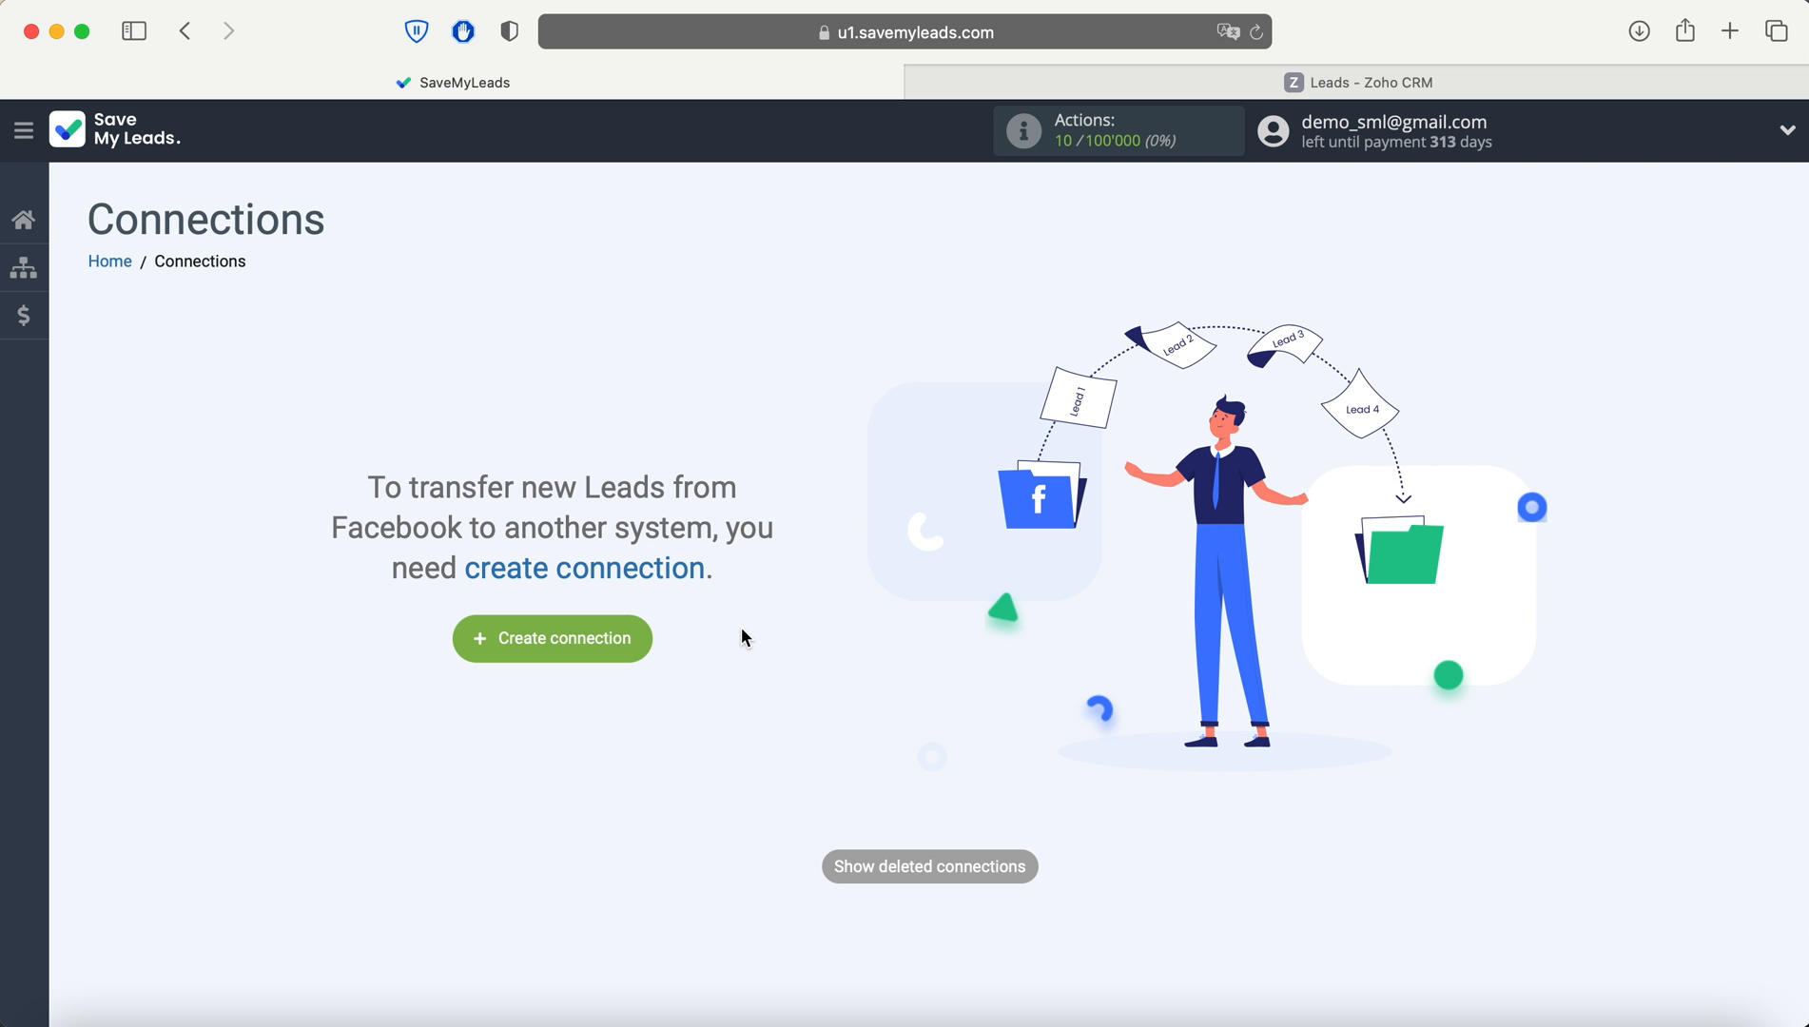
# Step: Create a new connection and choose the Zoho CRM – Create Contacts integration
pyautogui.click(552, 638)
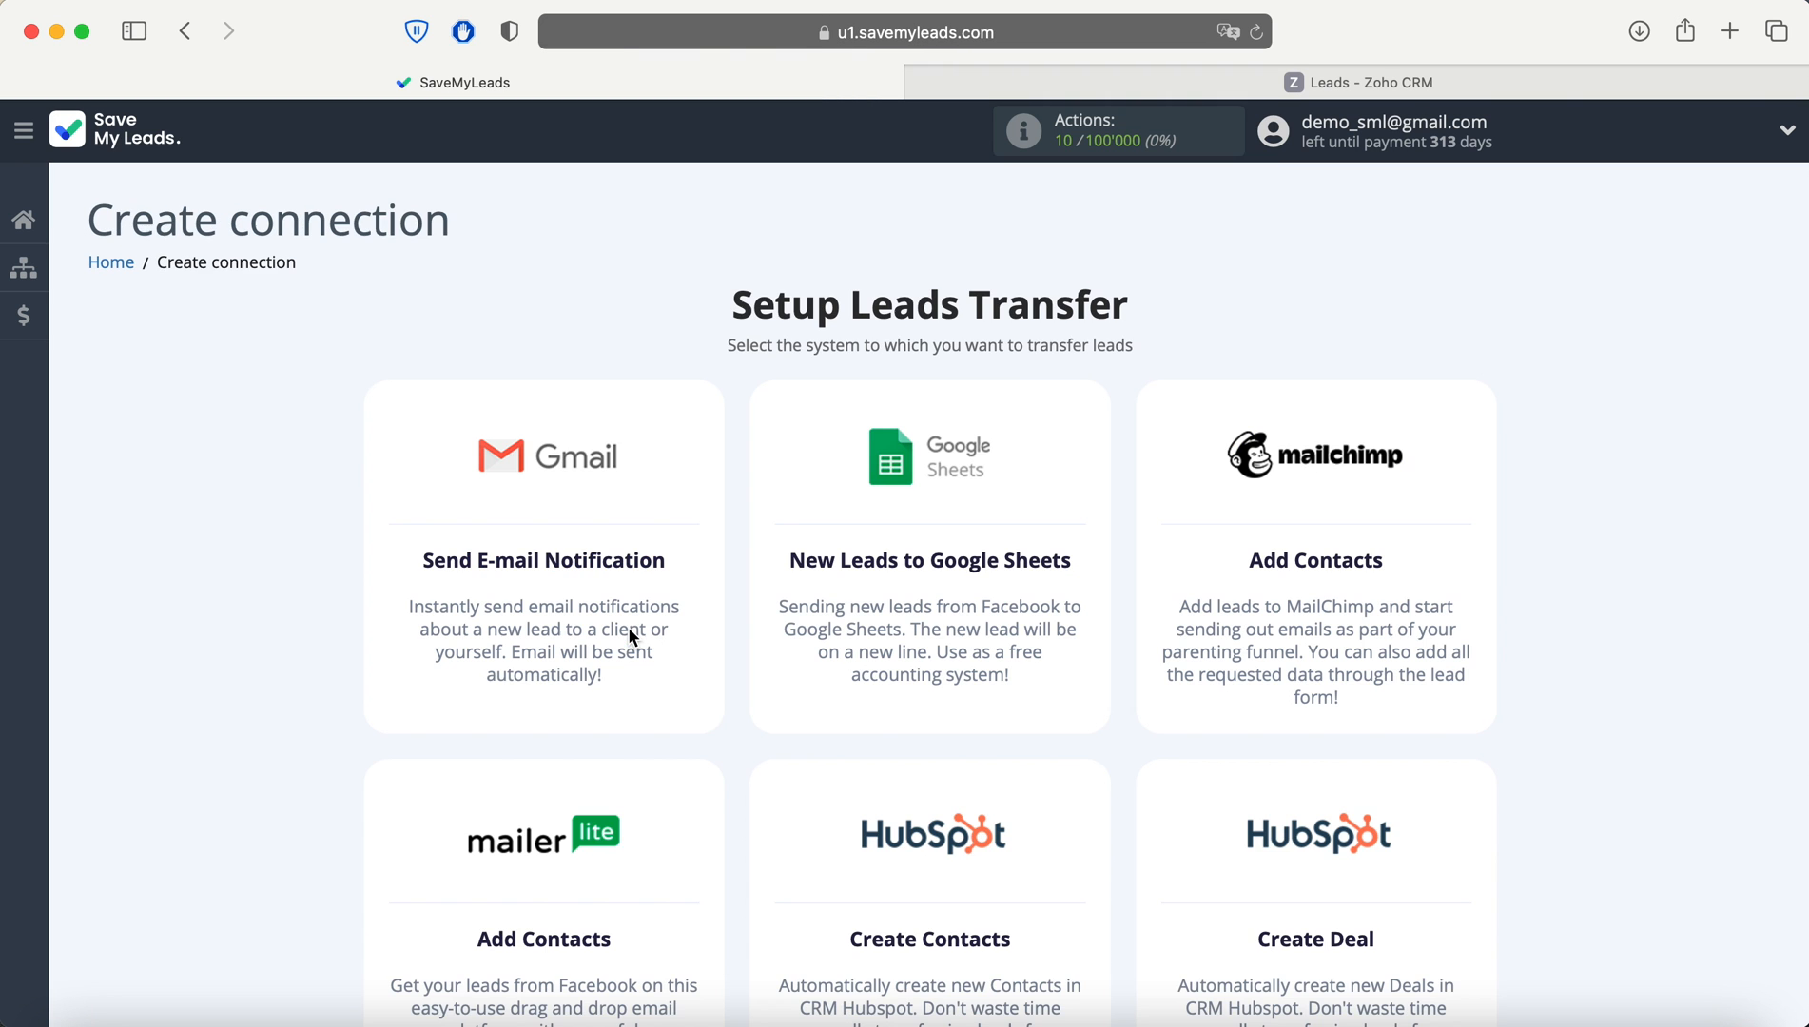
pyautogui.scroll(-3)
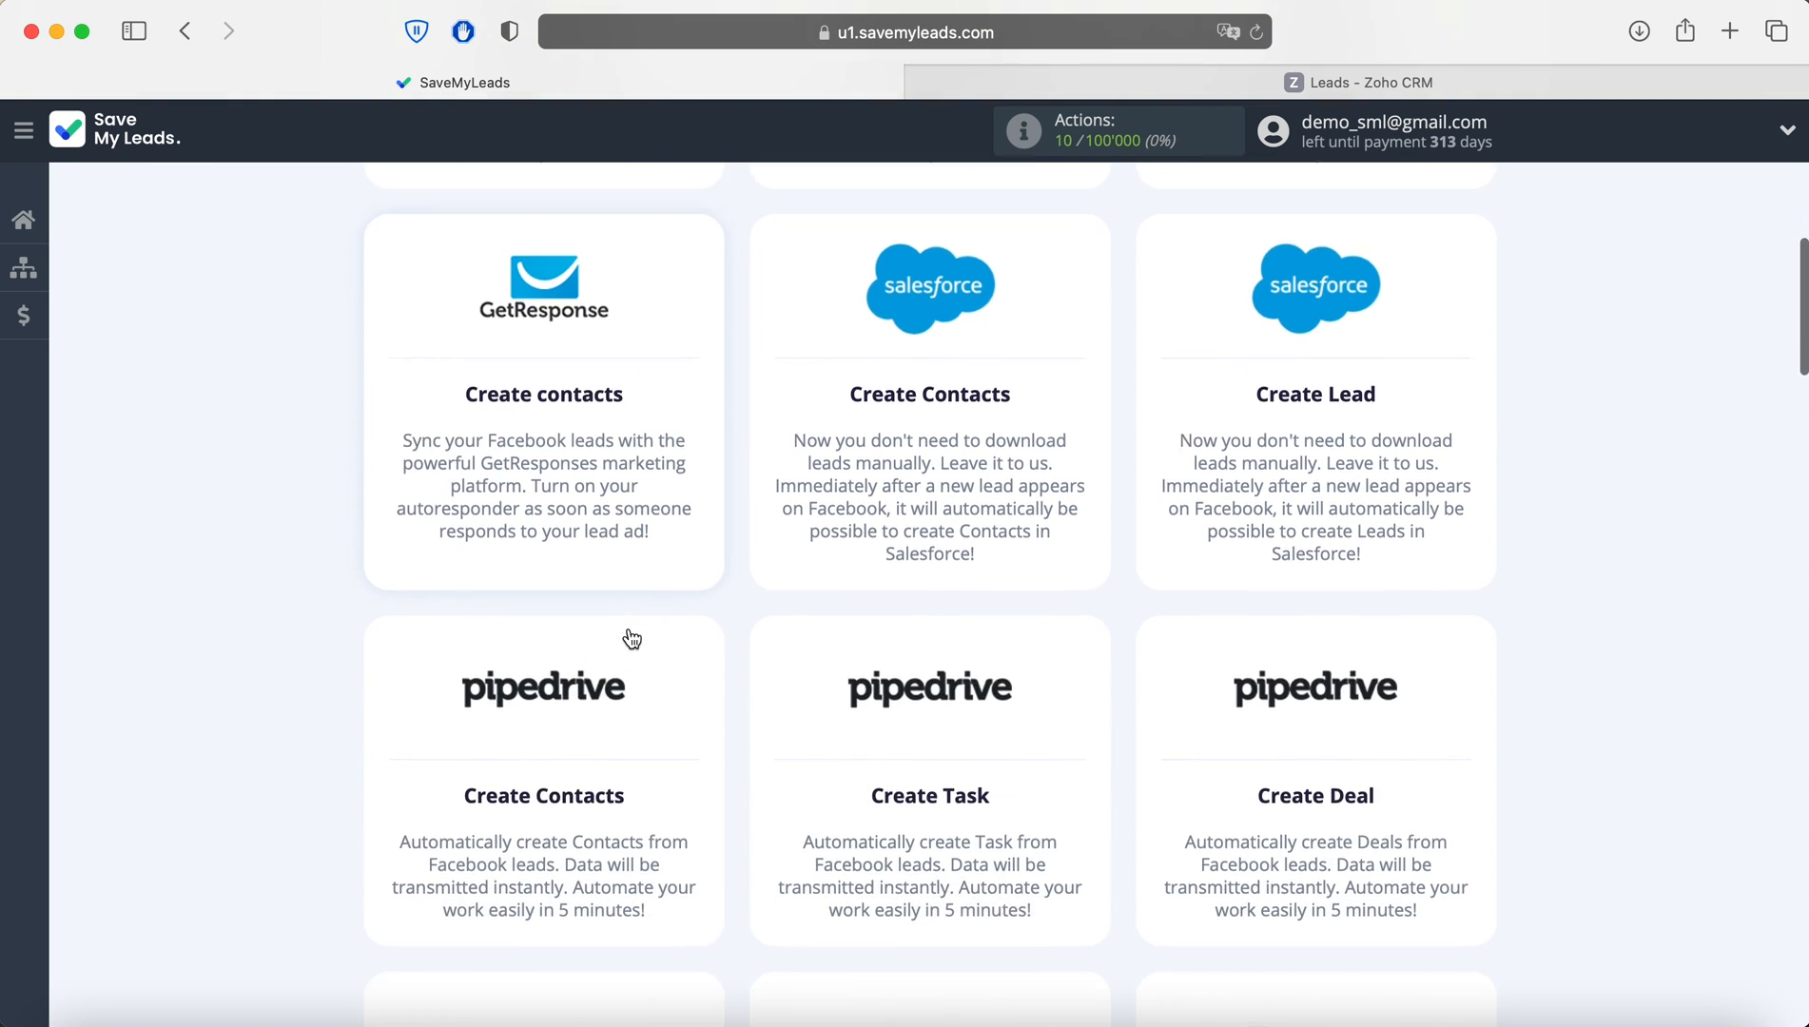
pyautogui.scroll(-3)
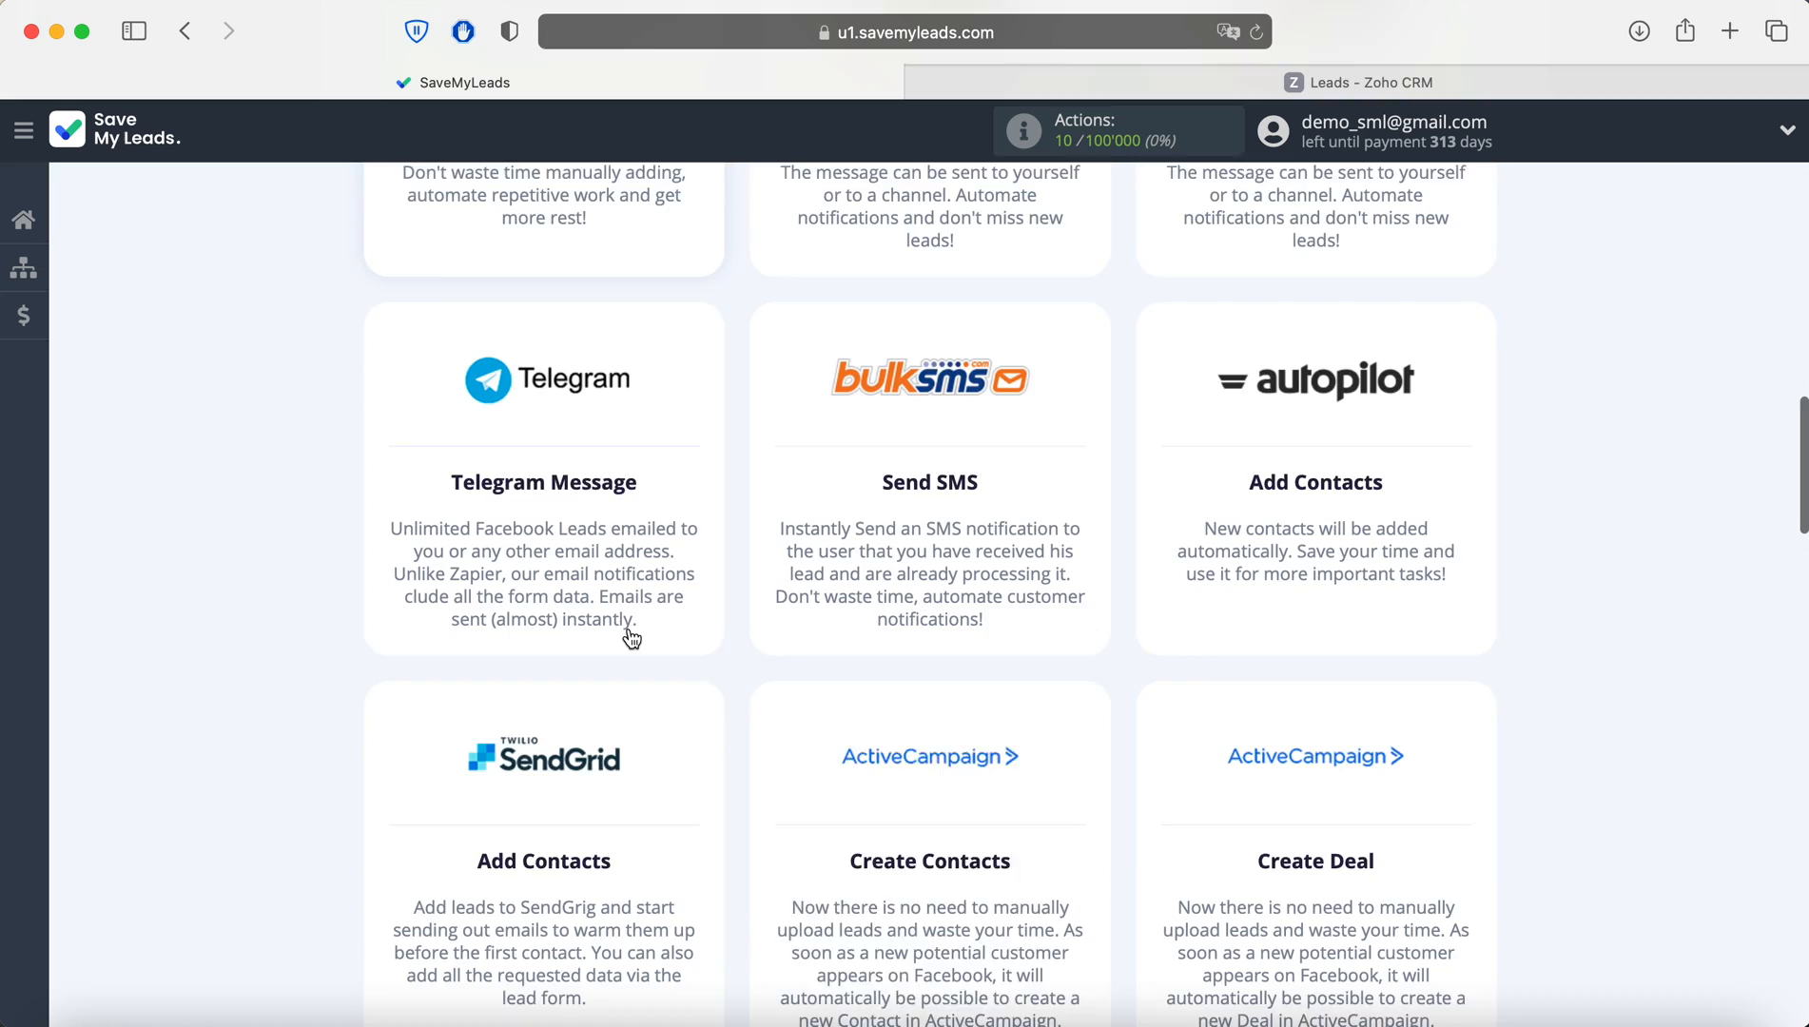
pyautogui.scroll(-3)
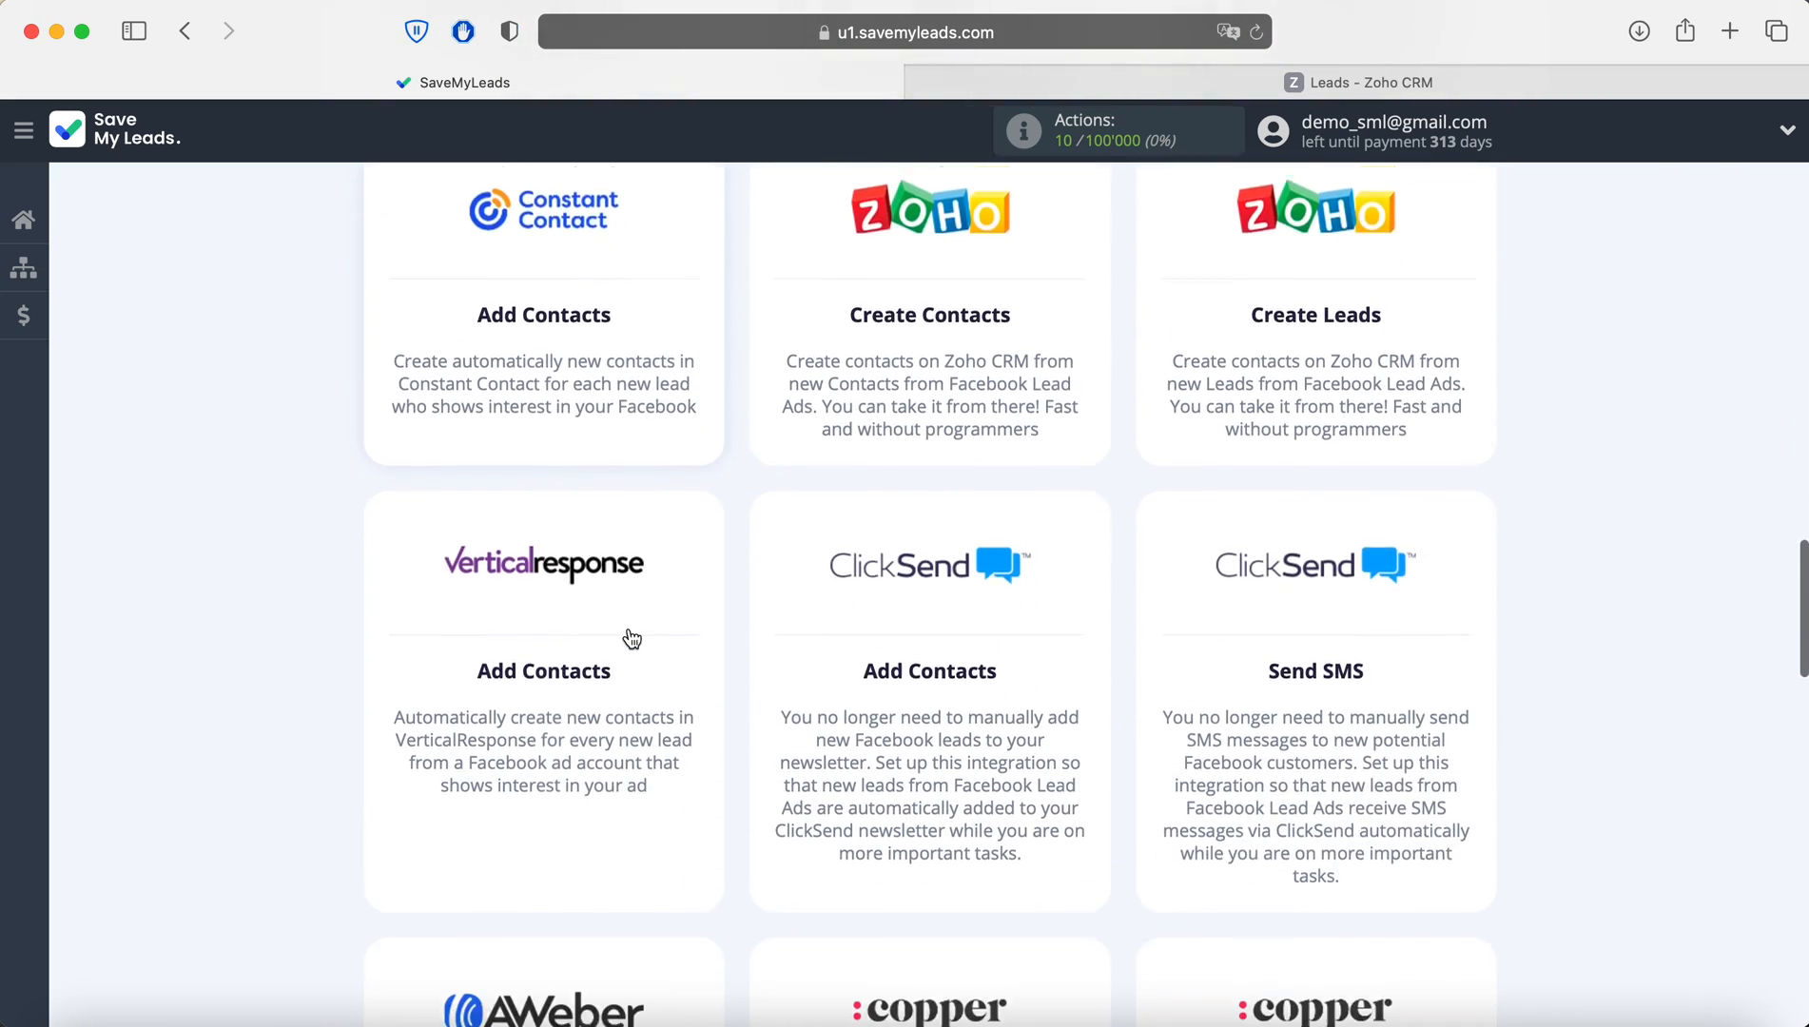
pyautogui.scroll(-3)
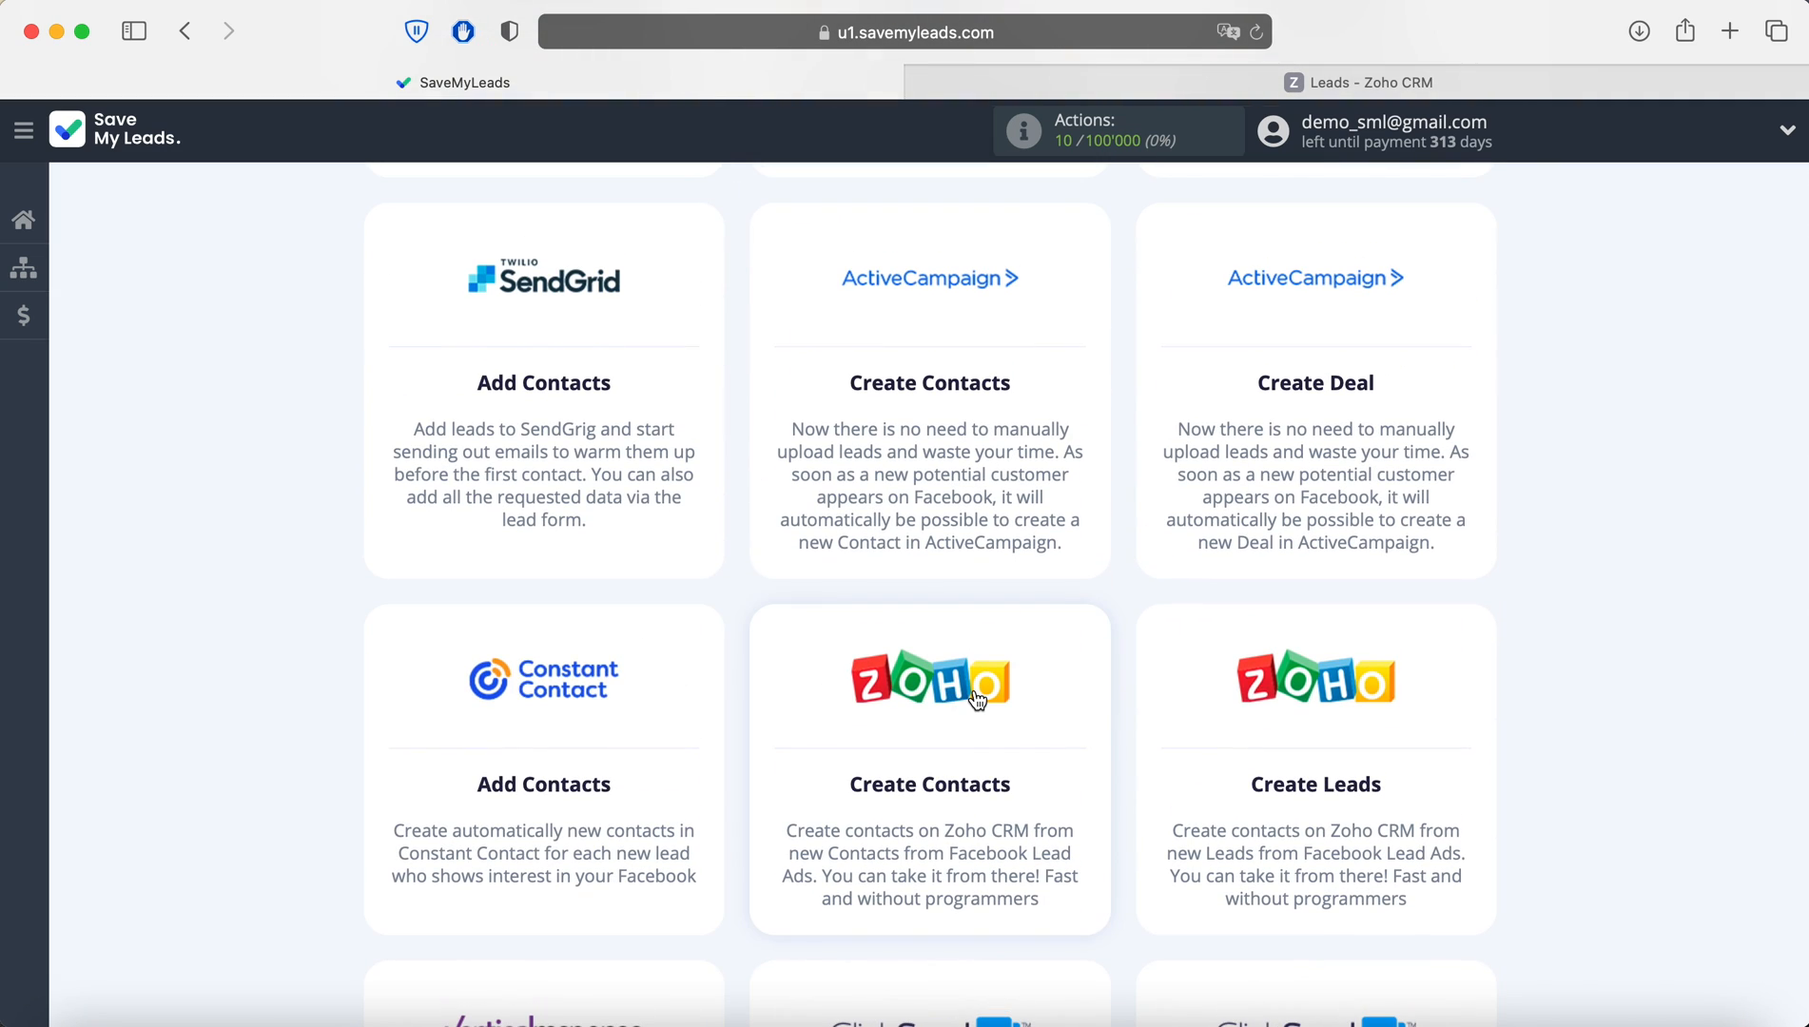
pyautogui.click(928, 680)
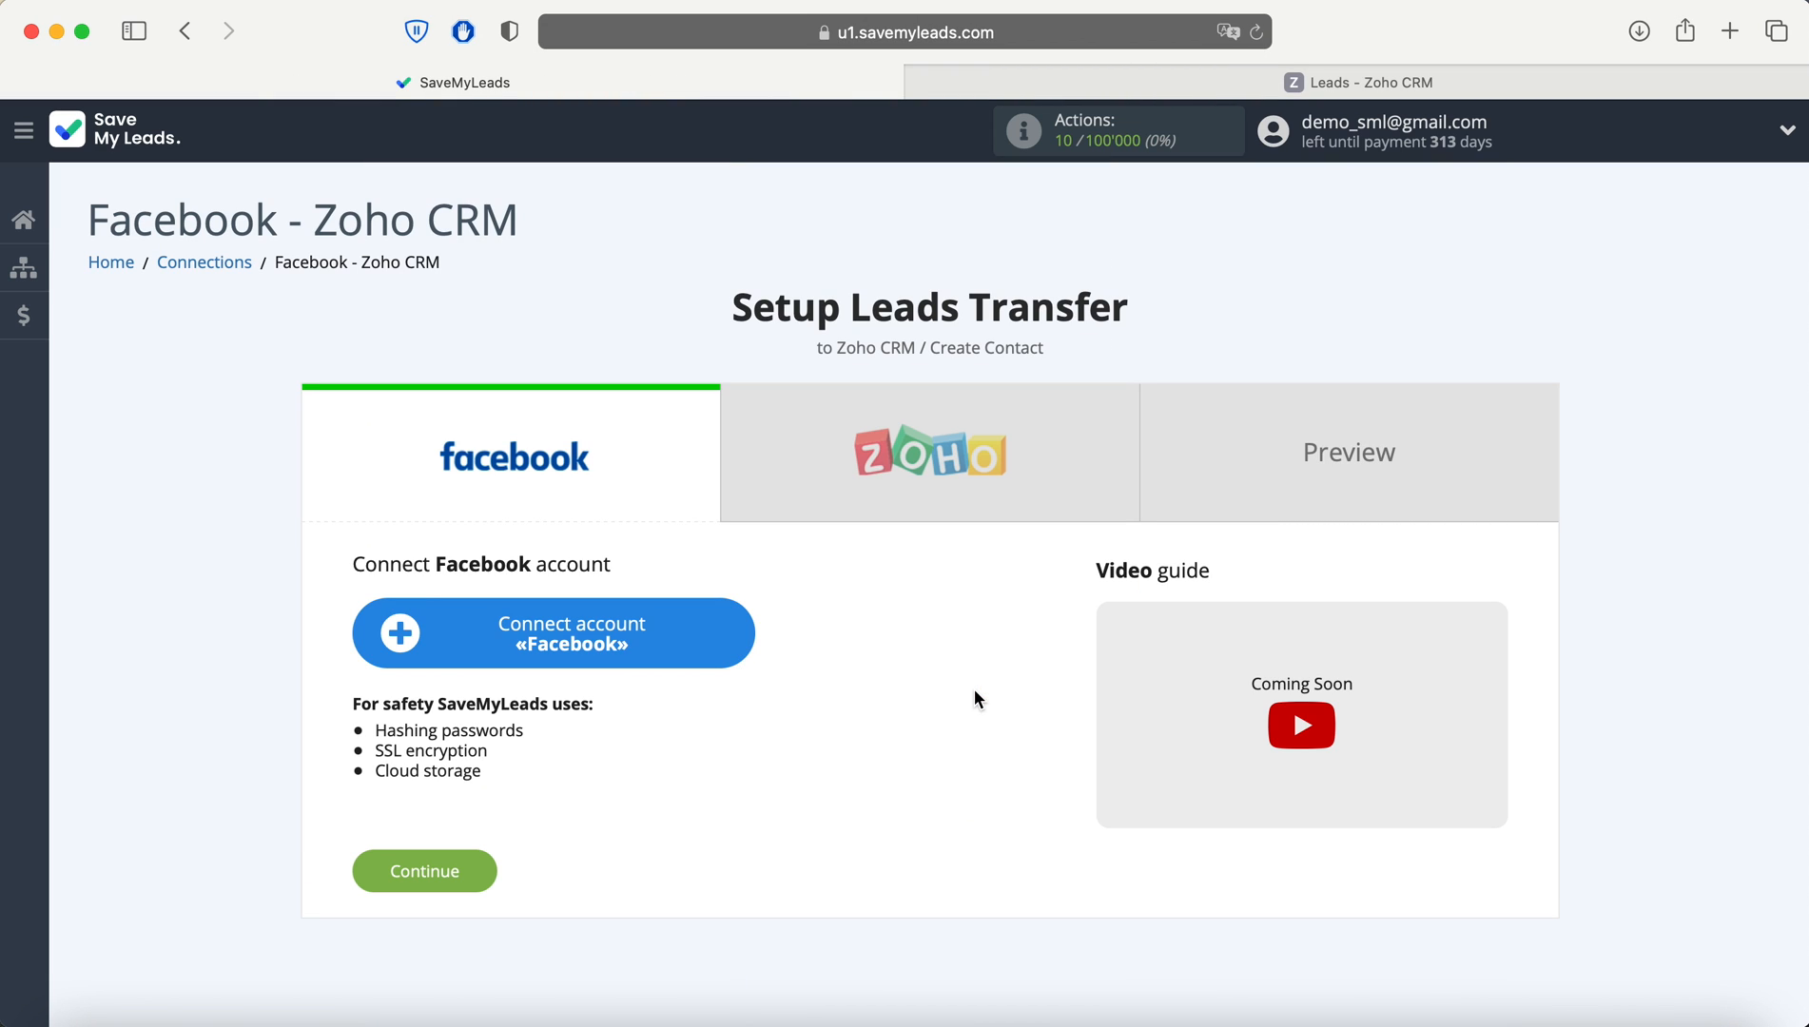
# Step: Log into Facebook with the saved login and authorise SaveMyLeads for the FB Lead Forms page
pyautogui.click(552, 633)
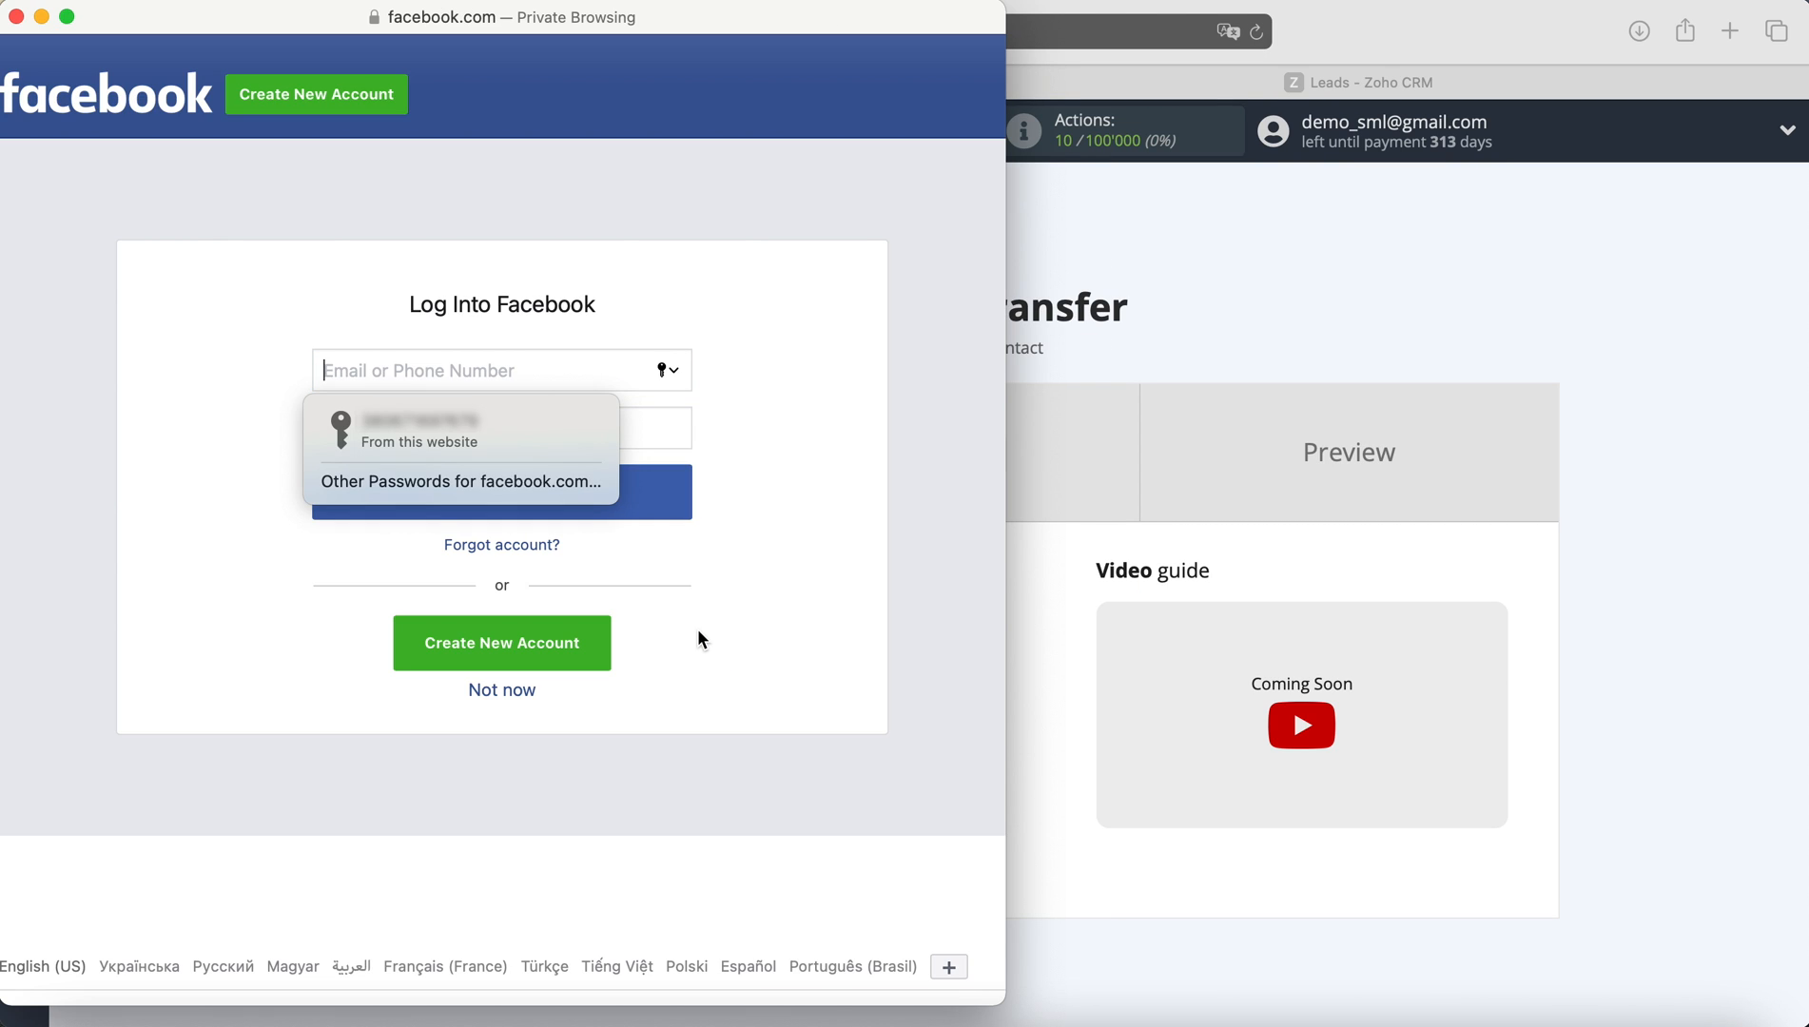
pyautogui.click(461, 431)
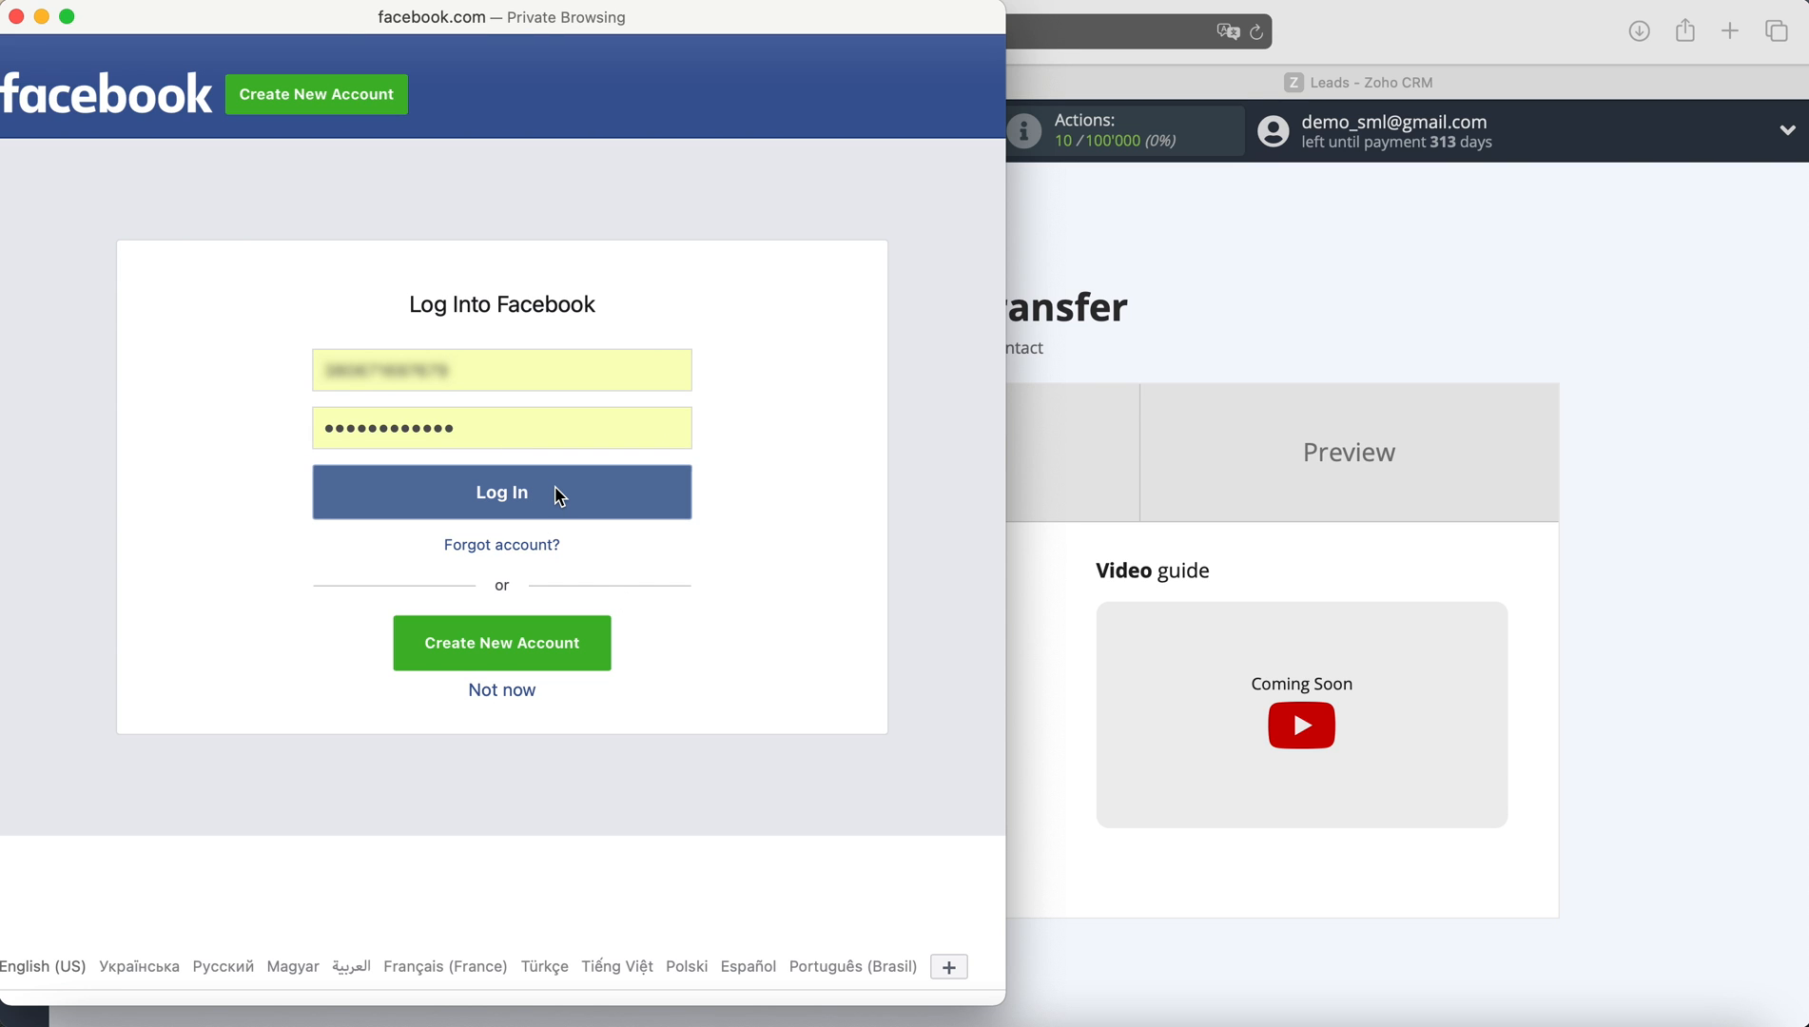
pyautogui.click(500, 492)
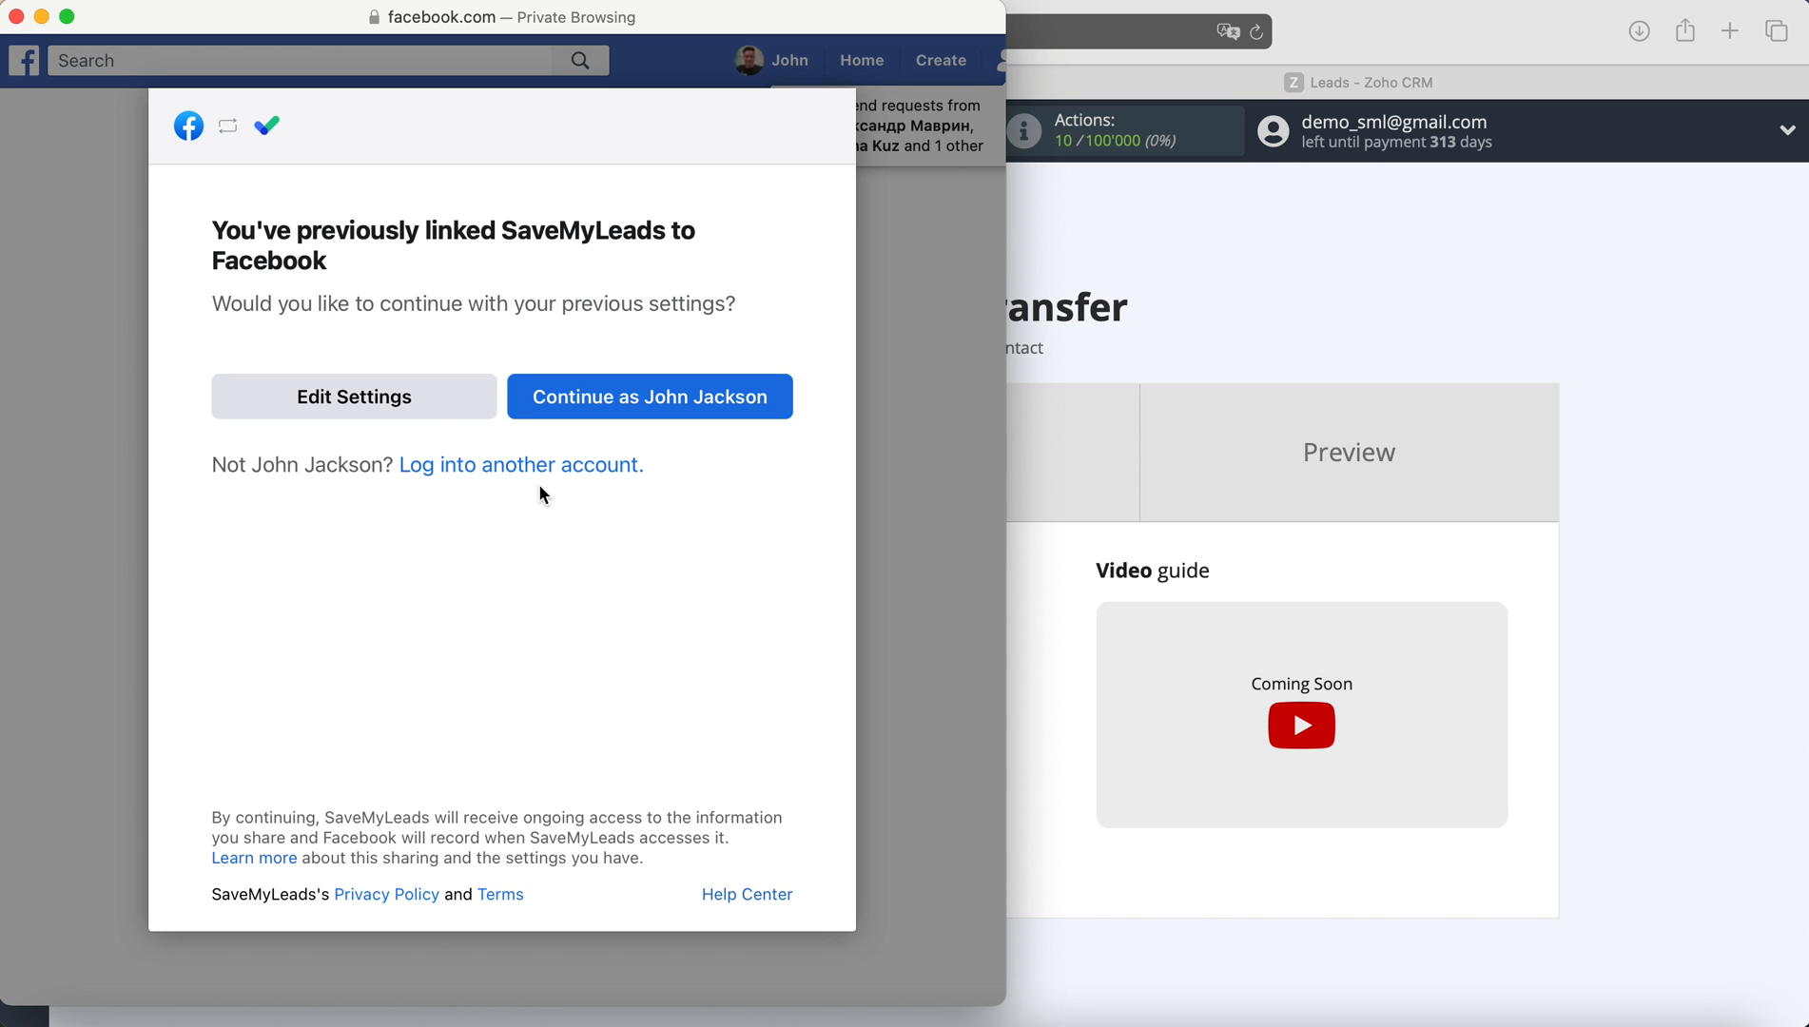
pyautogui.click(649, 395)
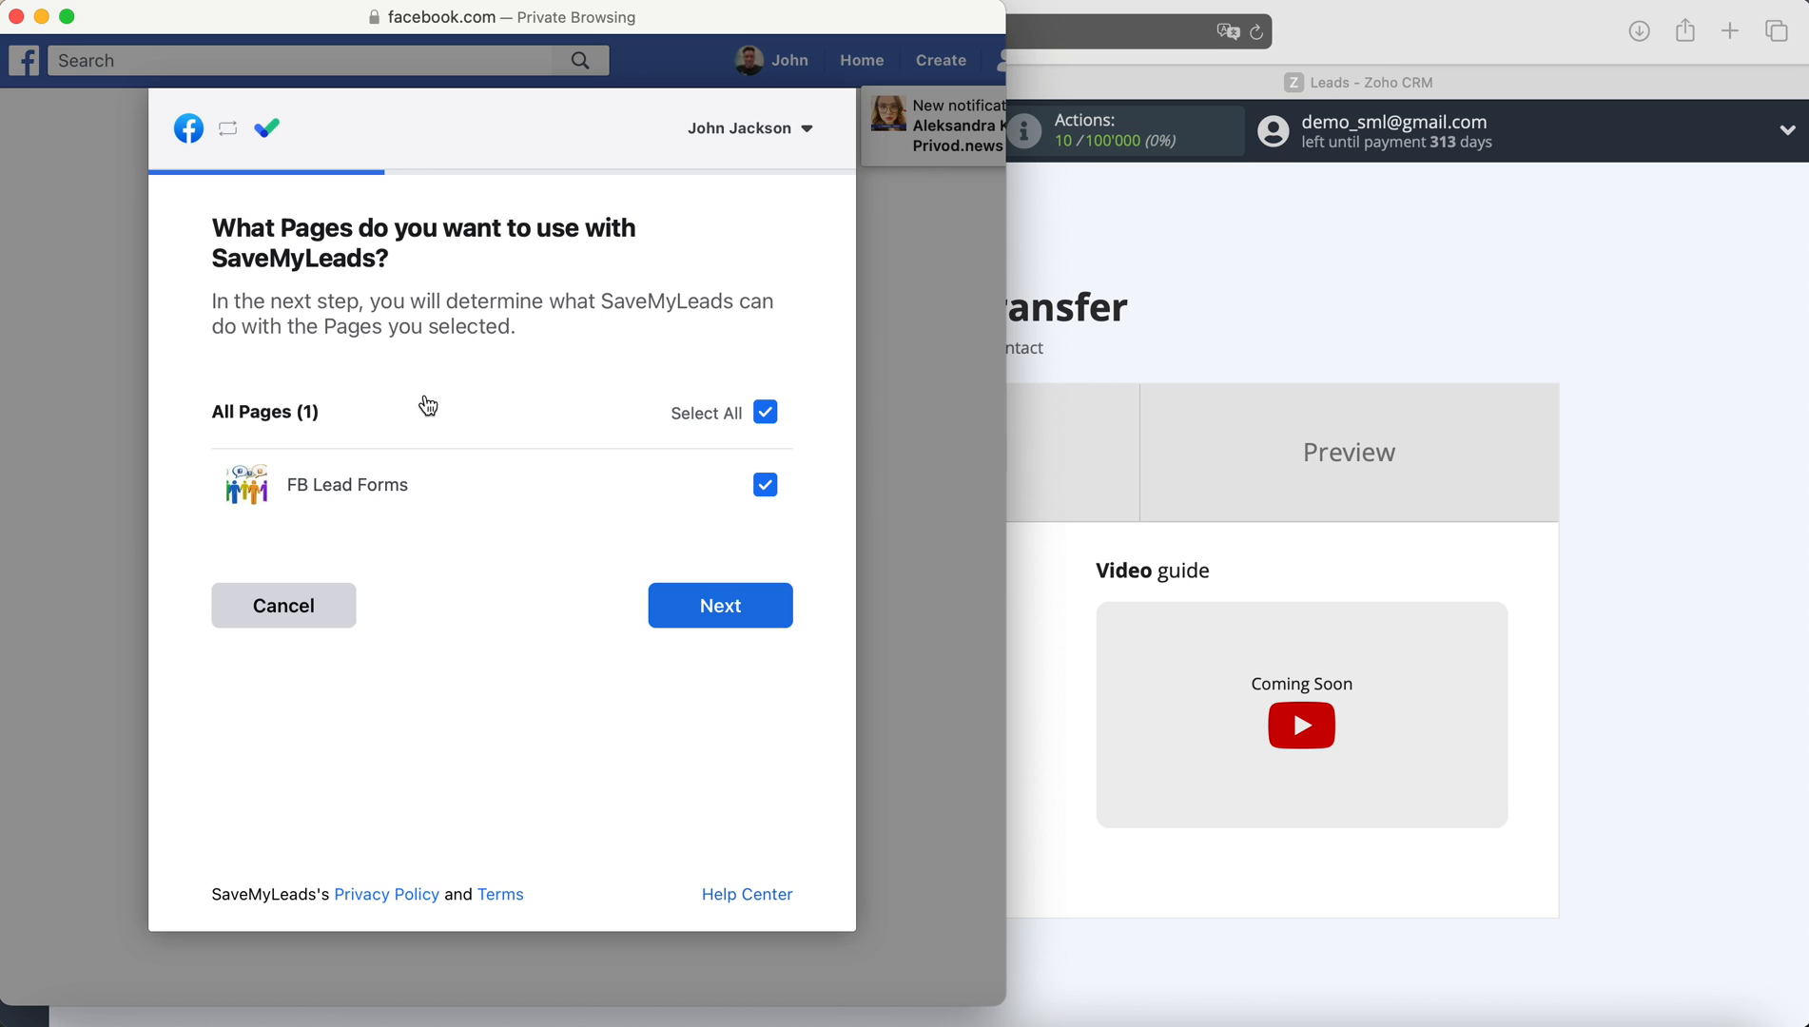
pyautogui.click(719, 605)
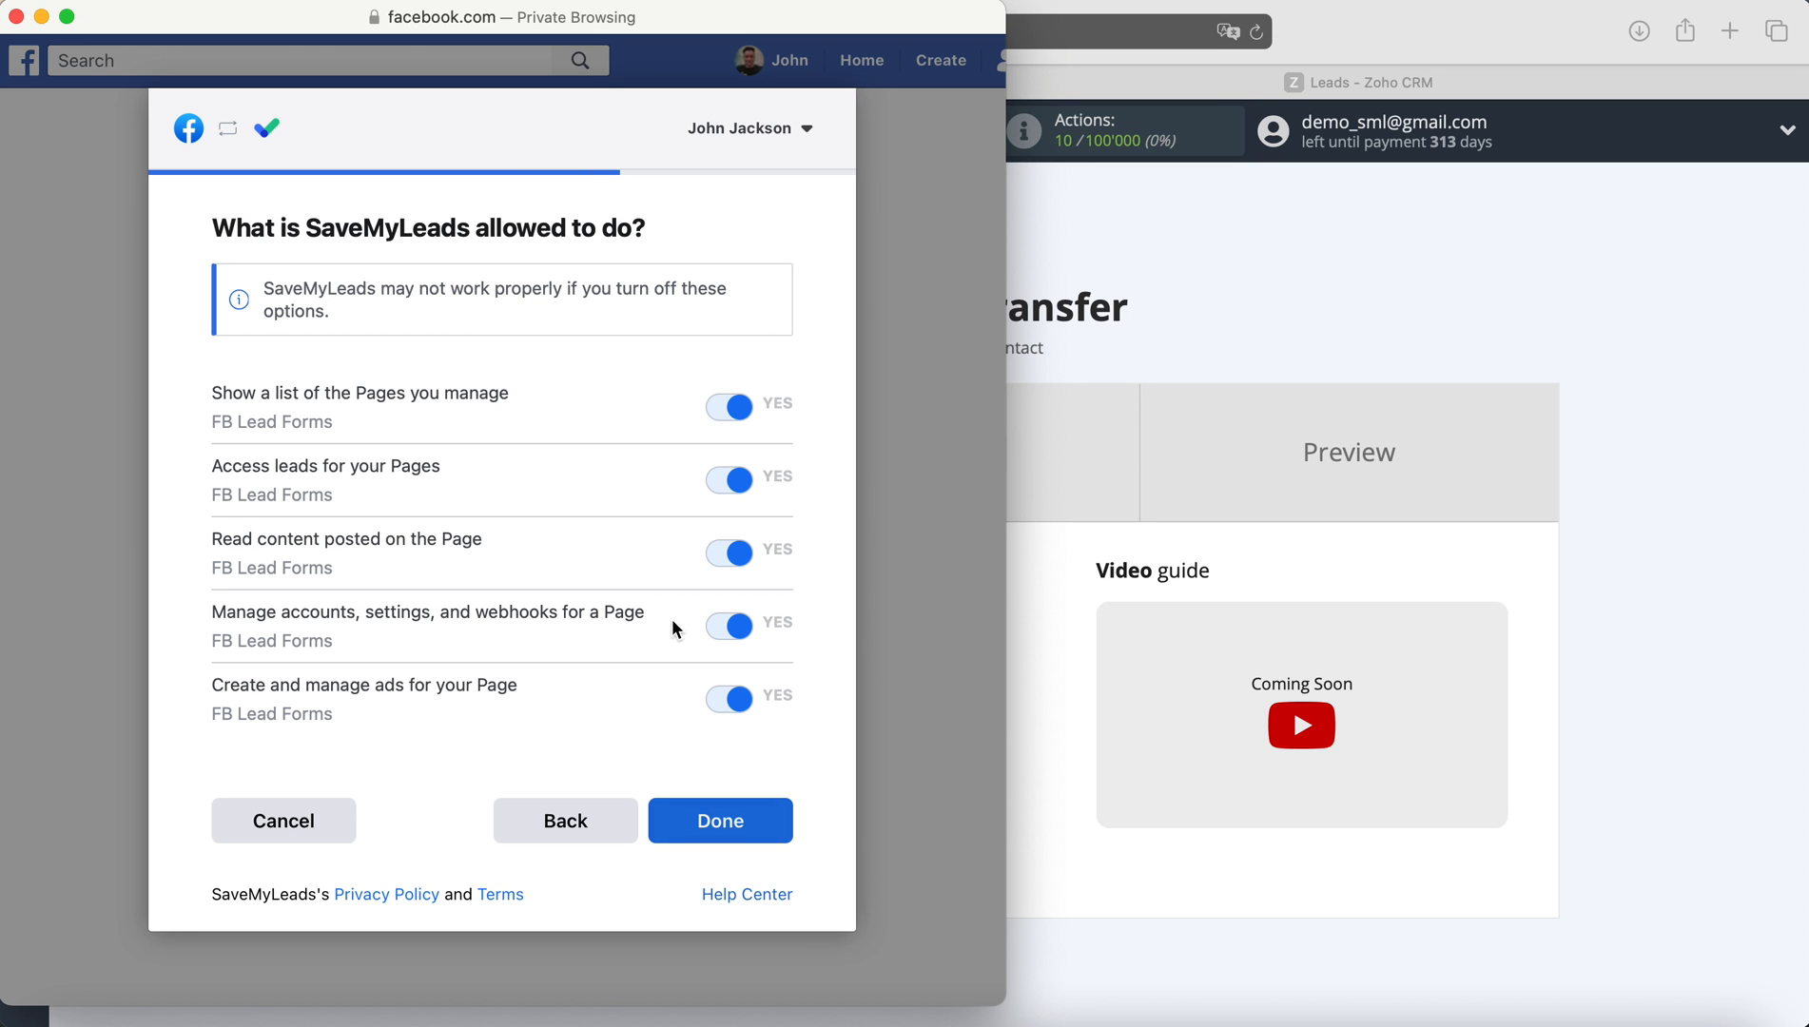
pyautogui.click(719, 821)
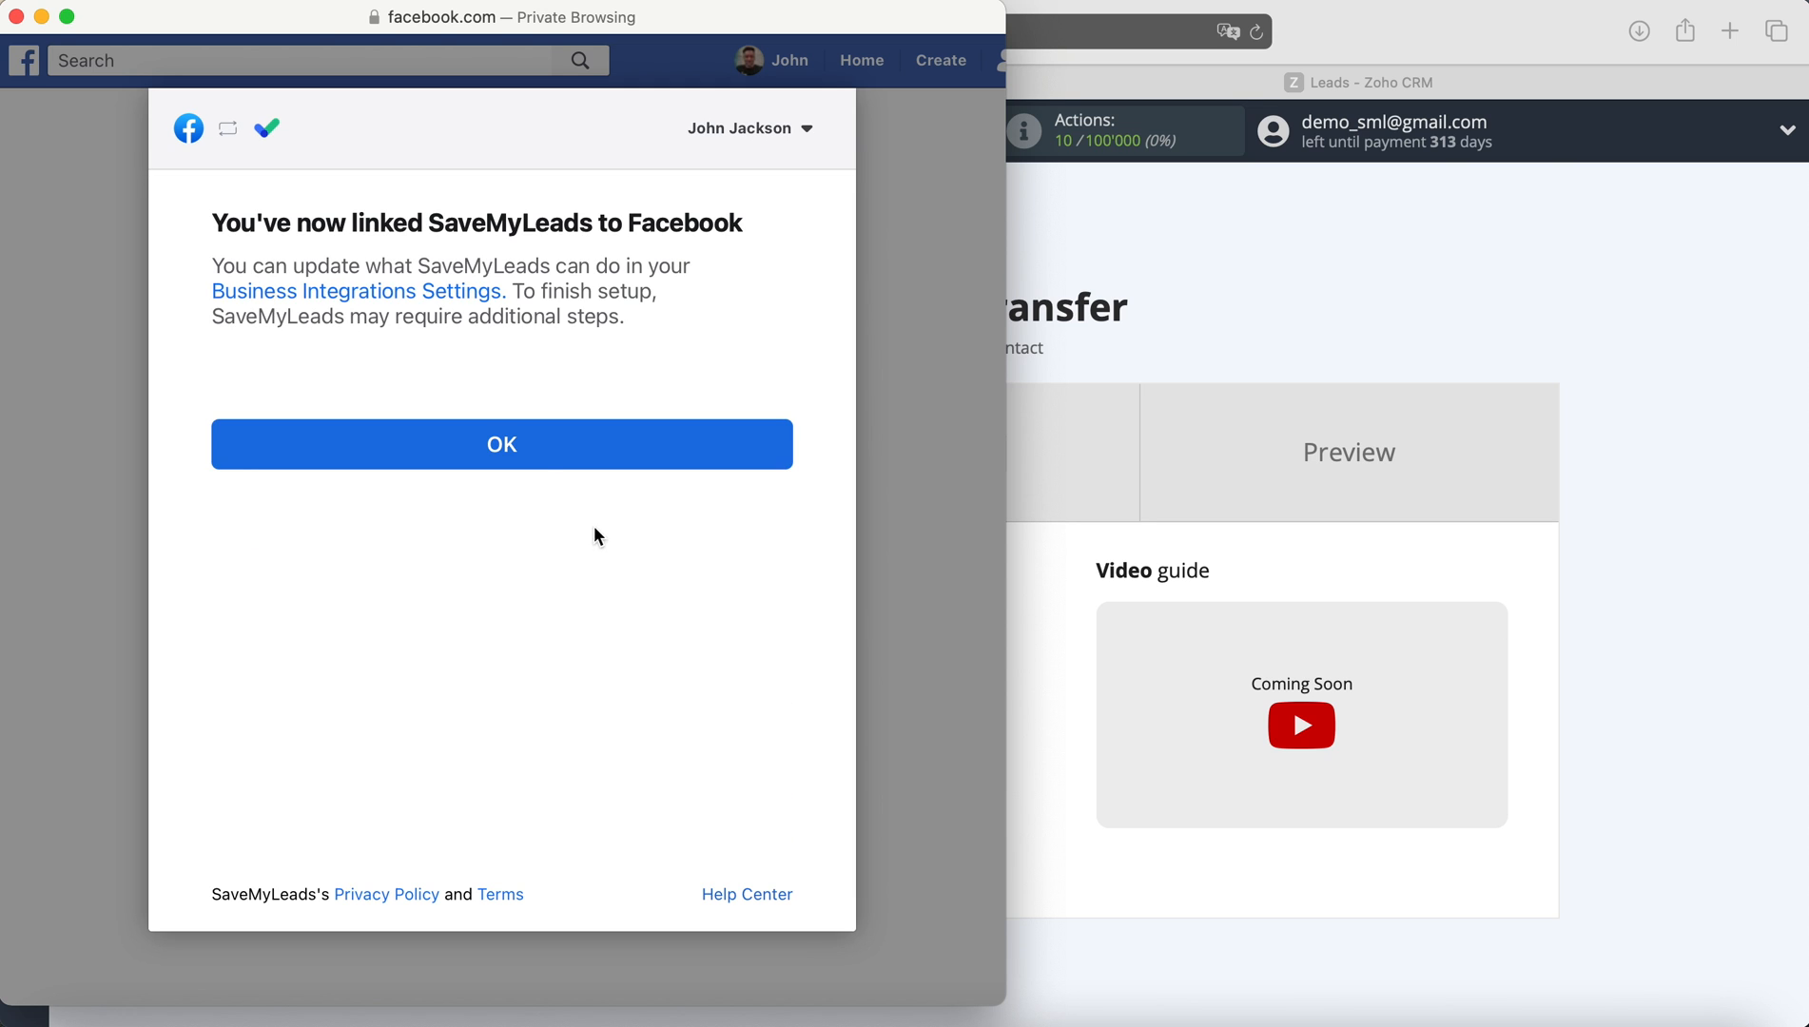
pyautogui.click(500, 445)
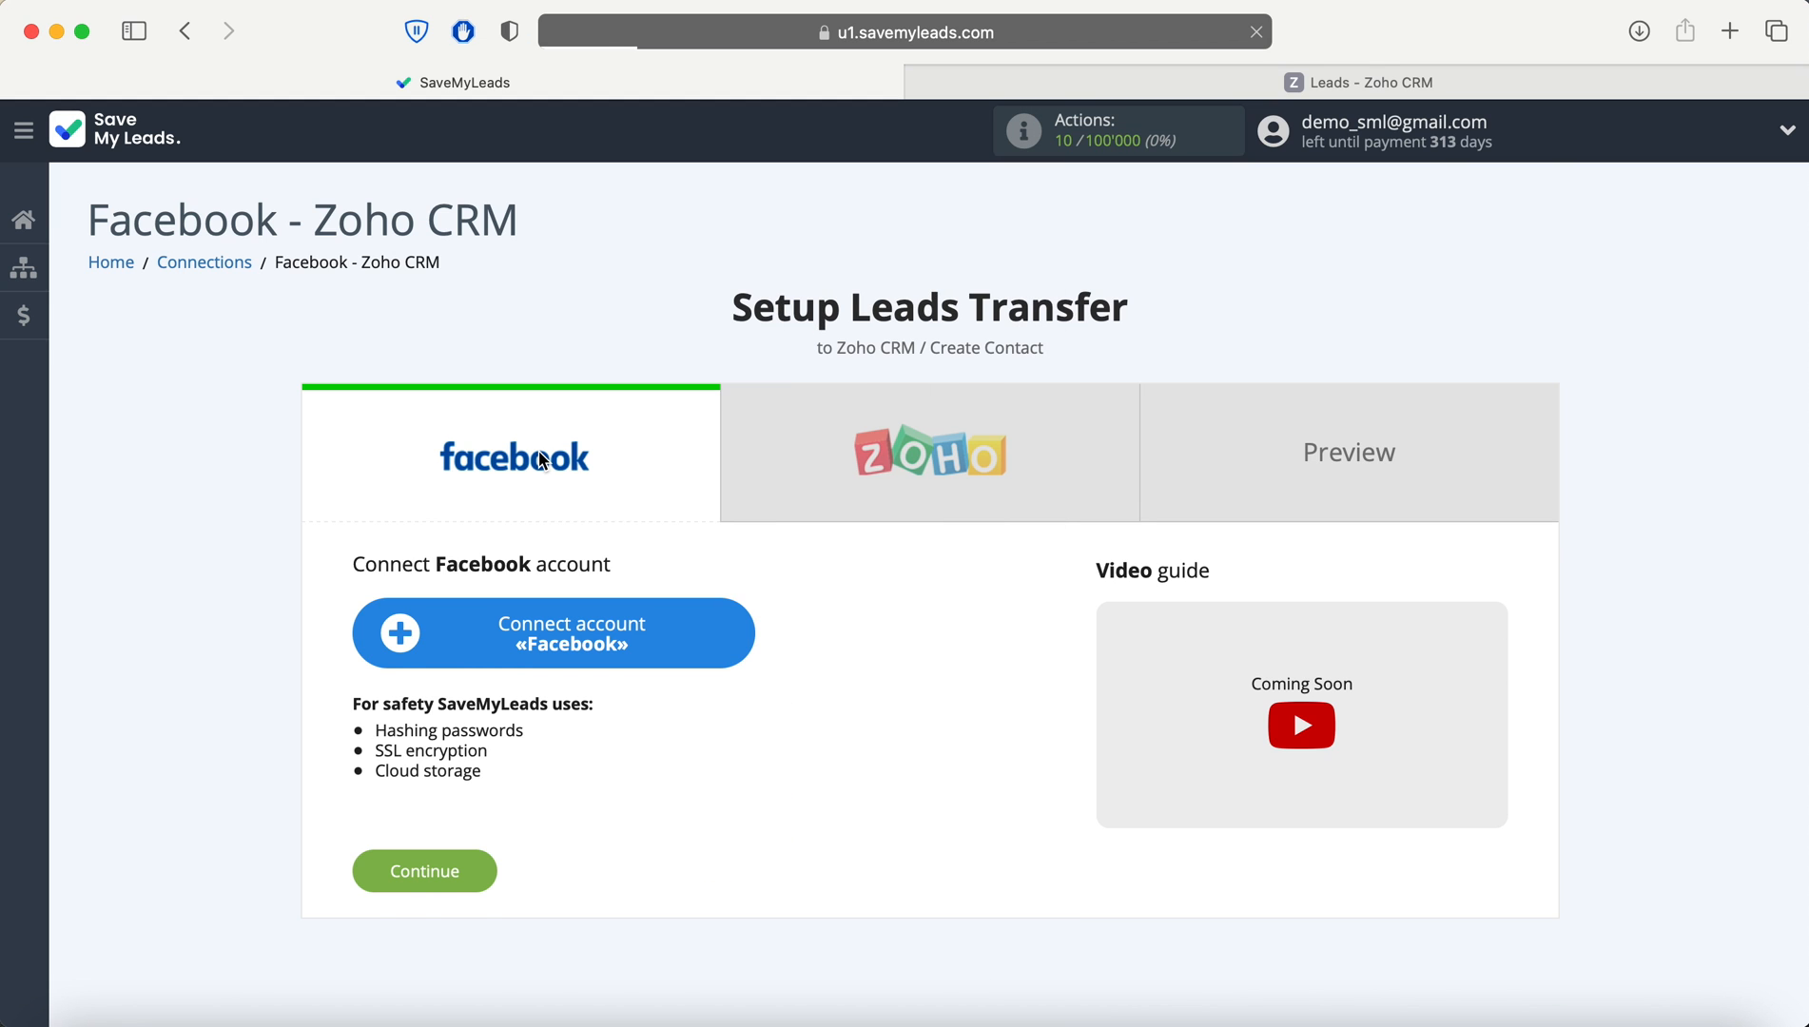
# Step: Select the FB Lead Forms page and Lead Form 19.05.2021 as the Facebook lead source
pyautogui.click(553, 633)
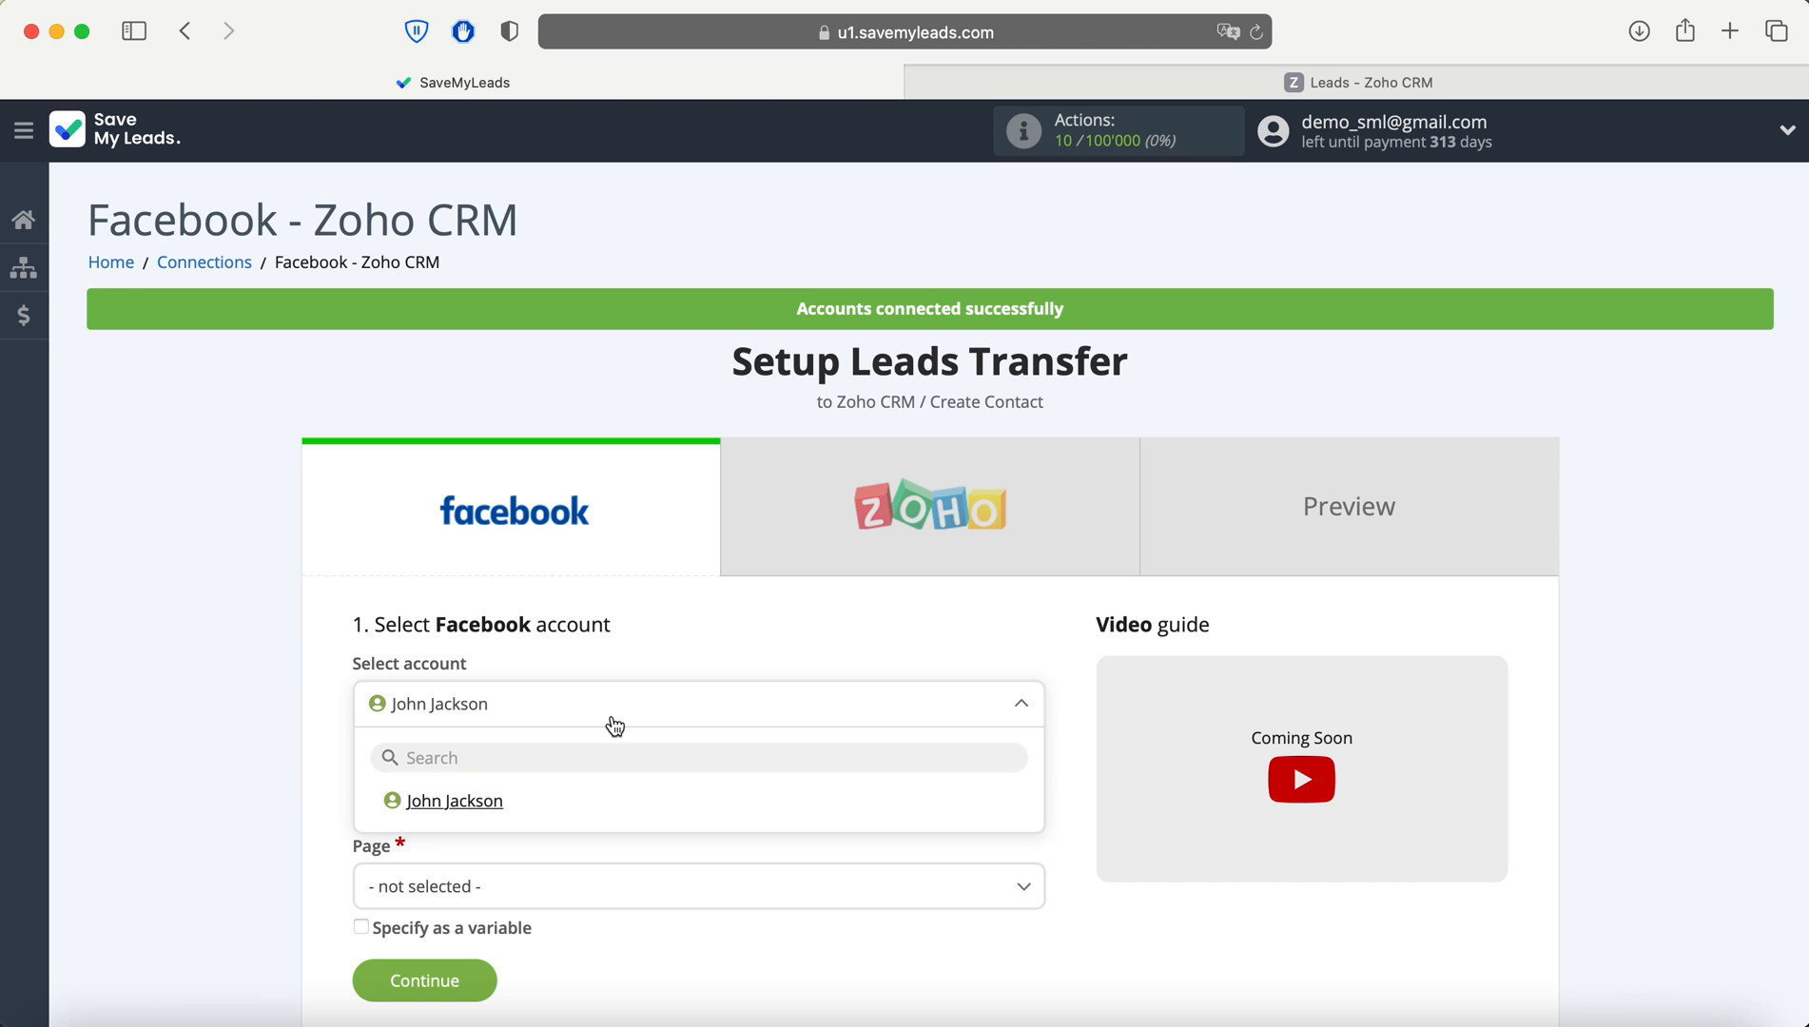
pyautogui.click(455, 801)
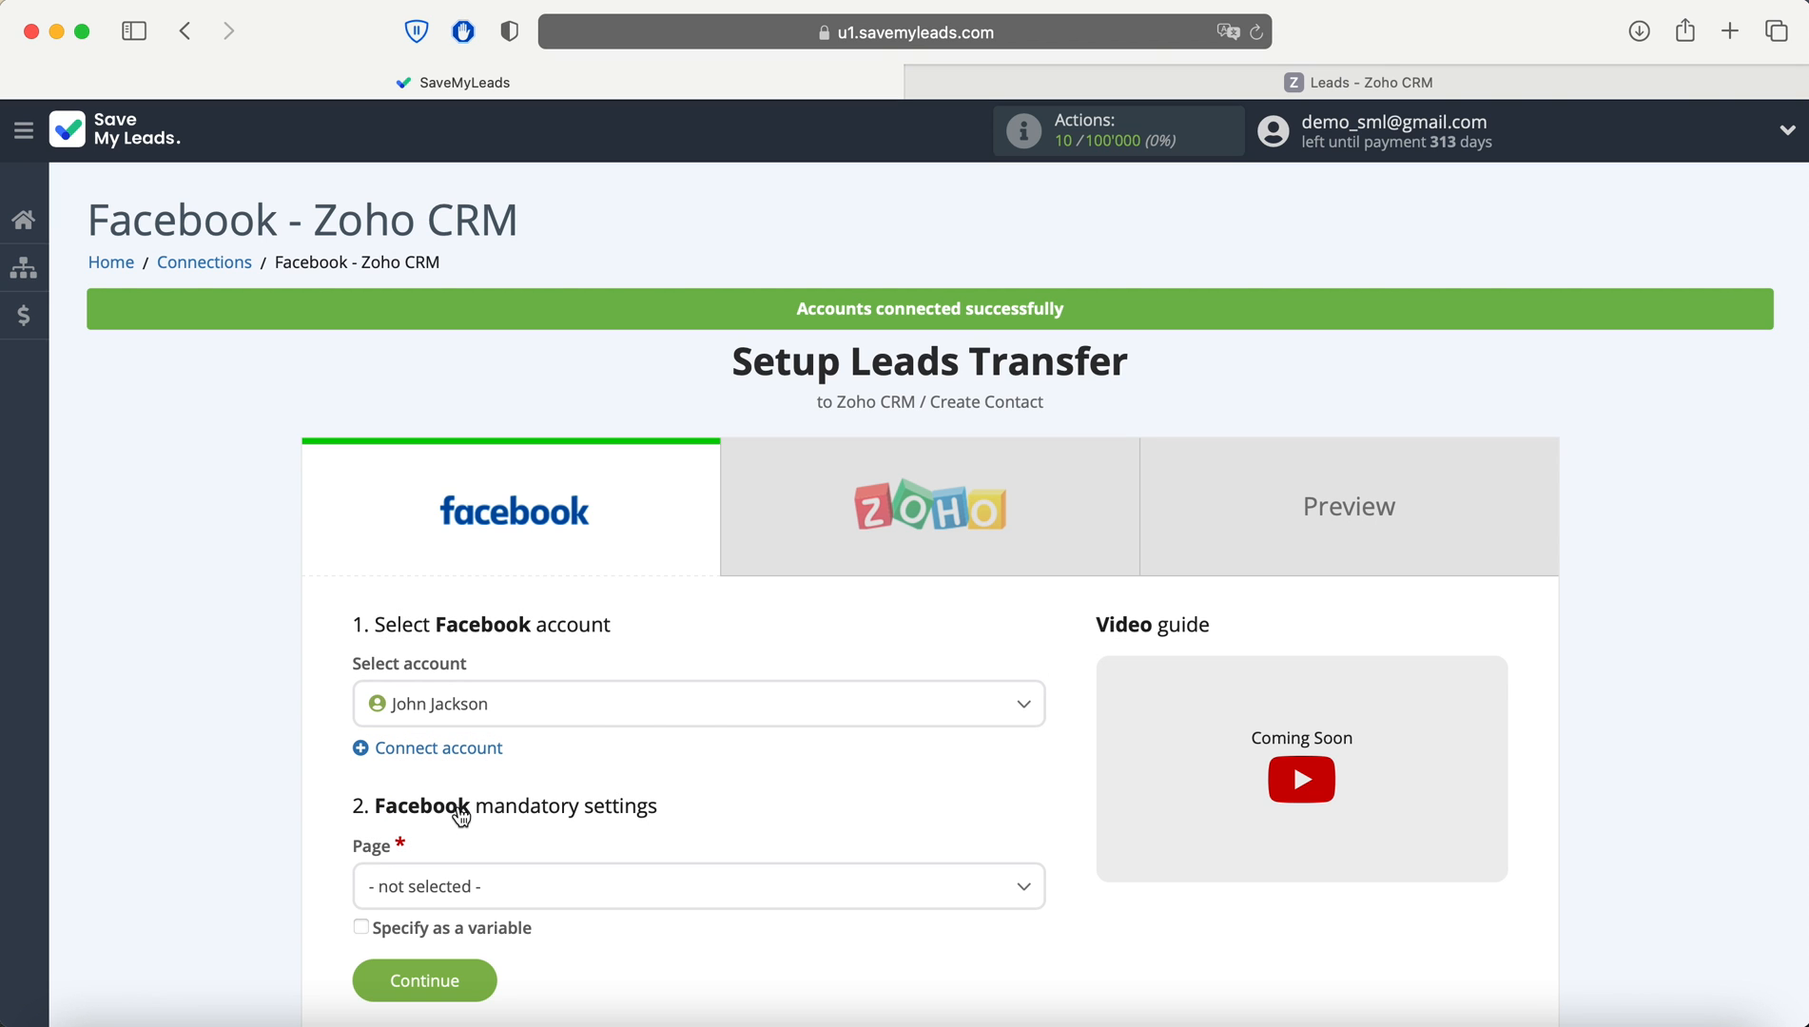
pyautogui.scroll(-3)
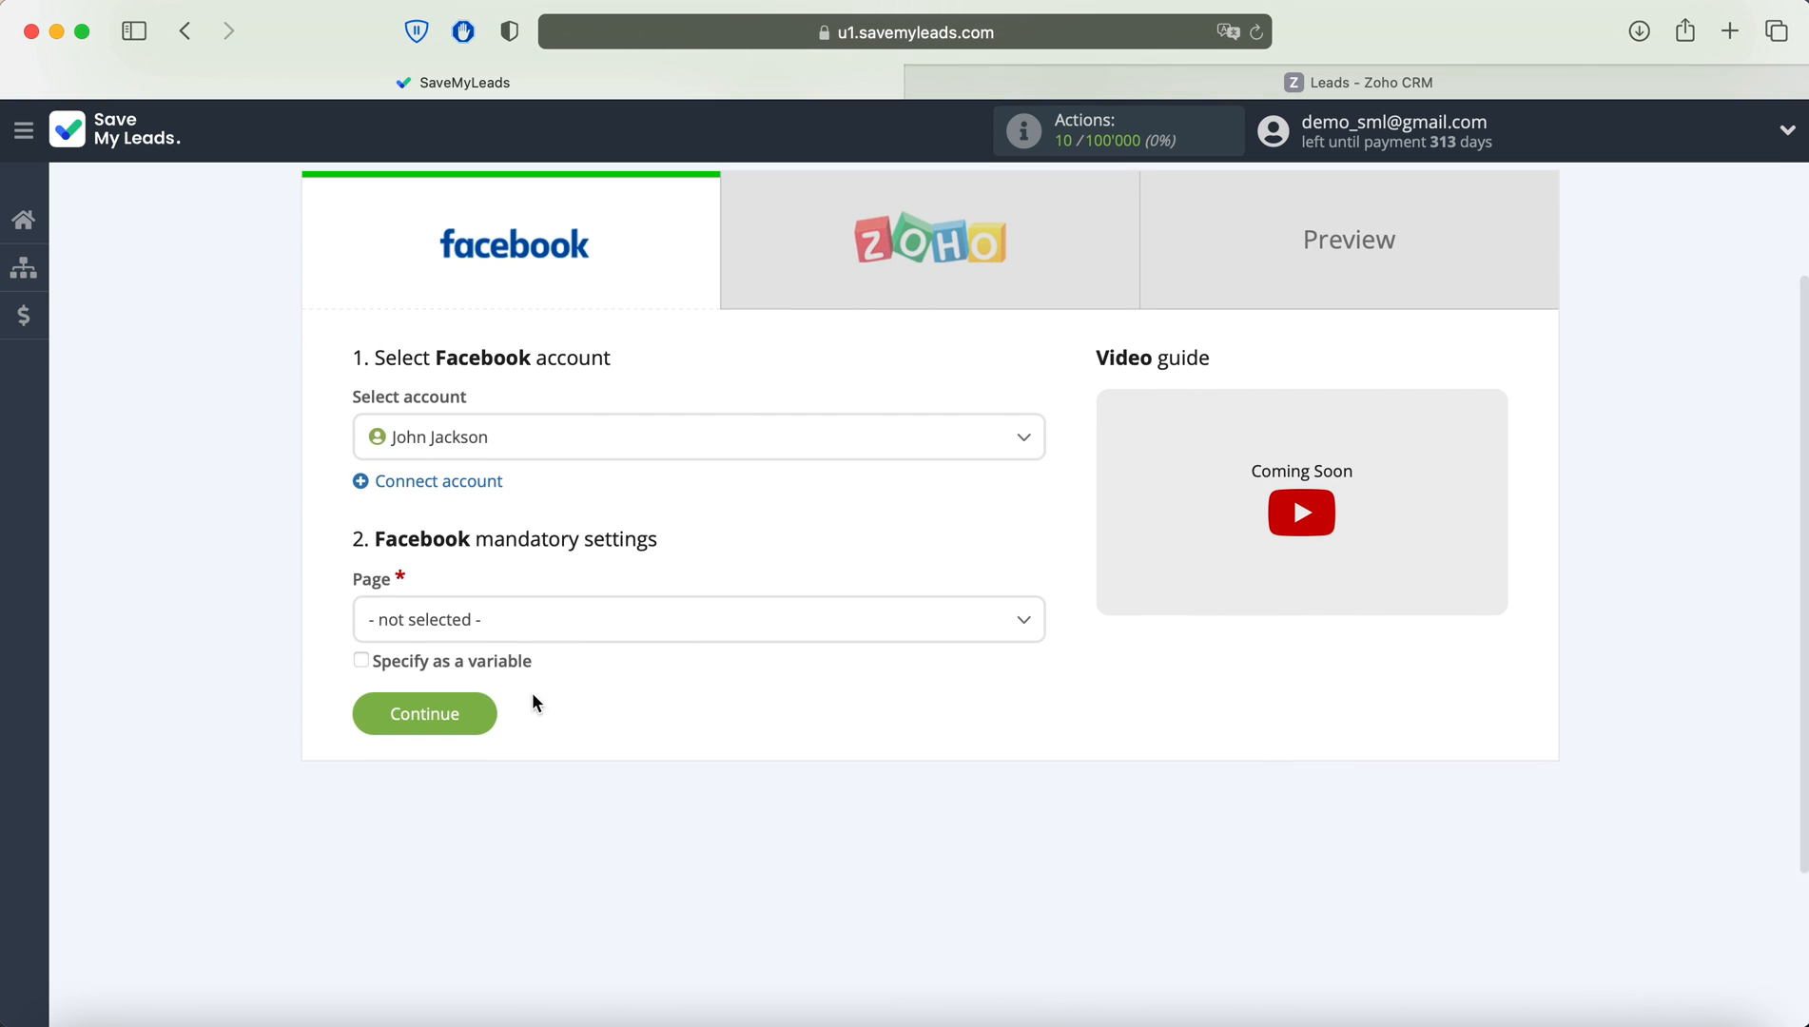
pyautogui.click(697, 618)
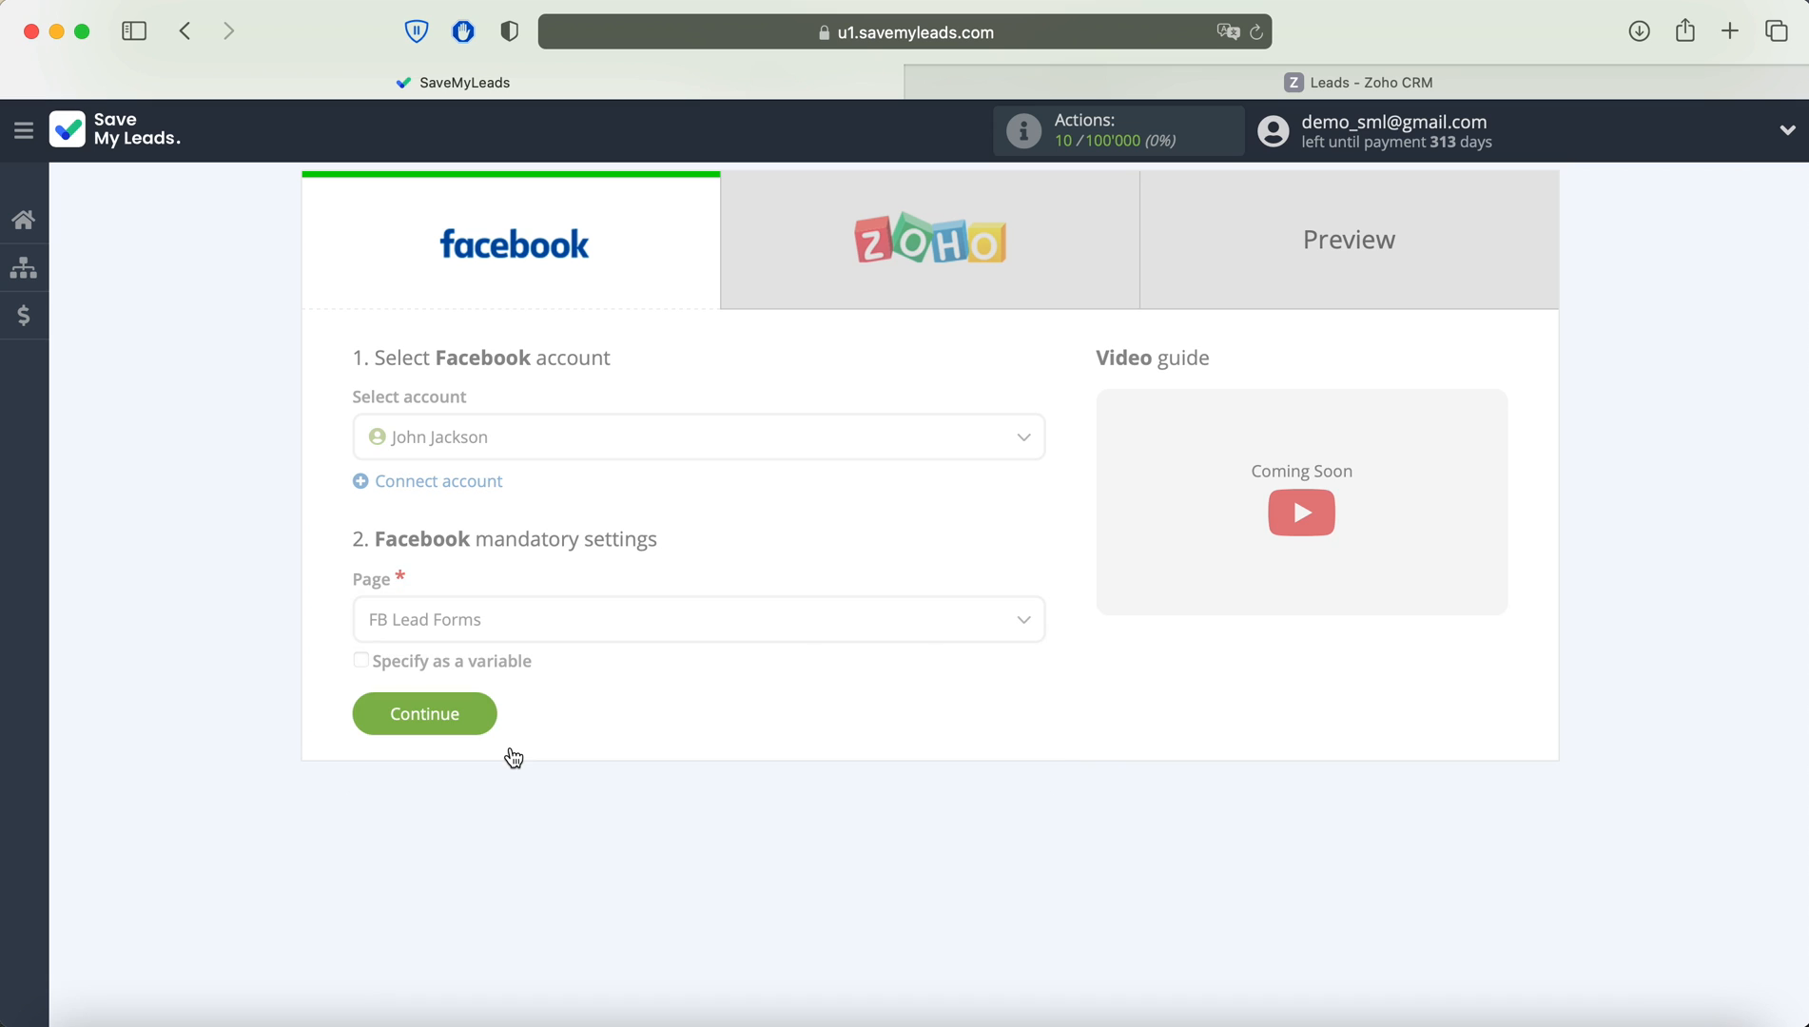
pyautogui.click(424, 714)
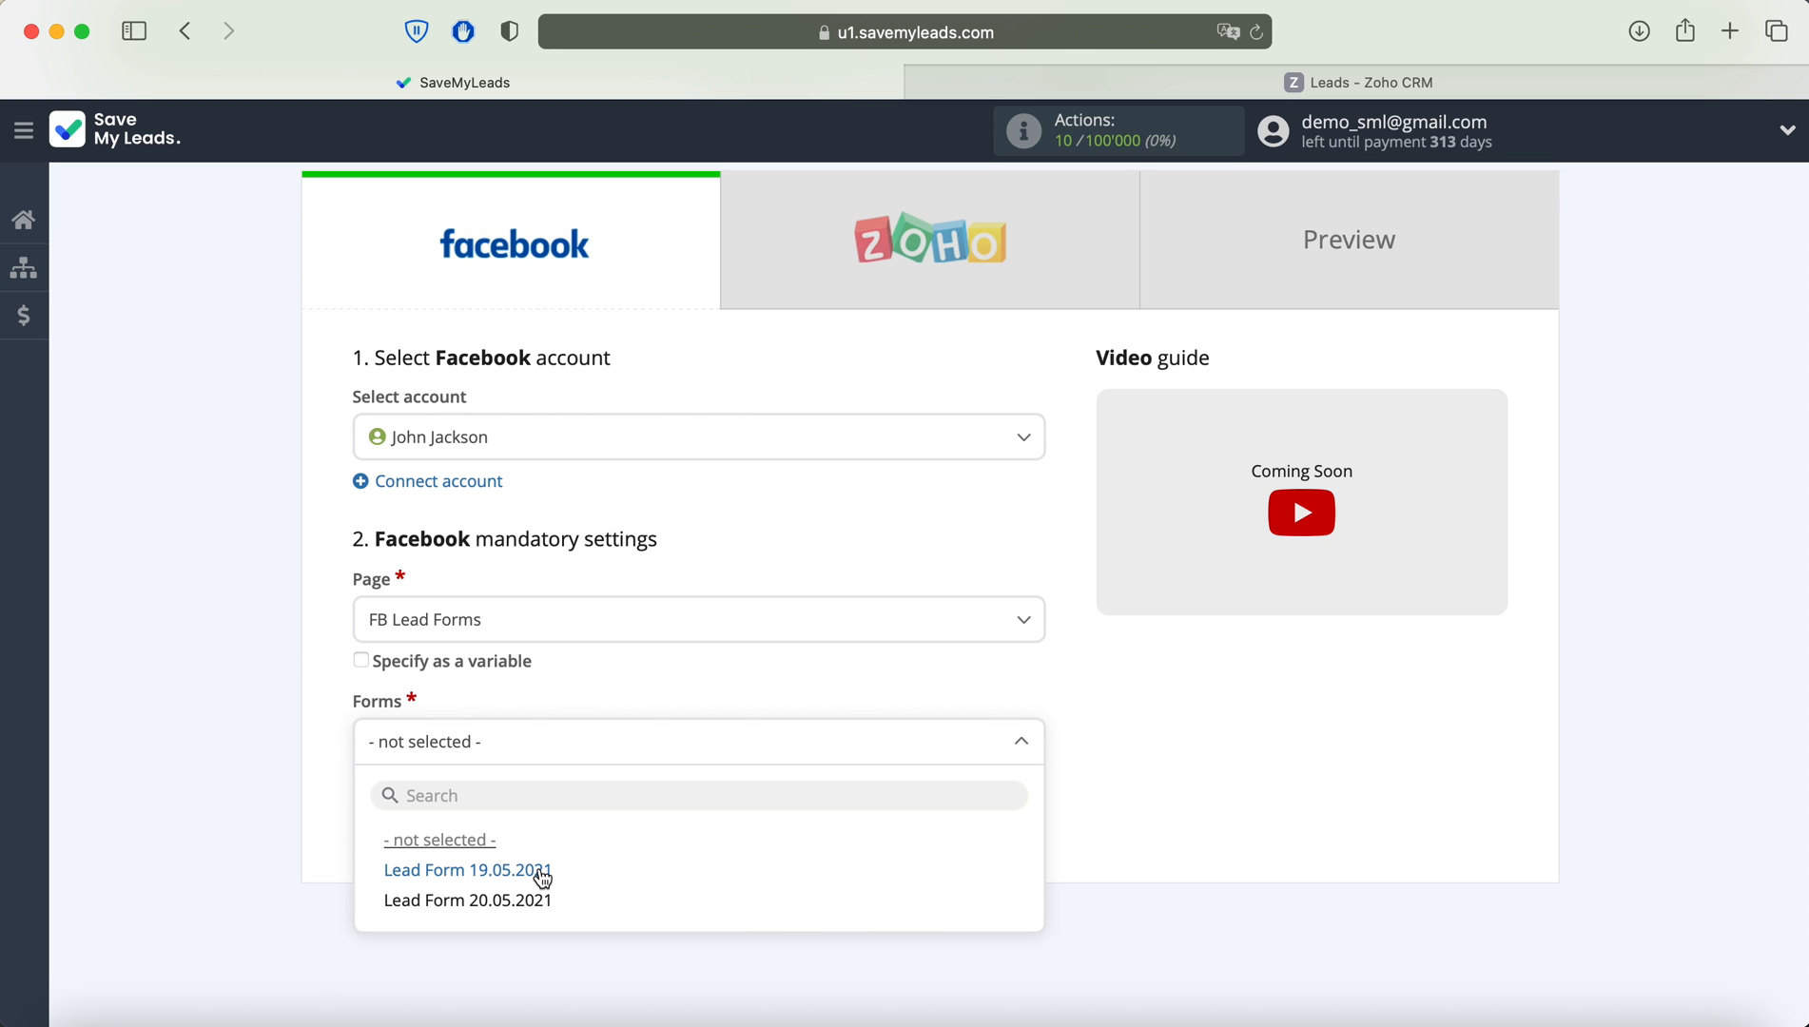
pyautogui.click(467, 869)
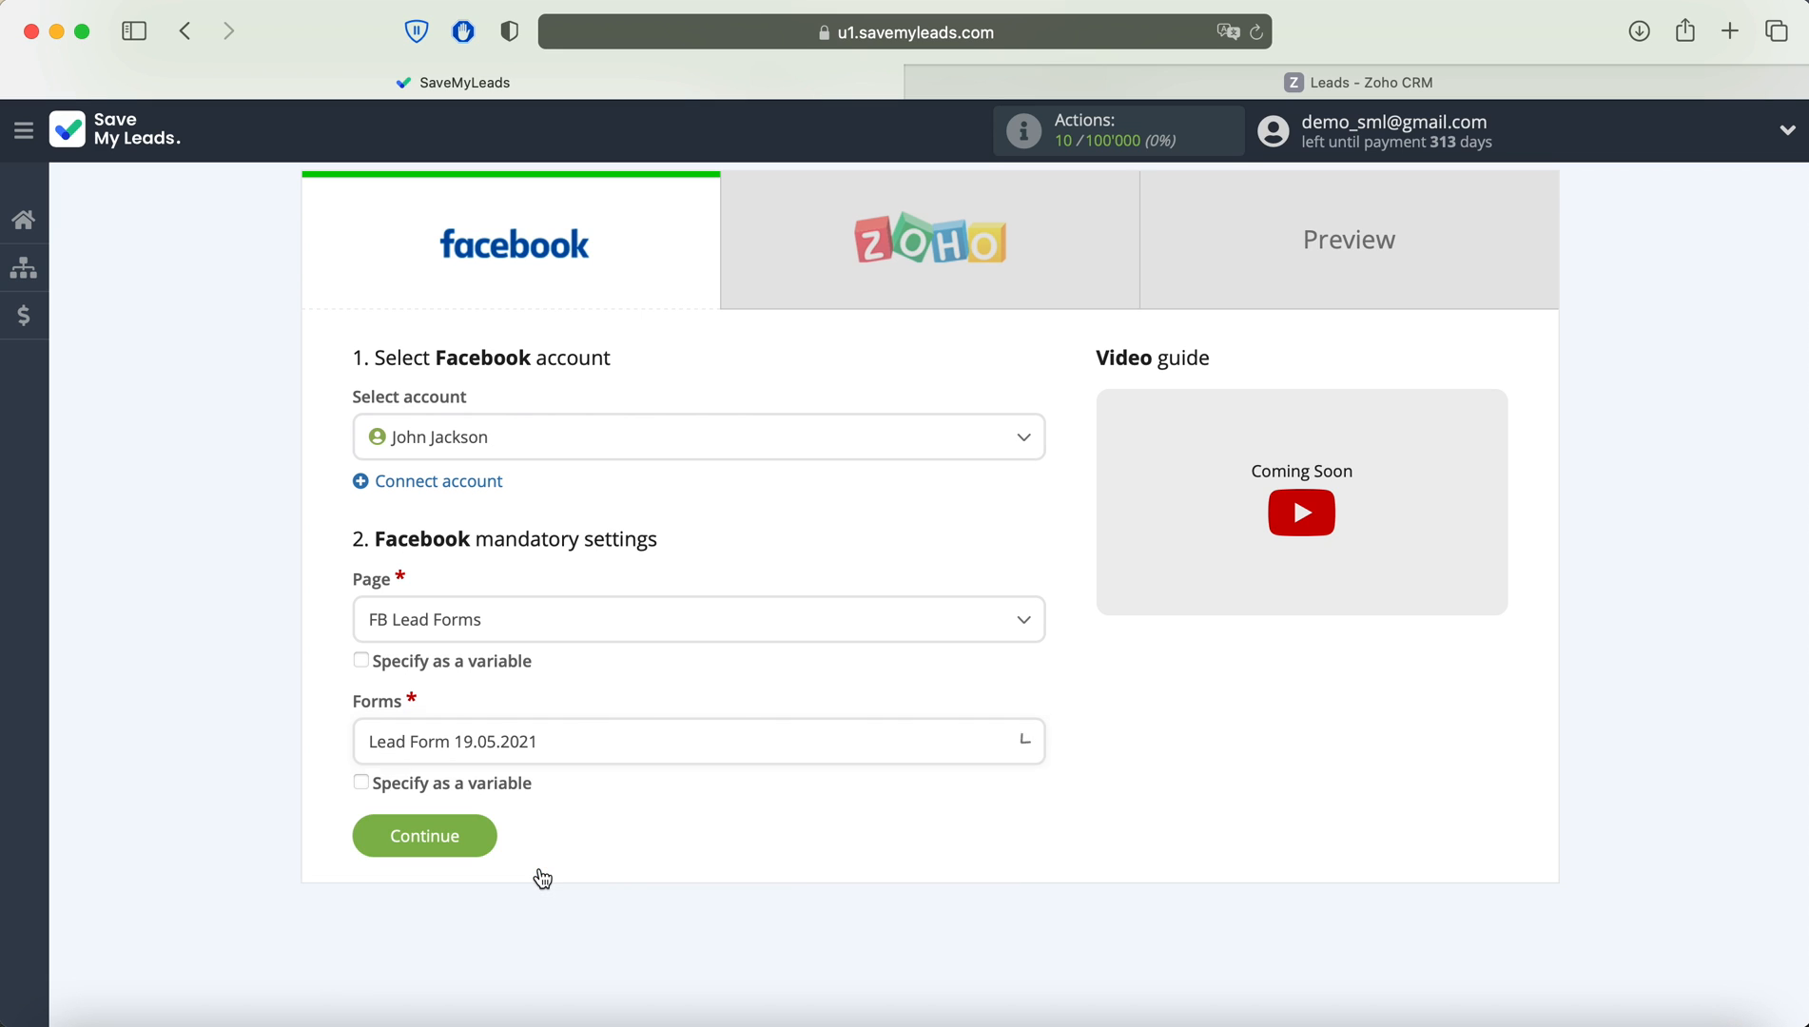
pyautogui.click(423, 834)
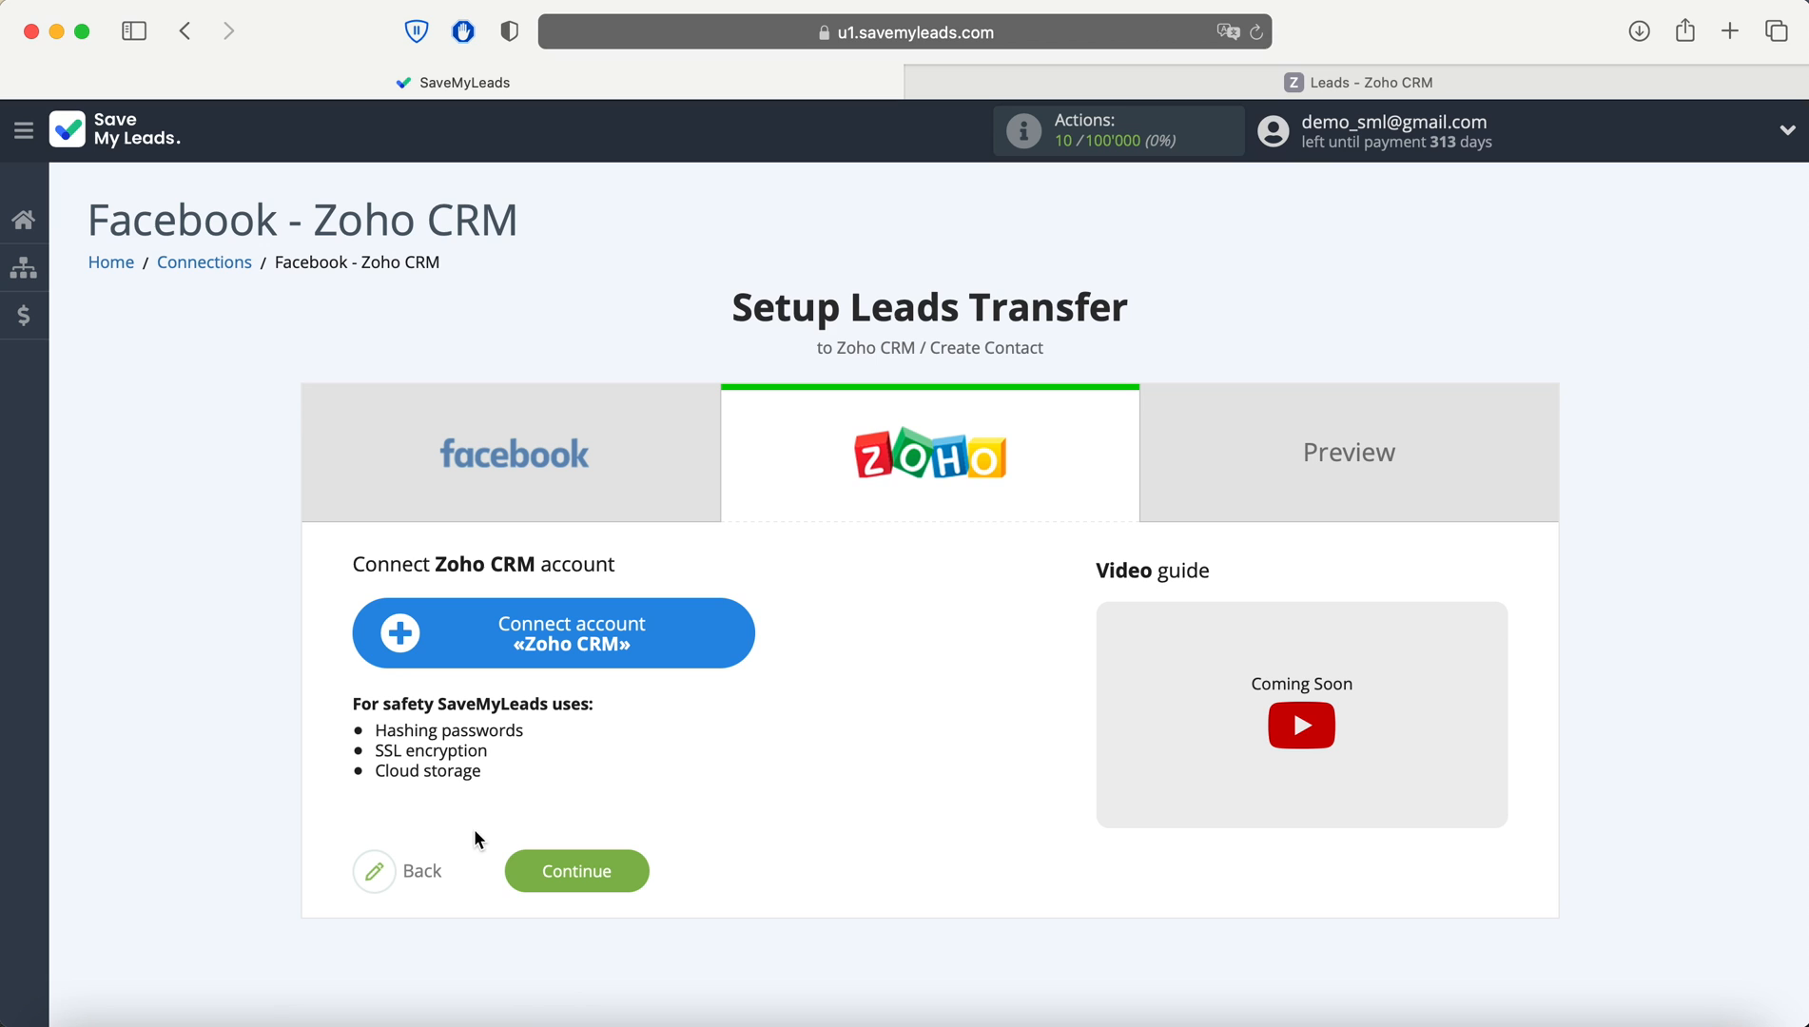
pyautogui.click(553, 632)
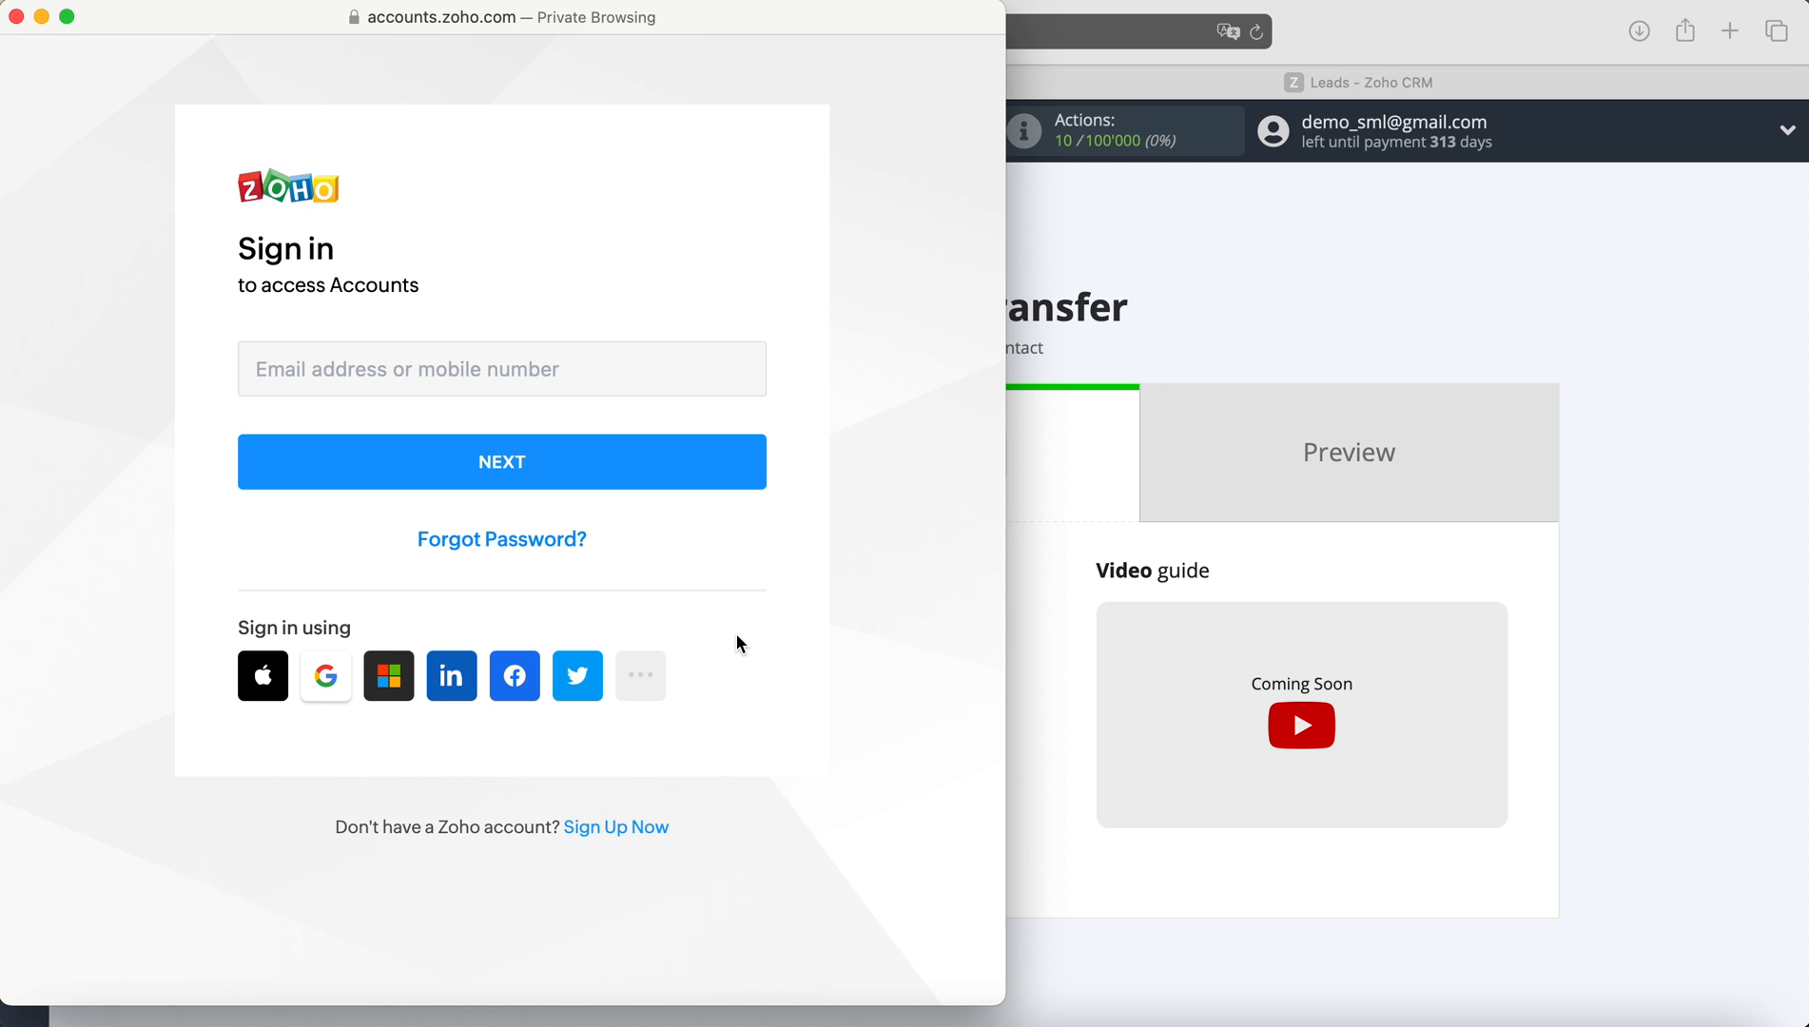
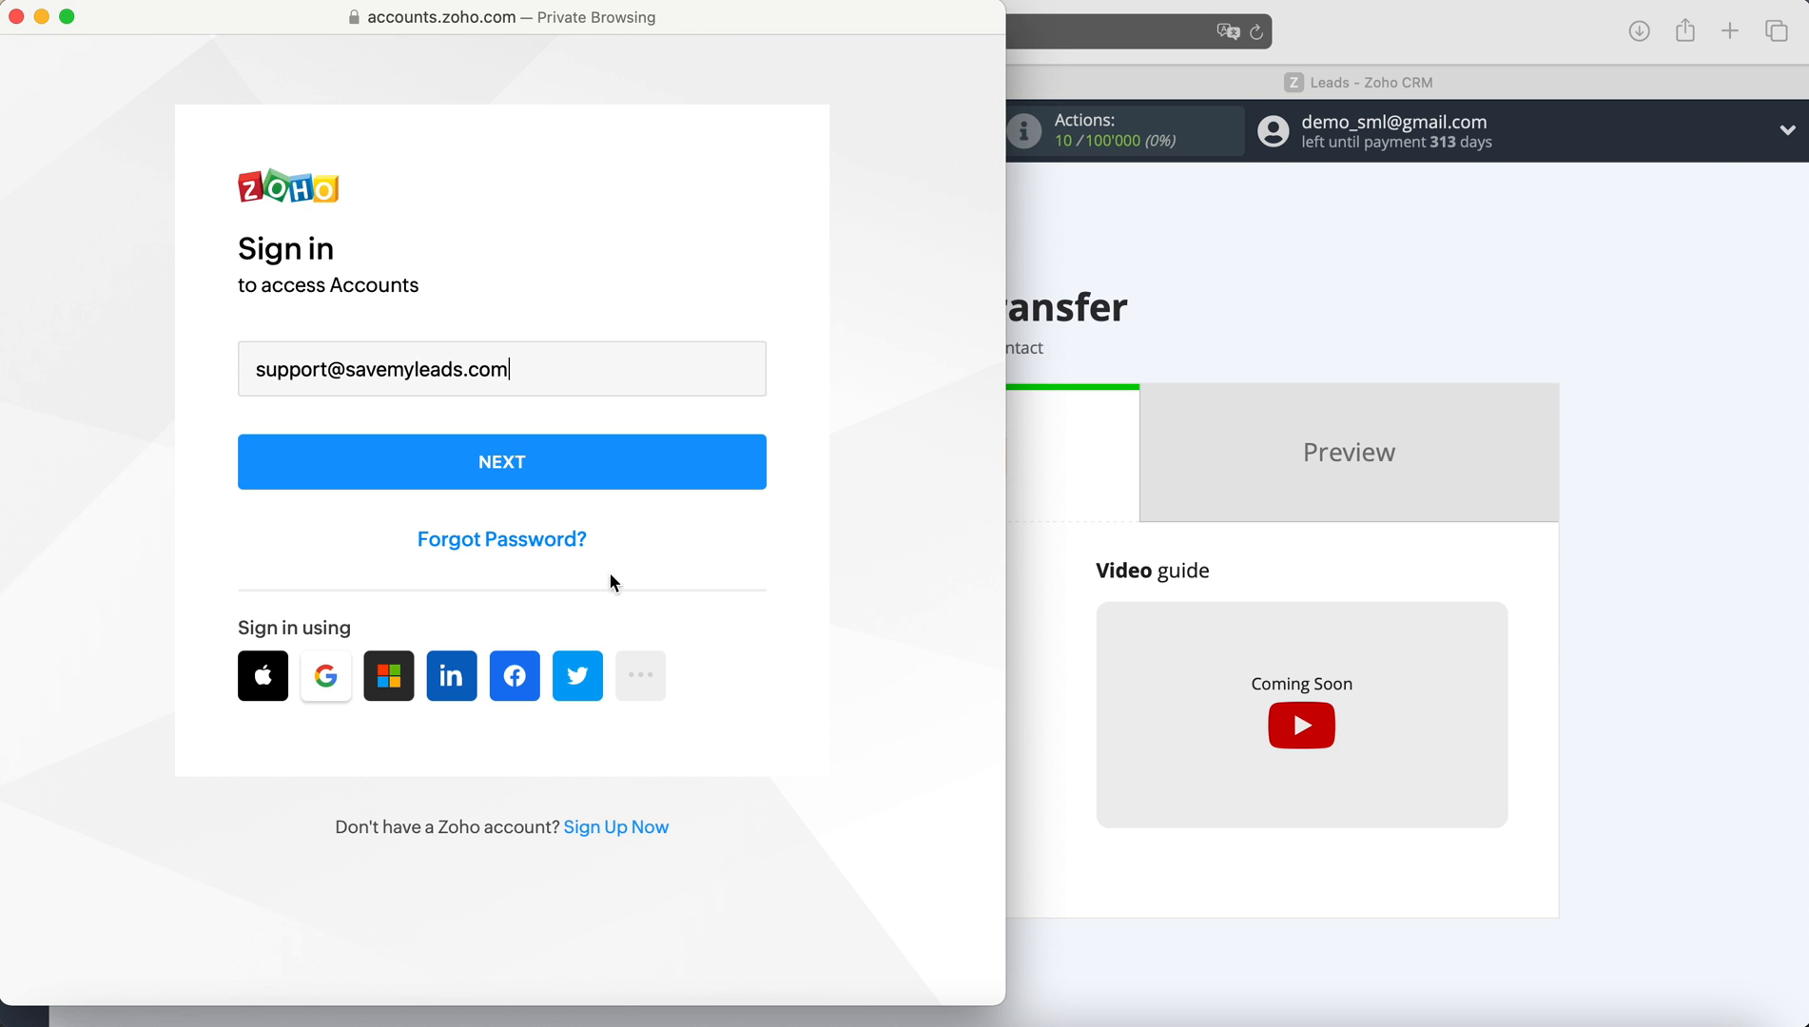
pyautogui.click(500, 461)
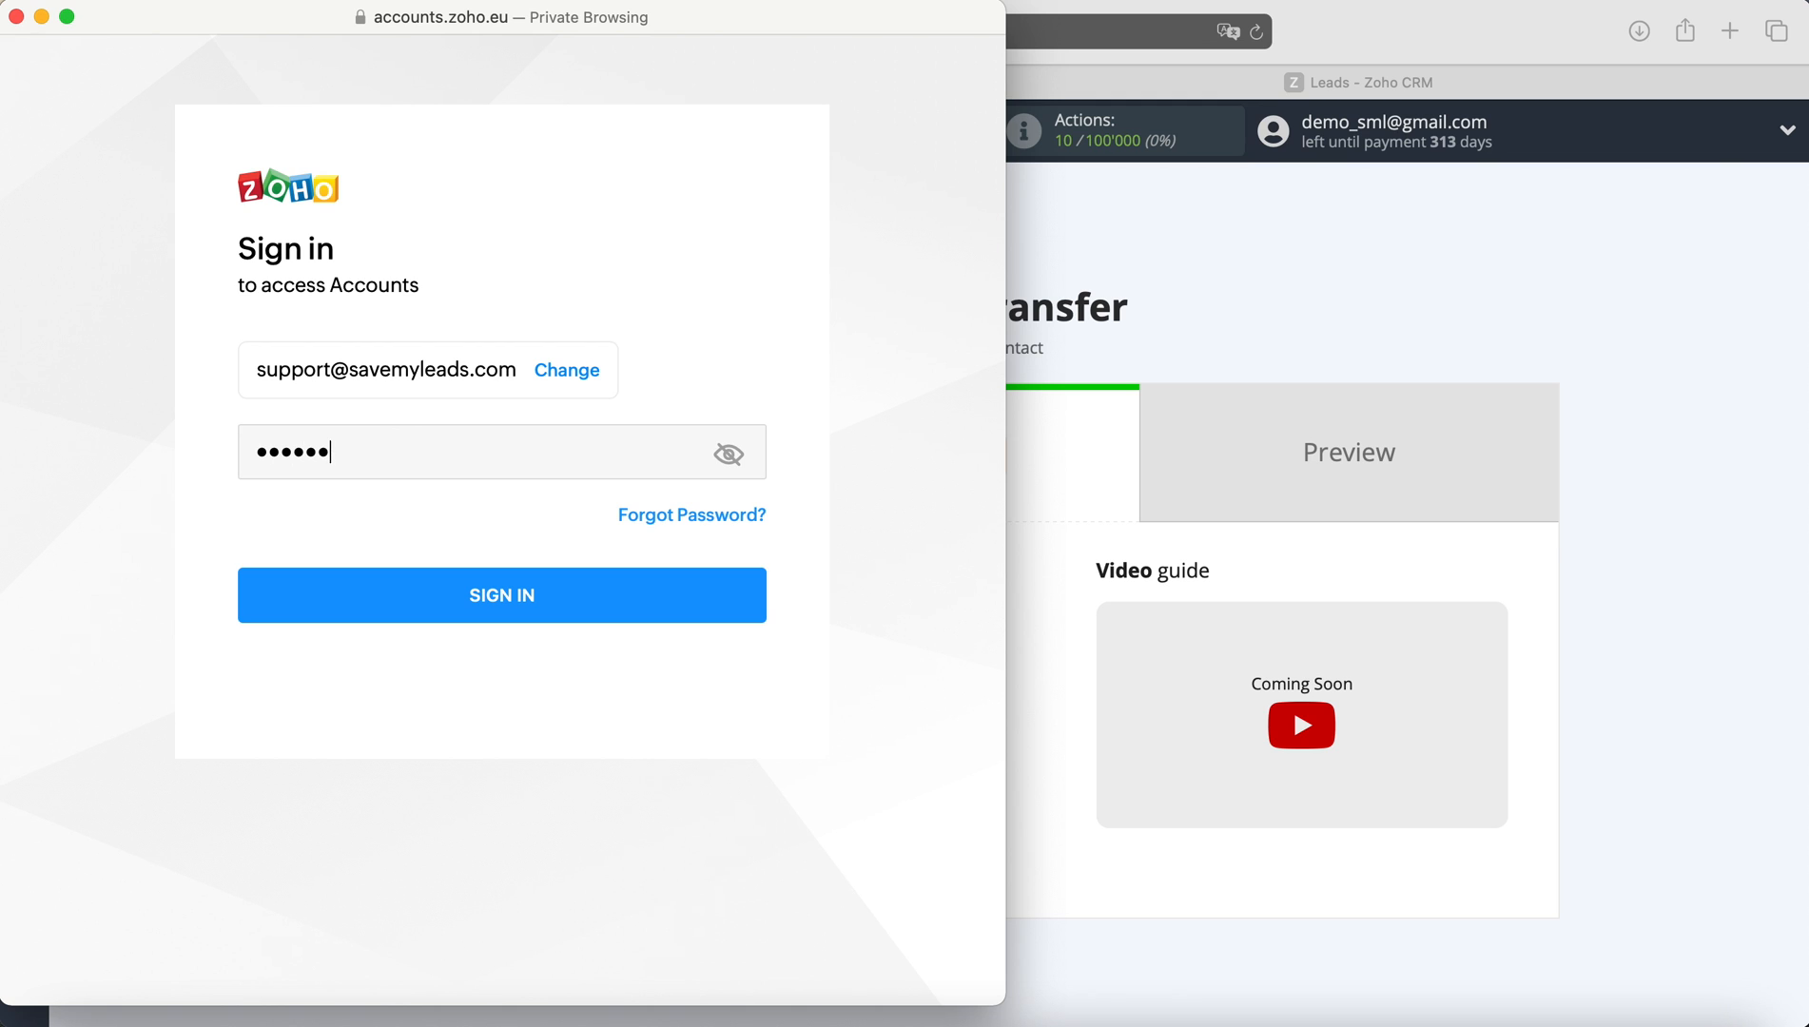
# Step: Sign in to Zoho, confirm the location details, and accept SaveMyLeads' CRM access
pyautogui.click(501, 595)
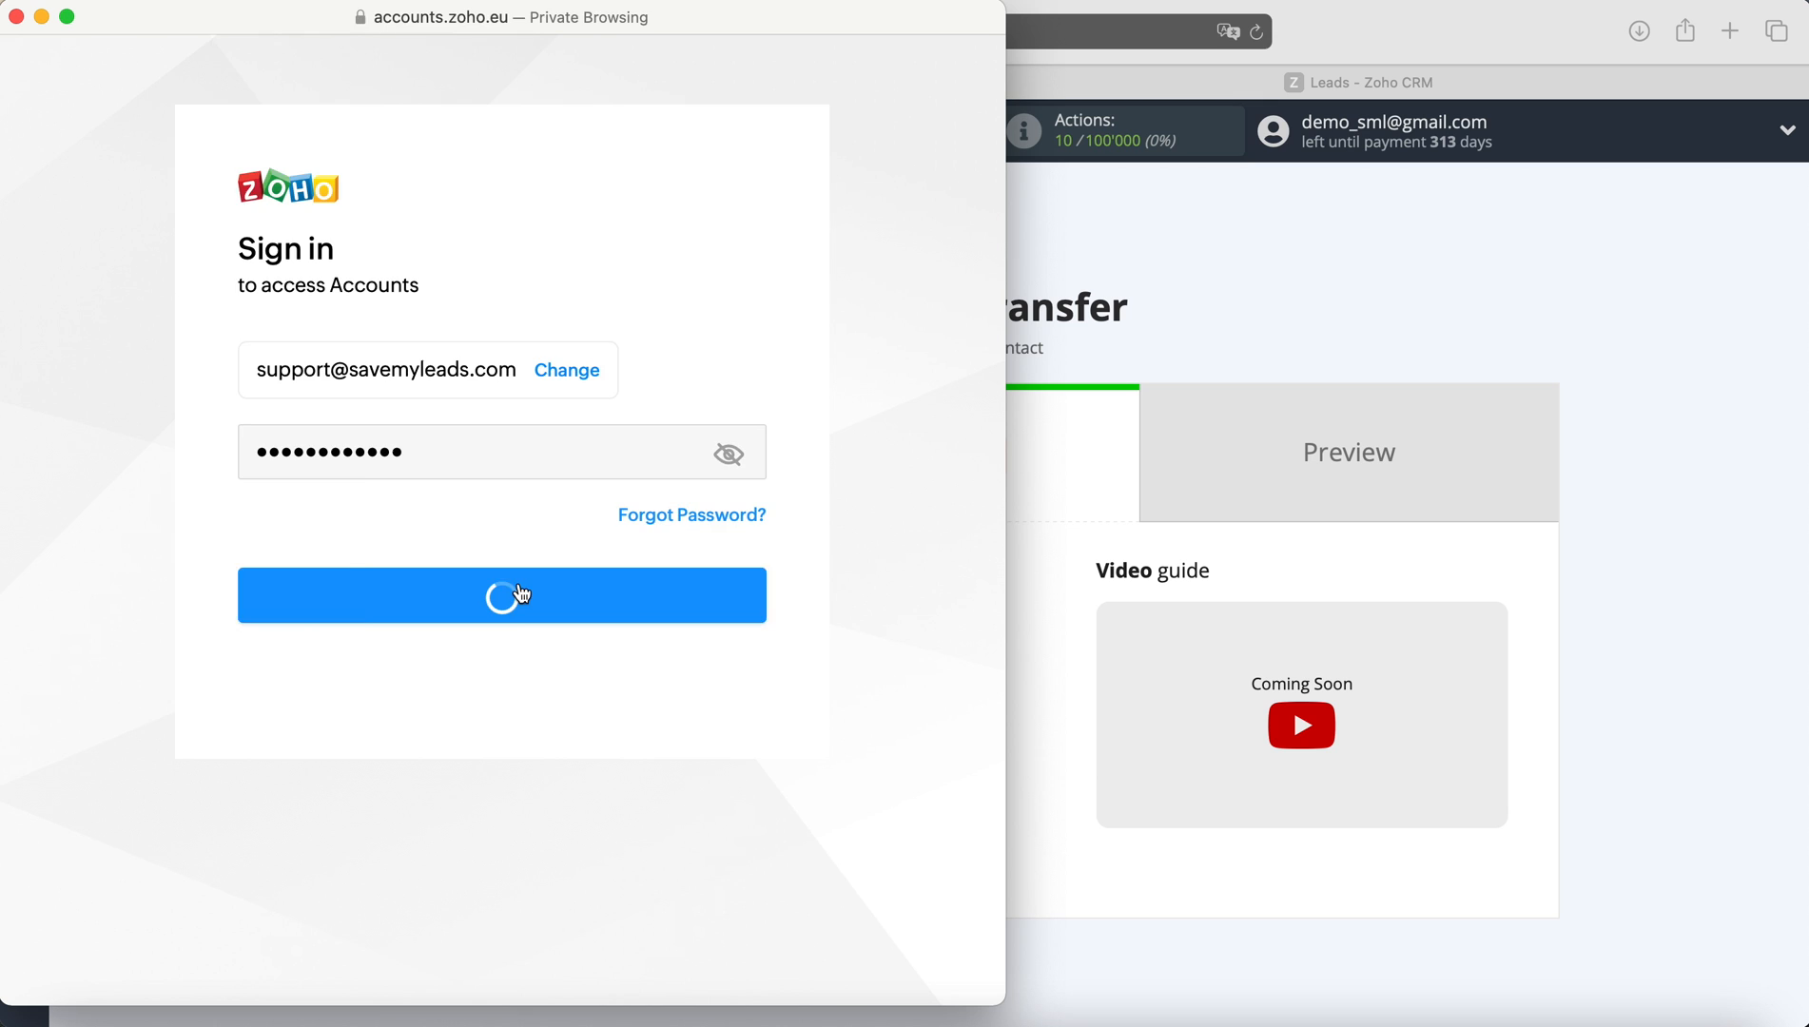
pyautogui.click(500, 595)
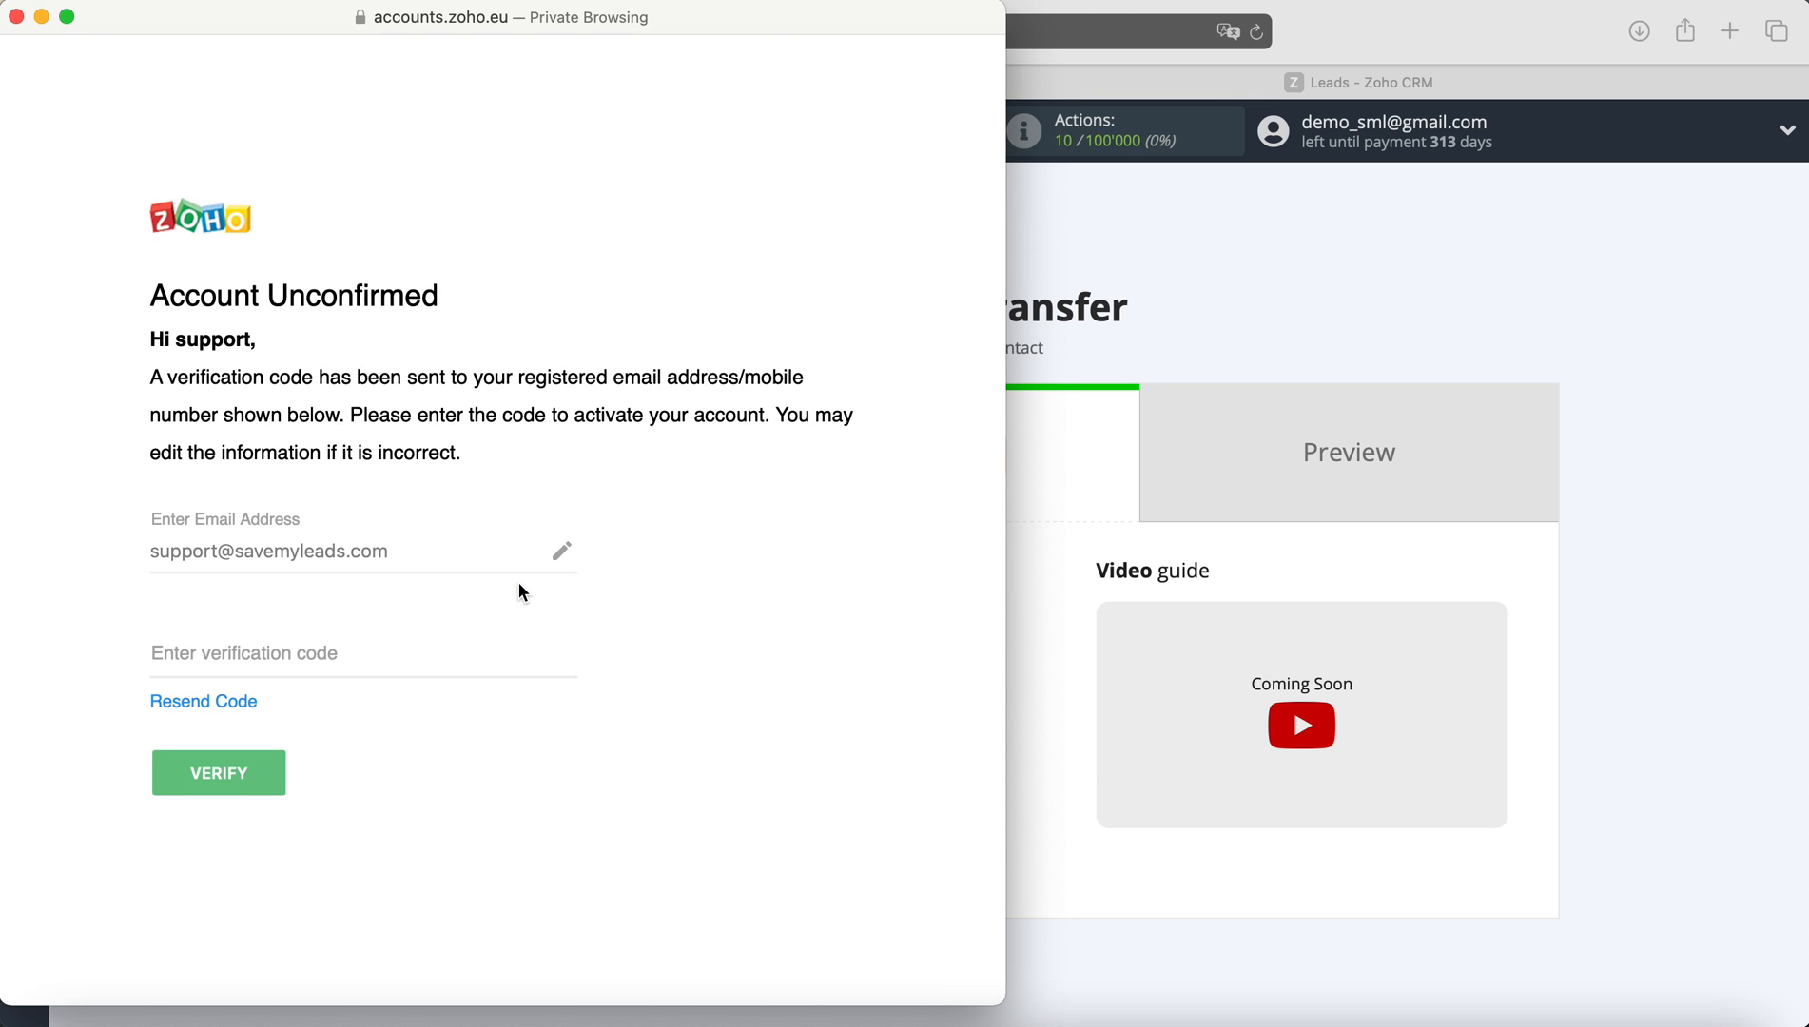
pyautogui.rightClick(362, 654)
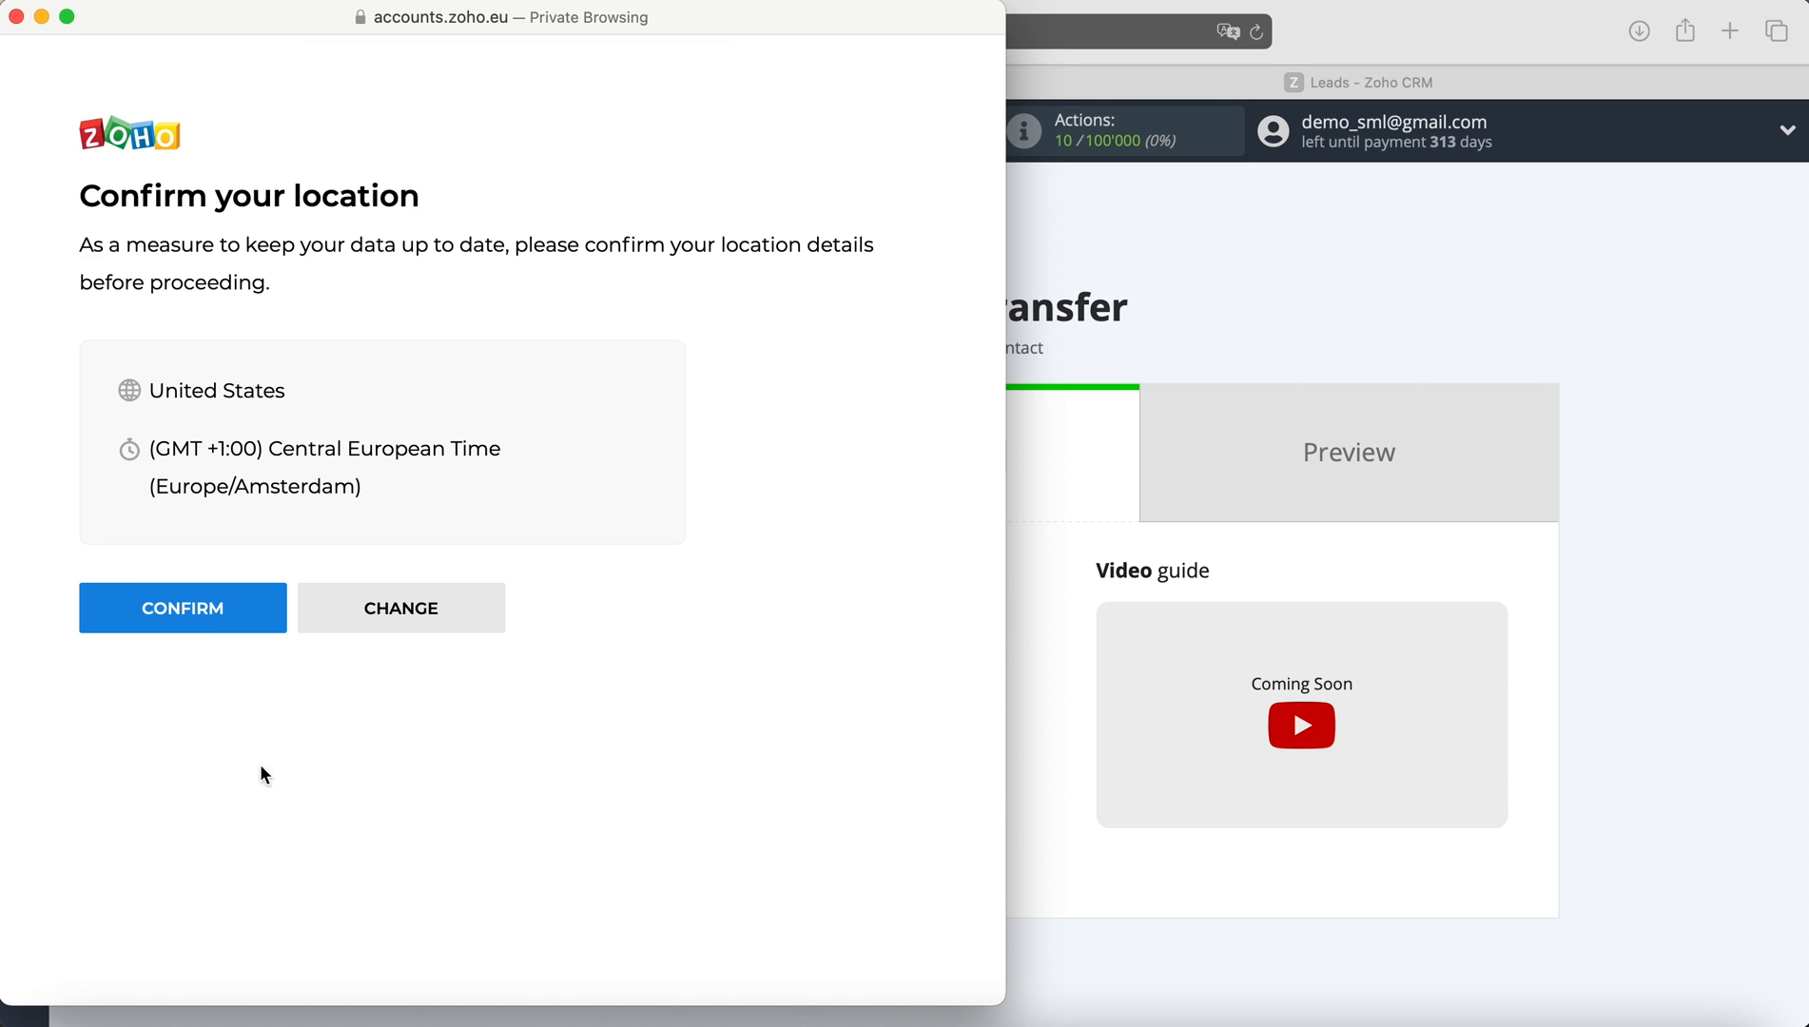
pyautogui.click(181, 607)
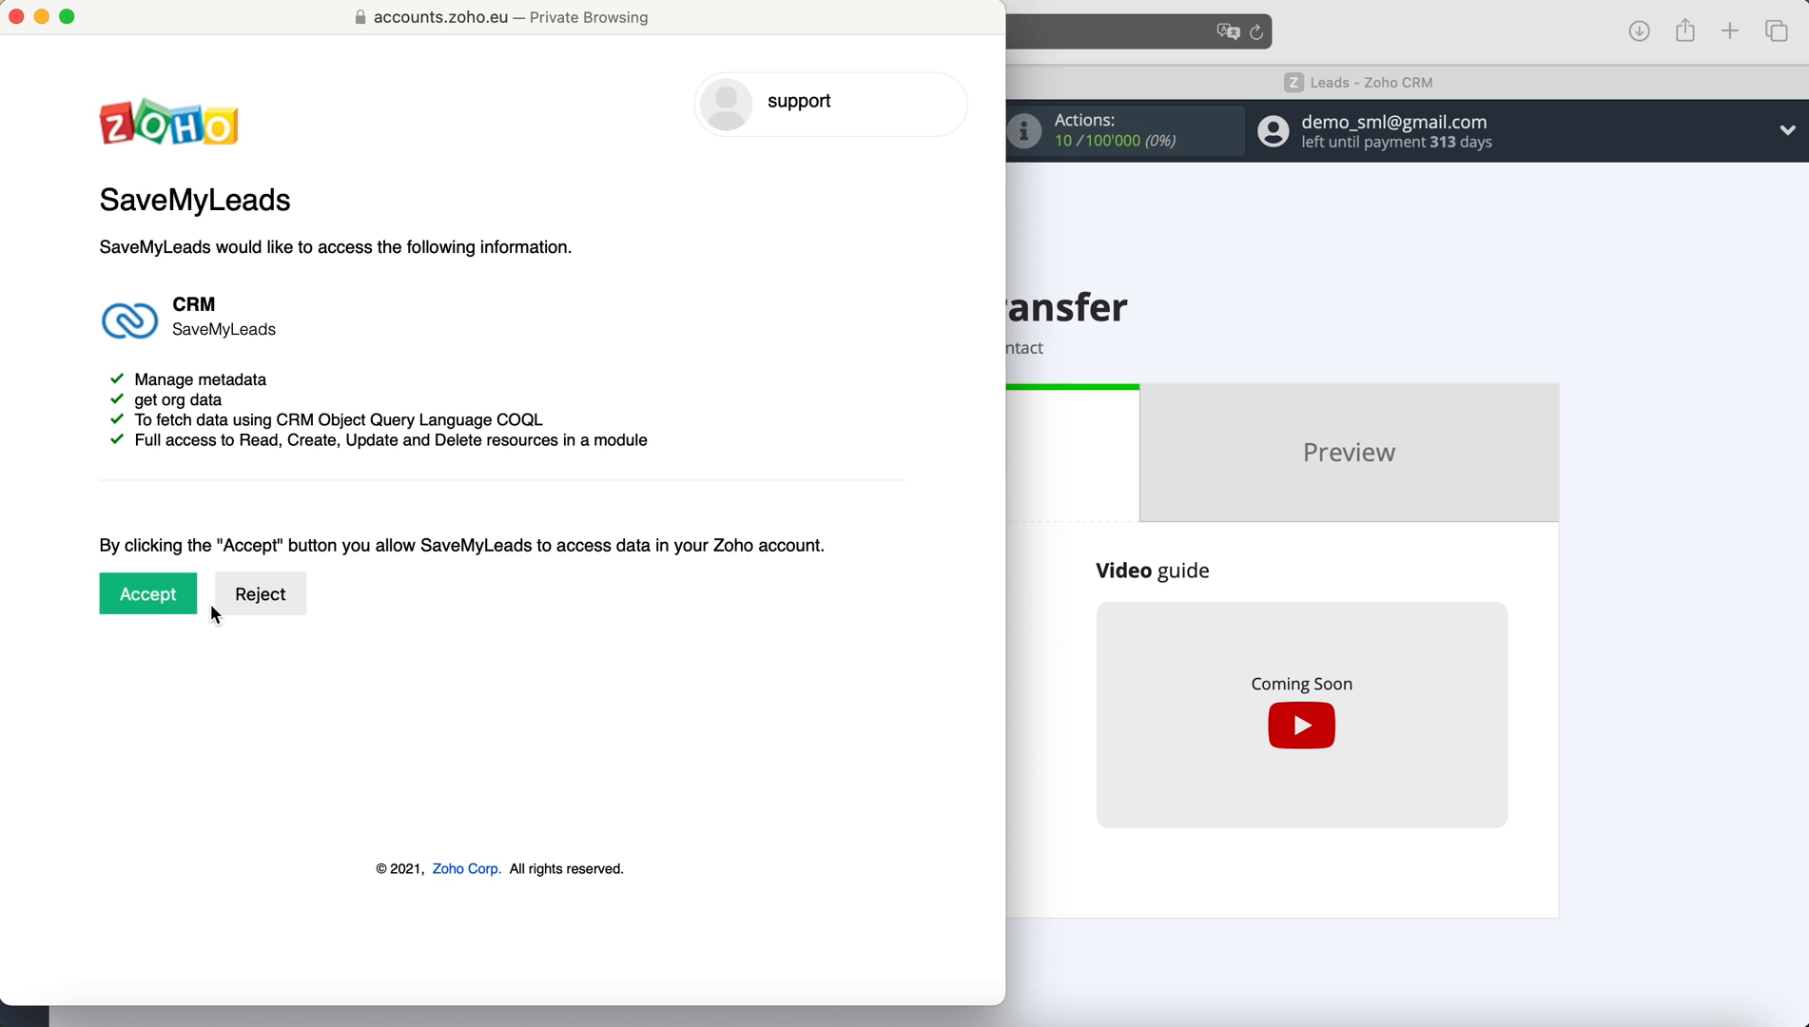
pyautogui.click(148, 593)
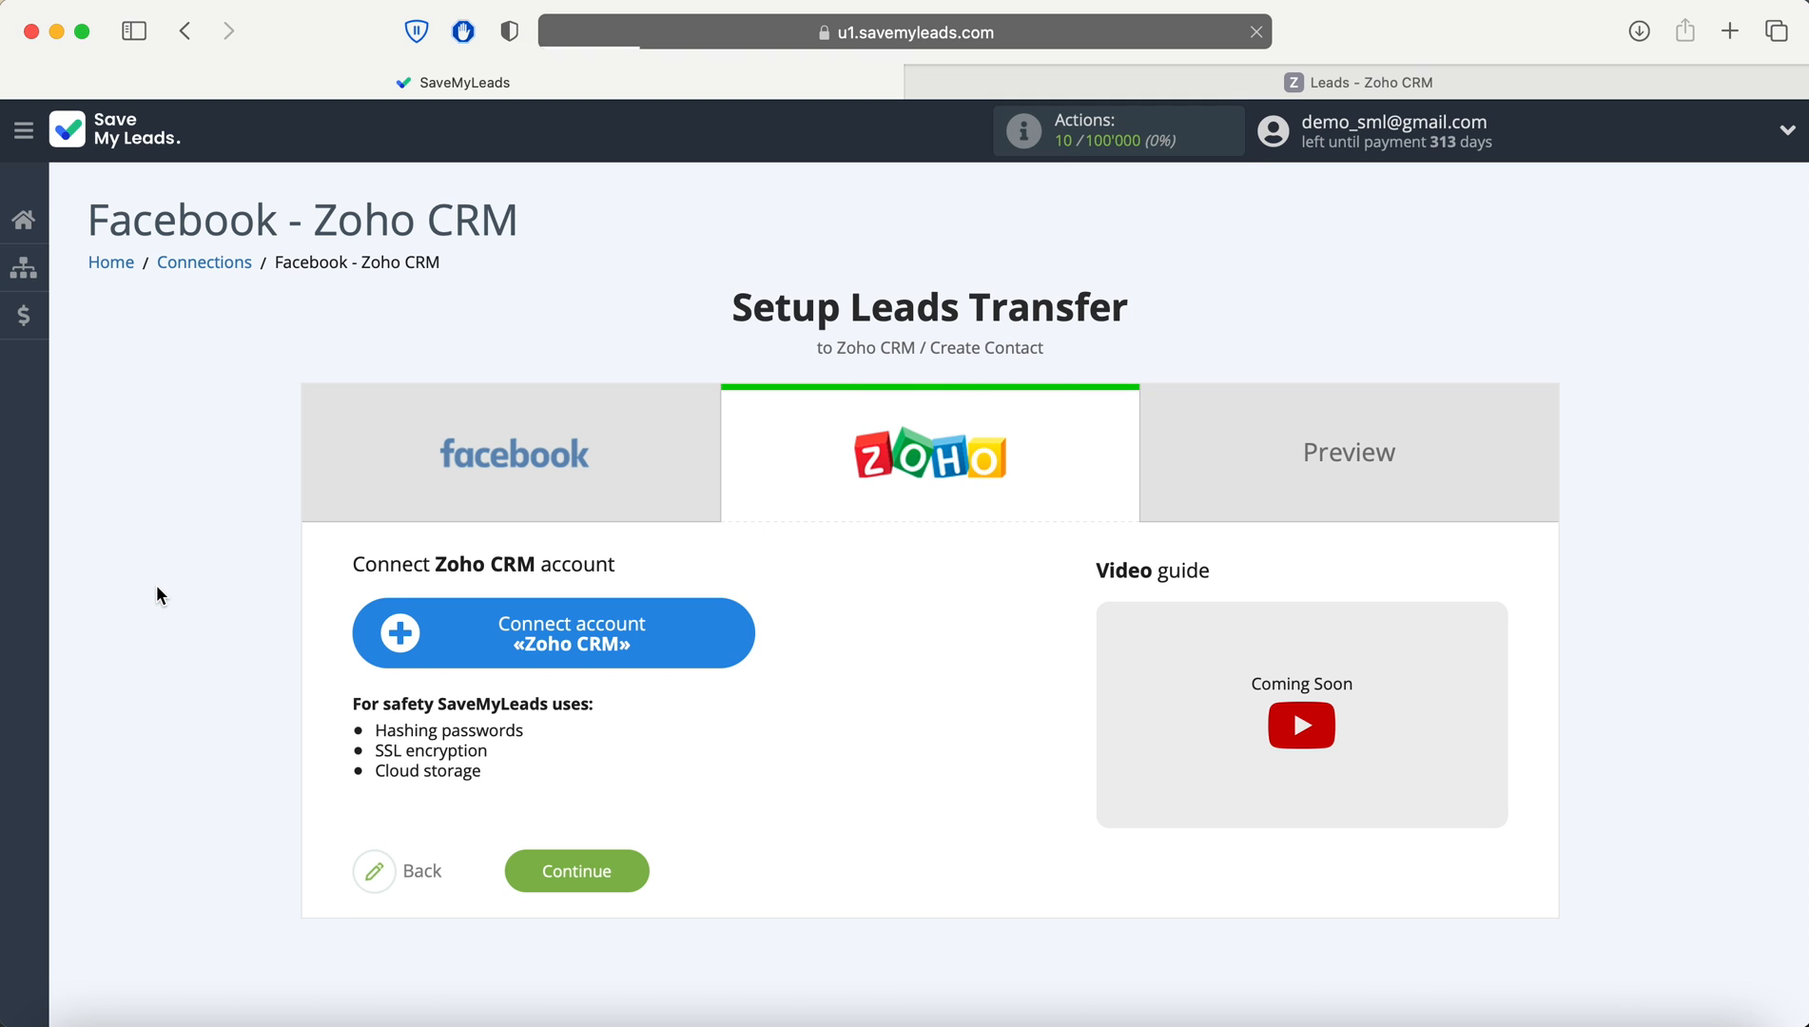
# Step: Use the connected Zoho account and map Email, Last Name, Lead Source and Phone fields
pyautogui.click(553, 632)
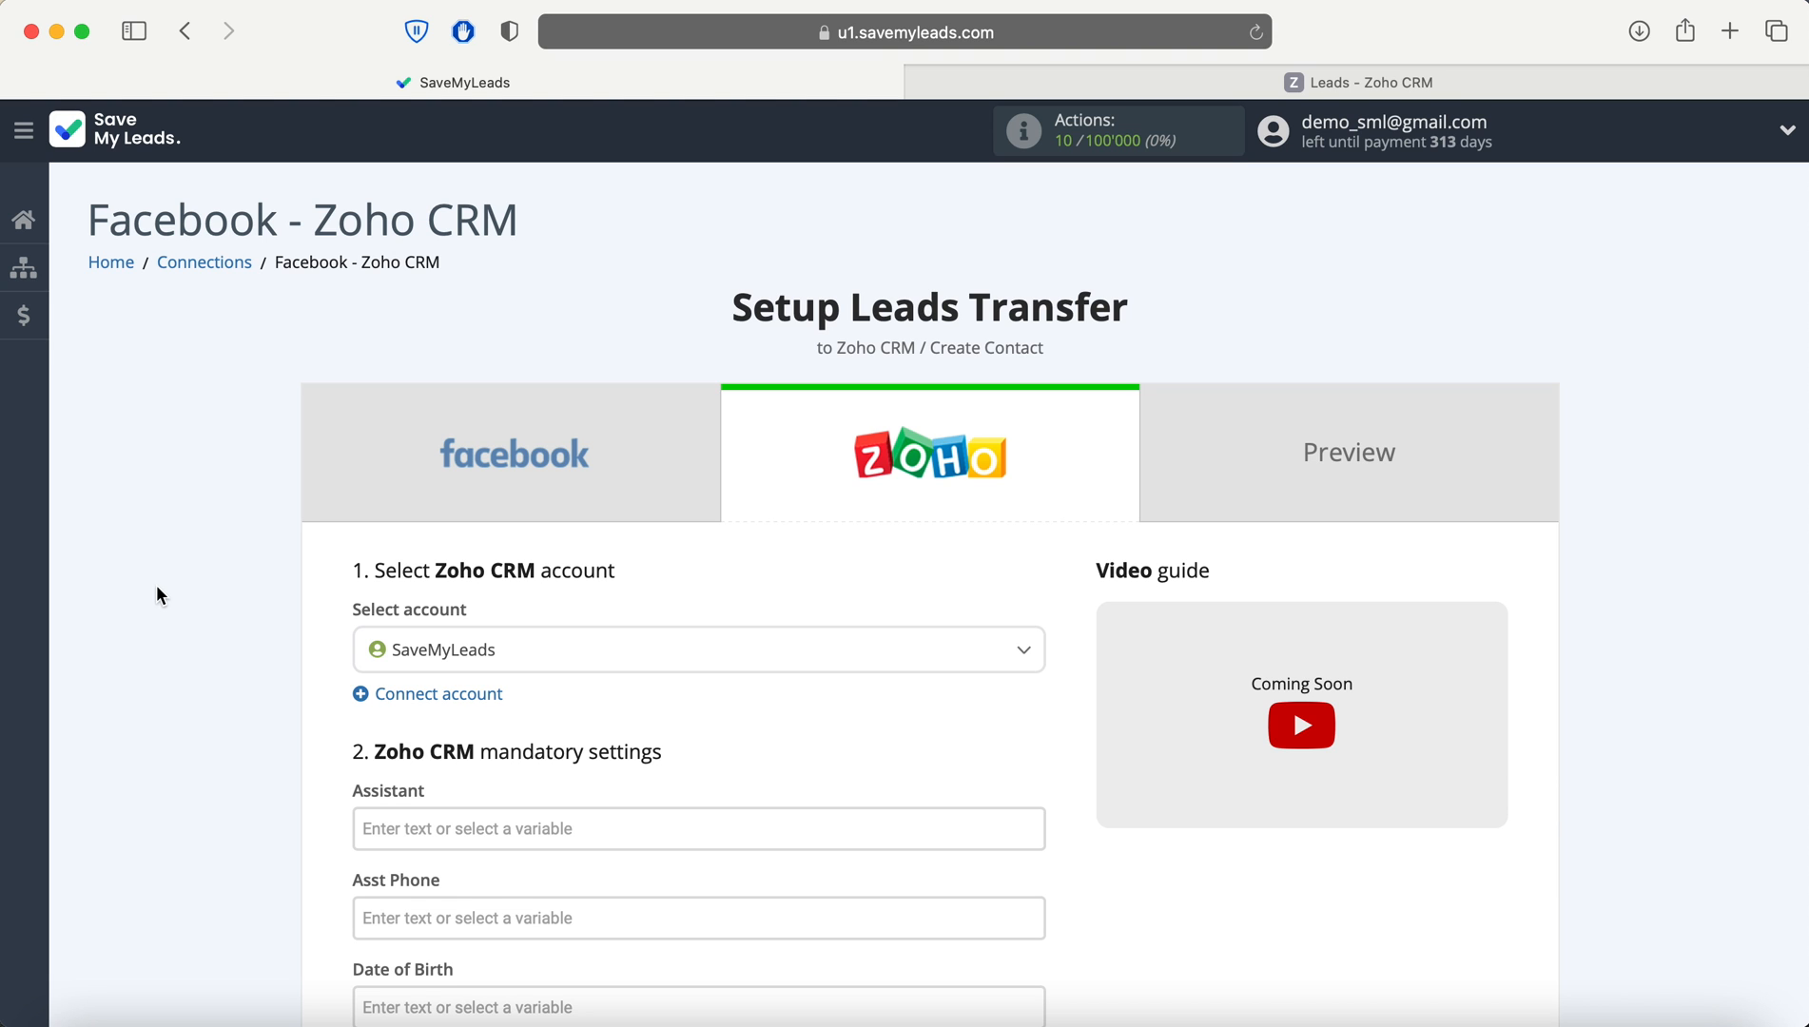
pyautogui.click(697, 649)
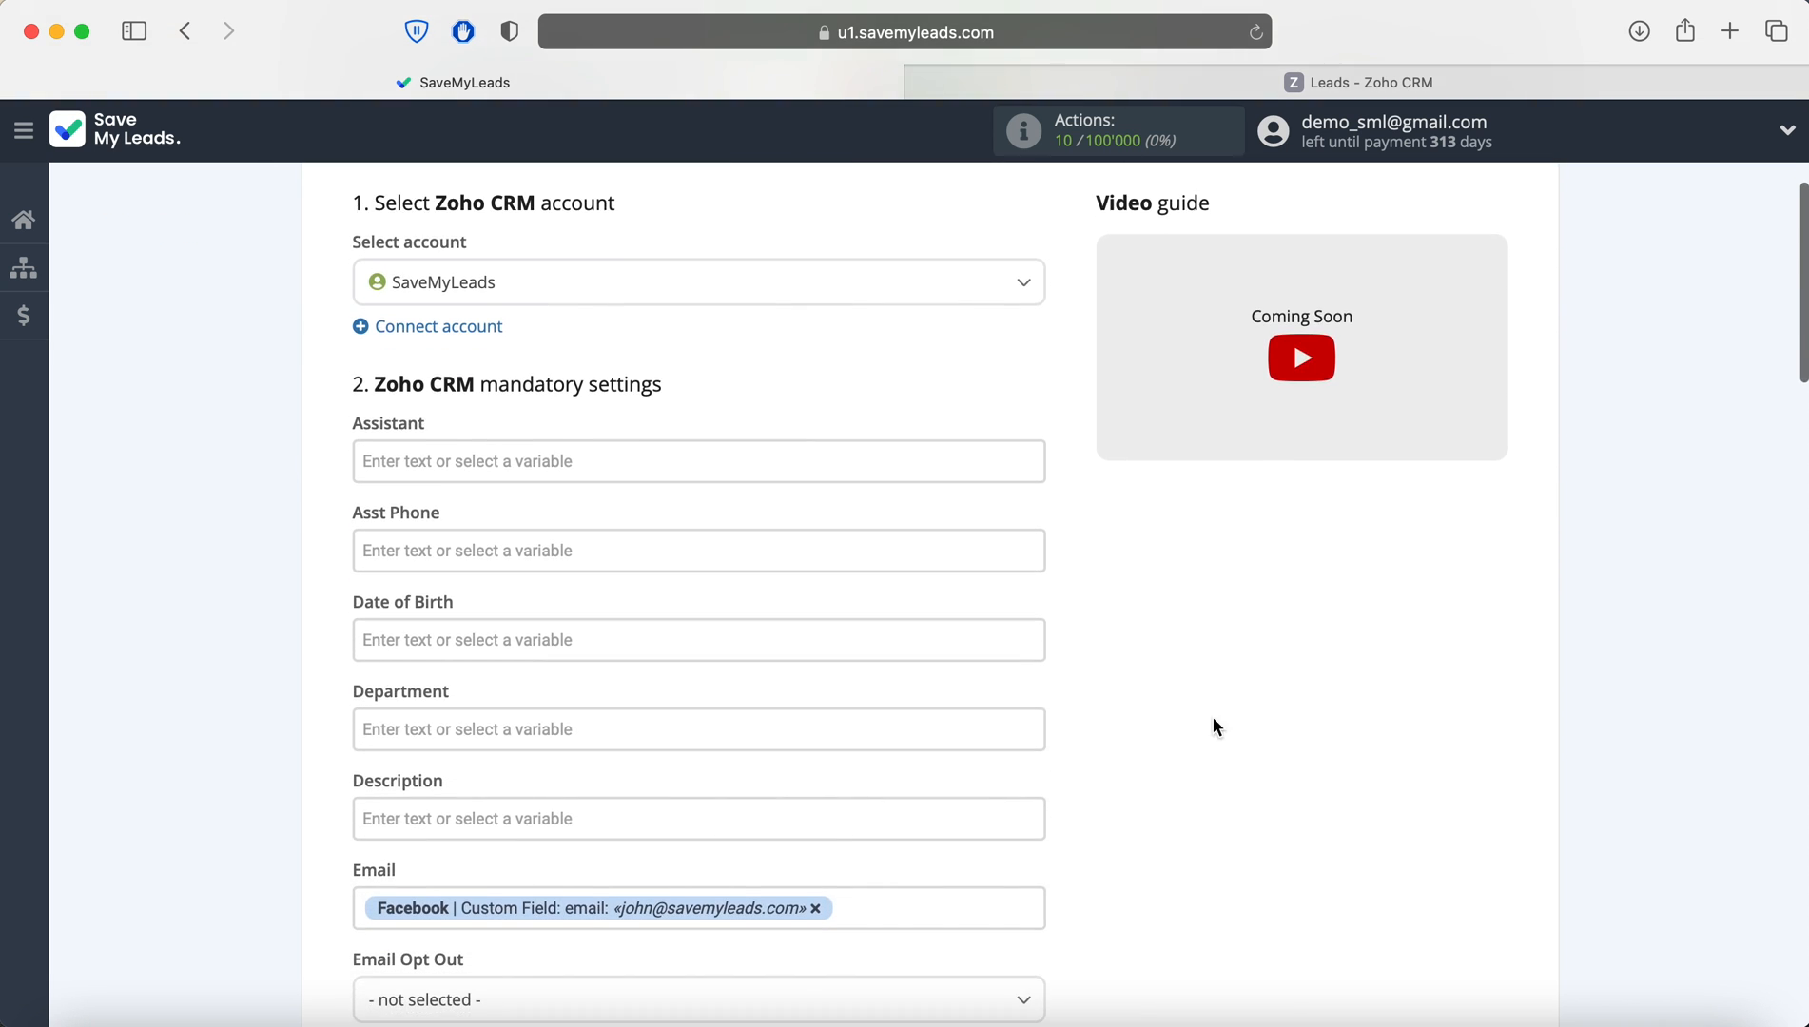
pyautogui.scroll(-3)
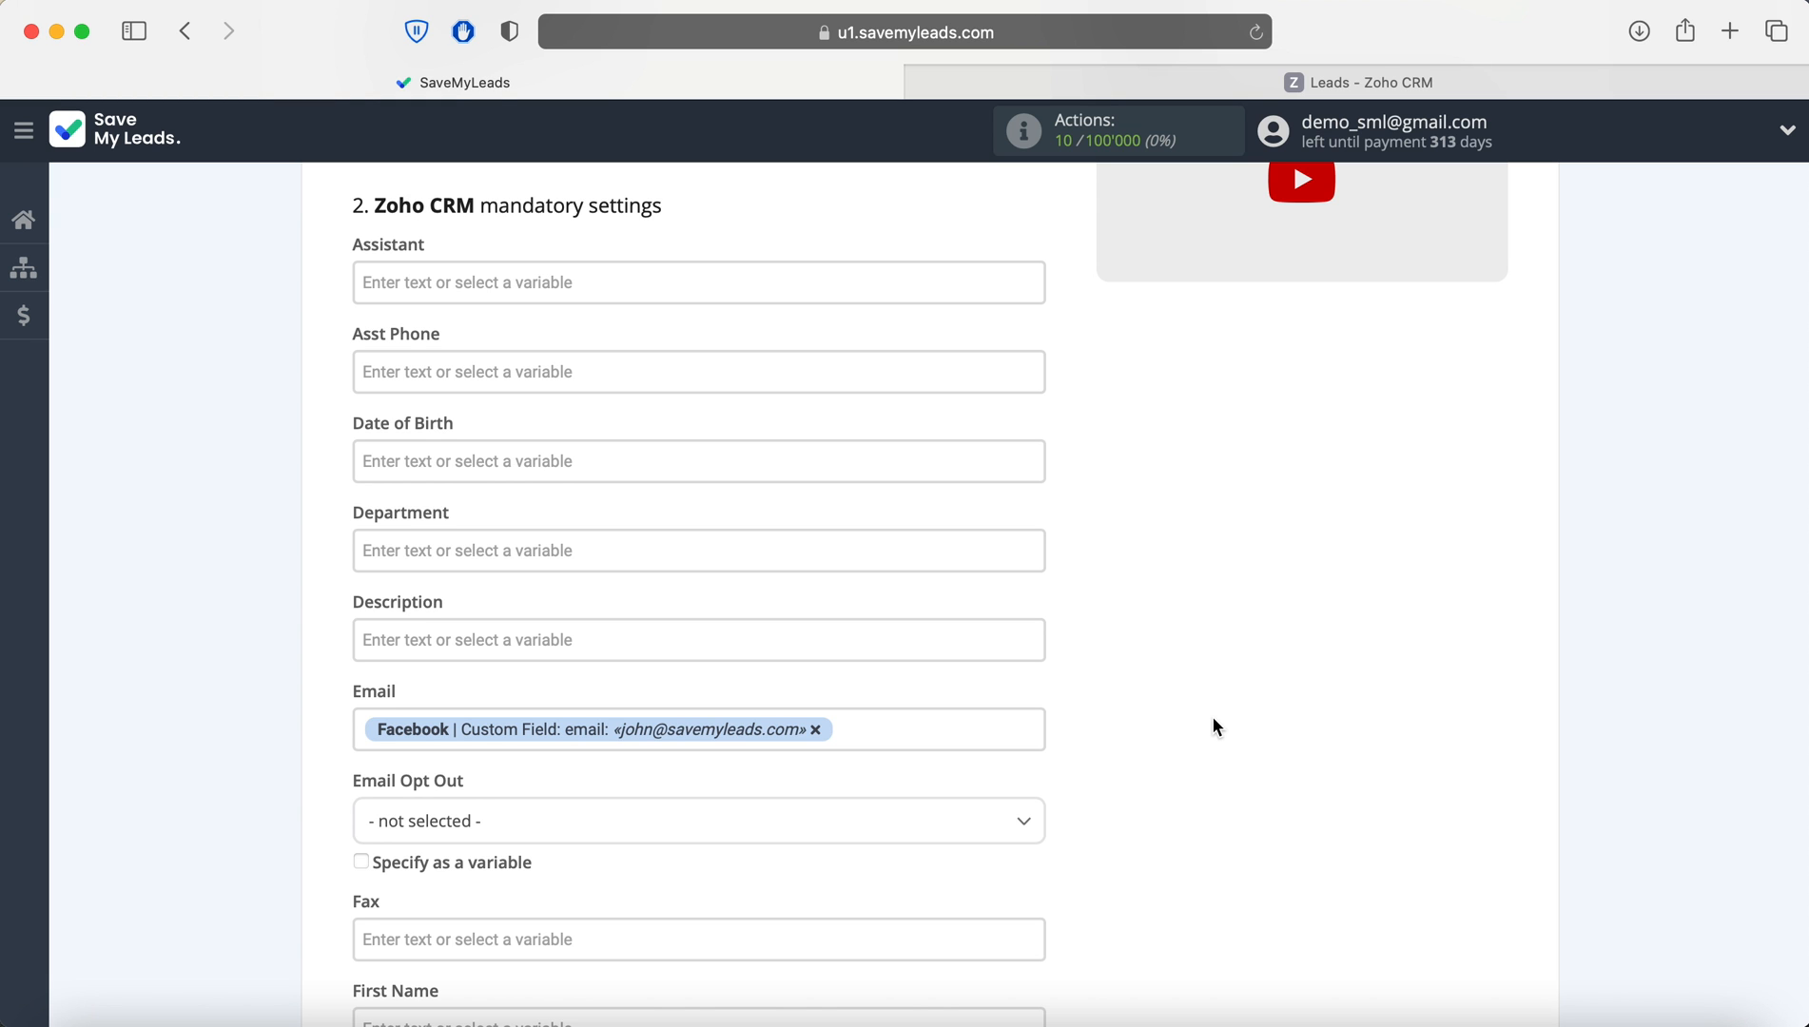
pyautogui.scroll(-3)
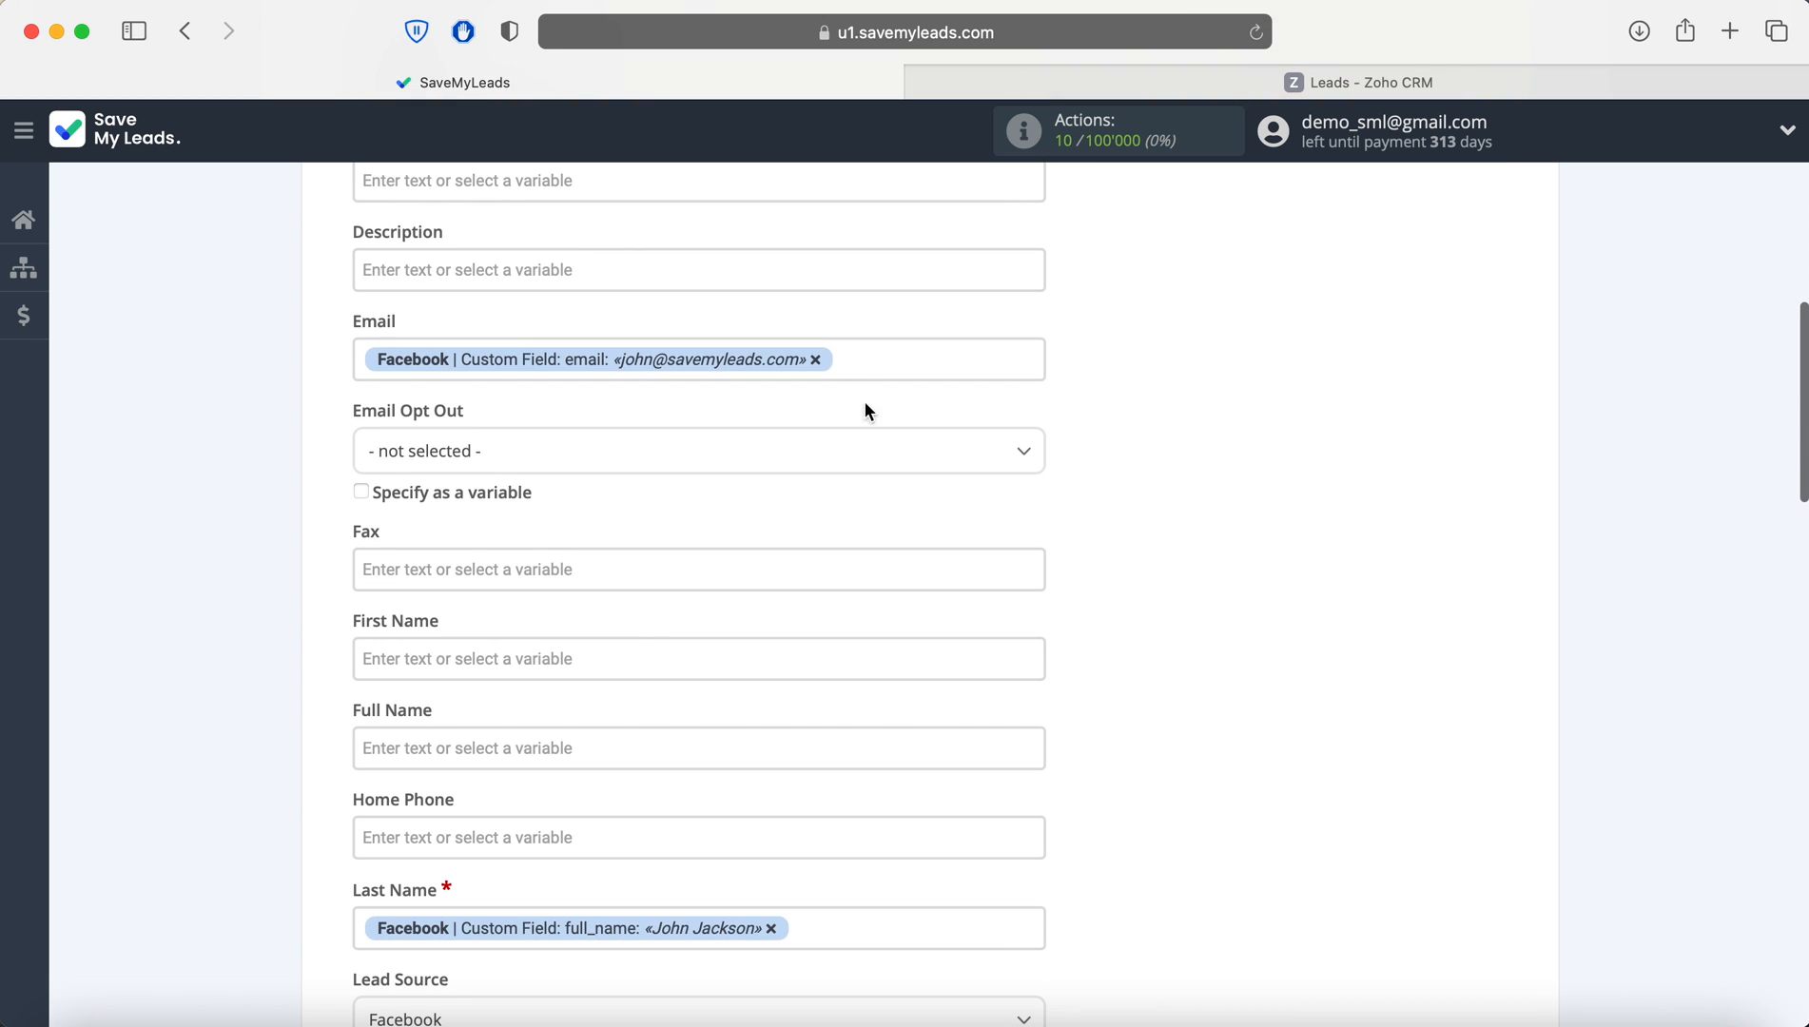
pyautogui.click(697, 359)
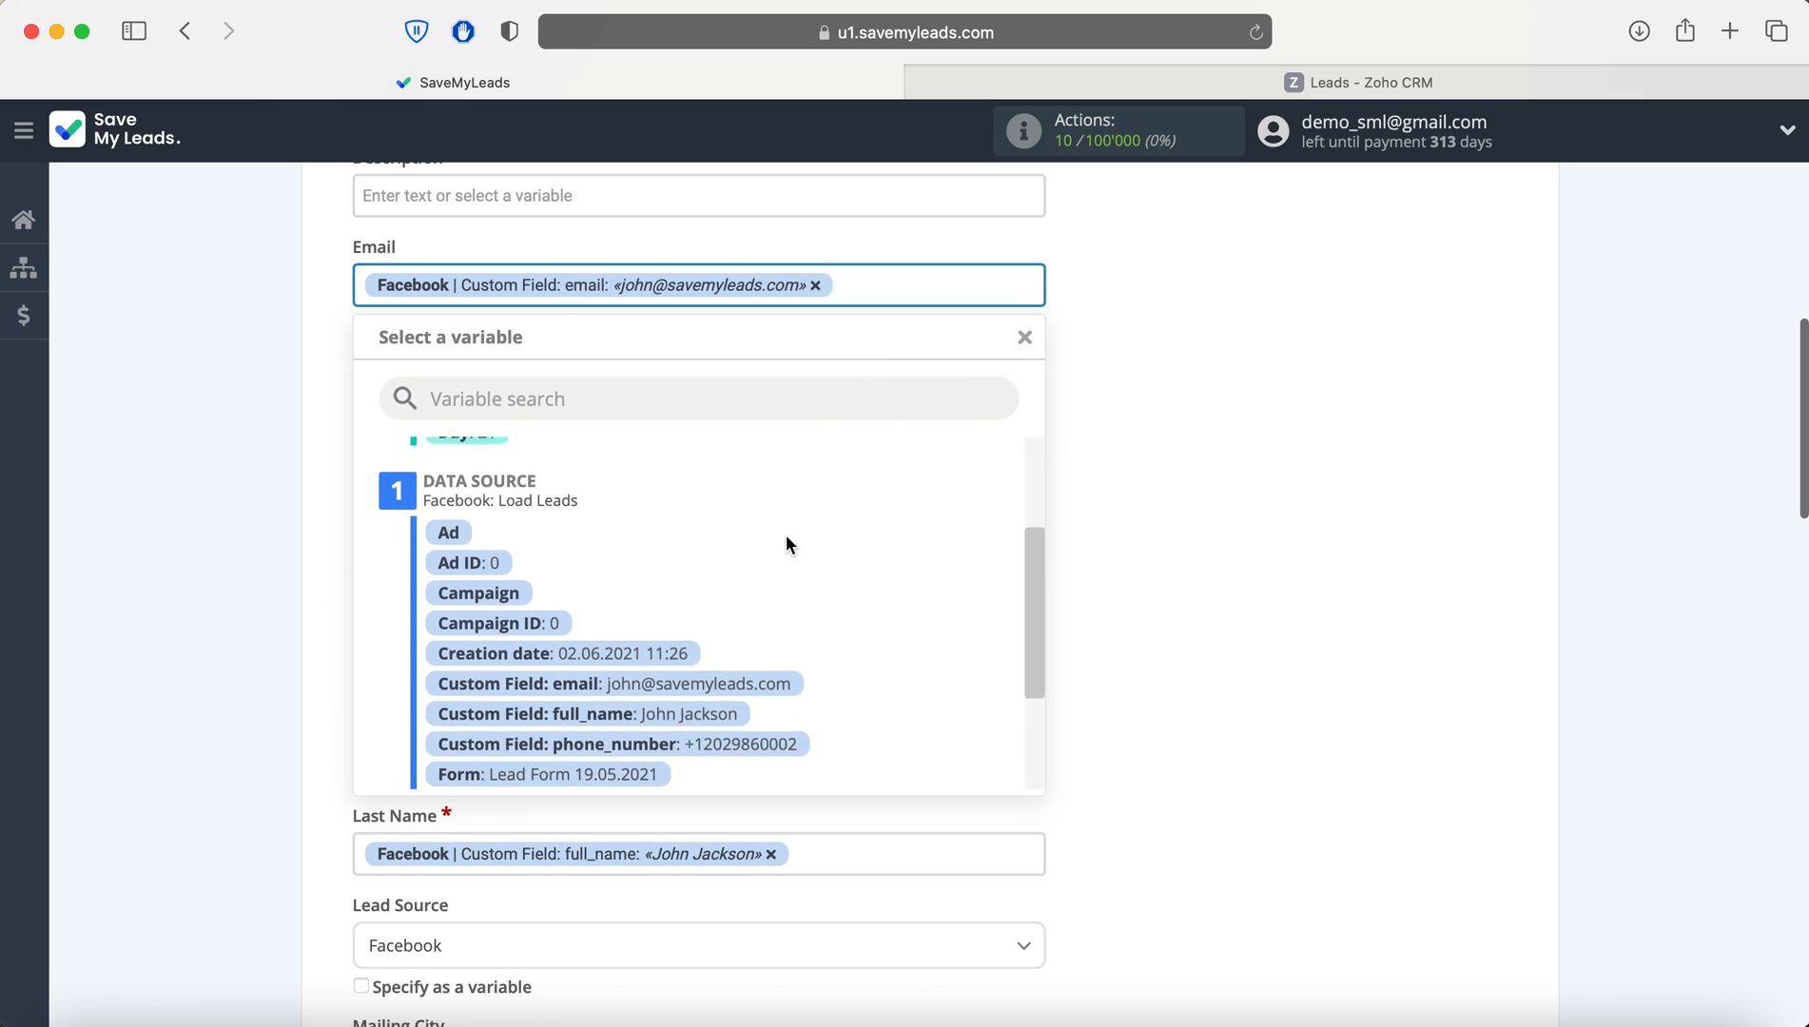
pyautogui.scroll(-3)
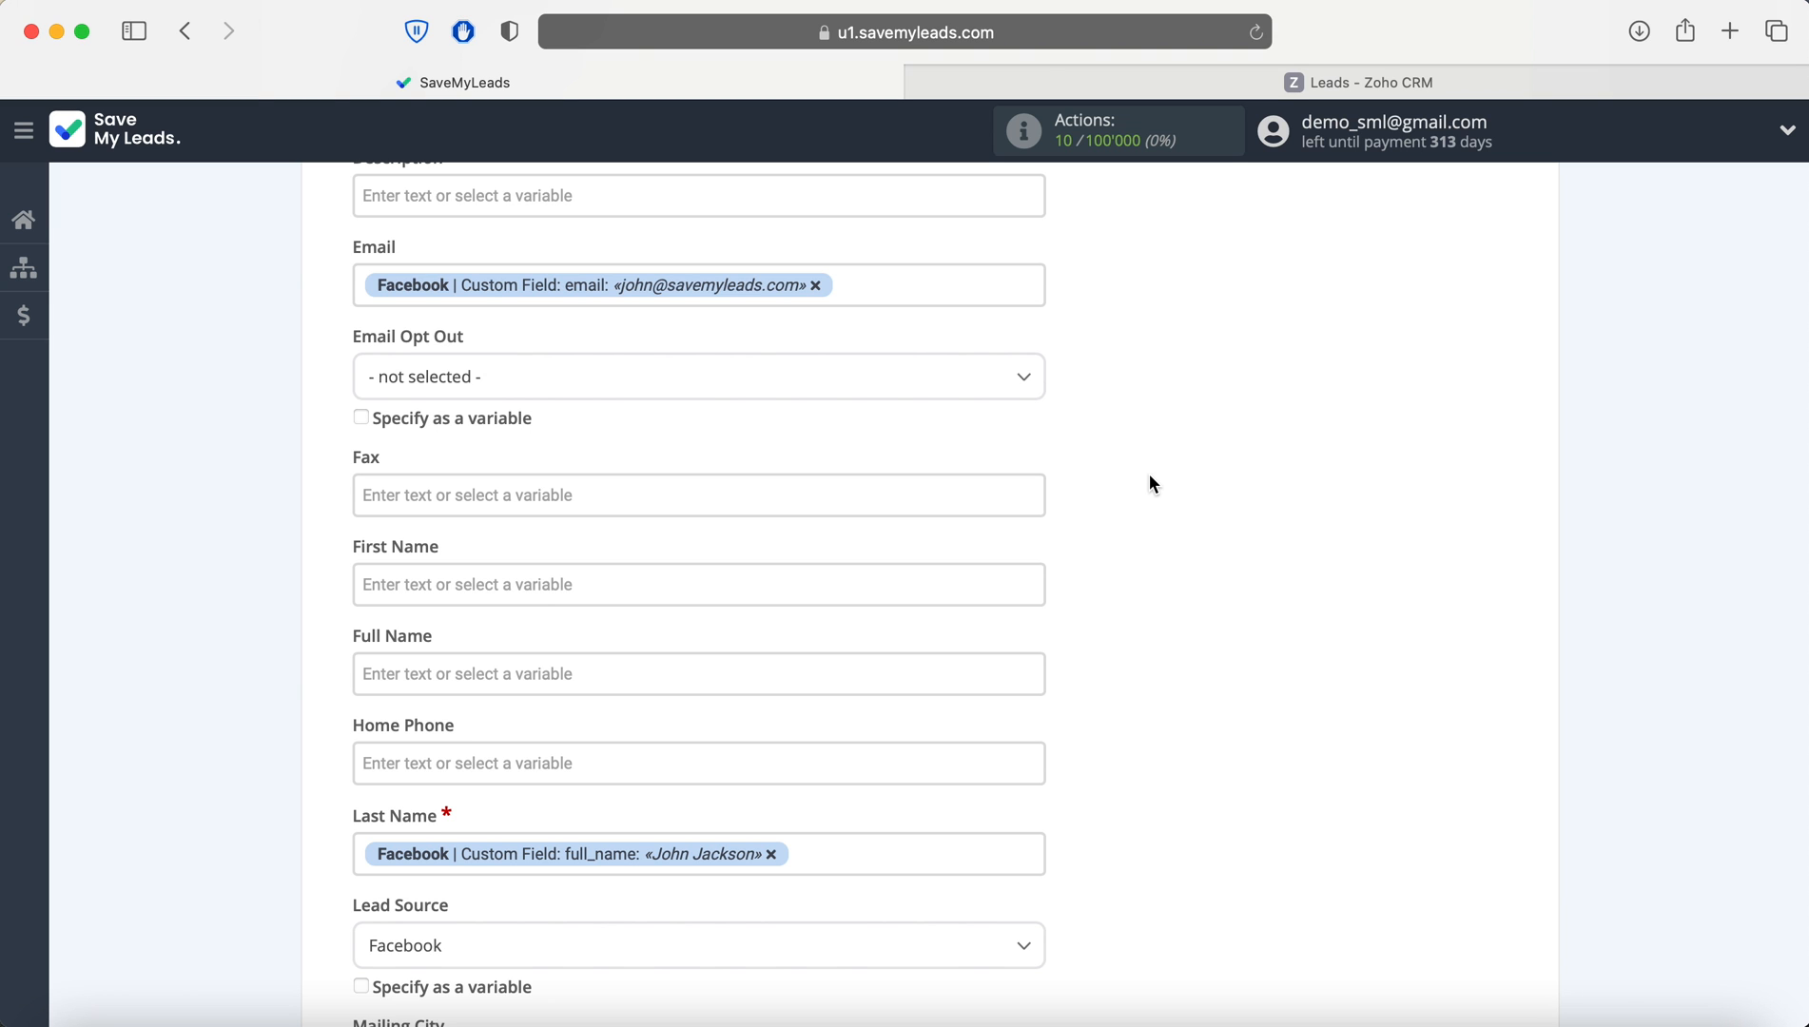
pyautogui.moveTo(1180, 488)
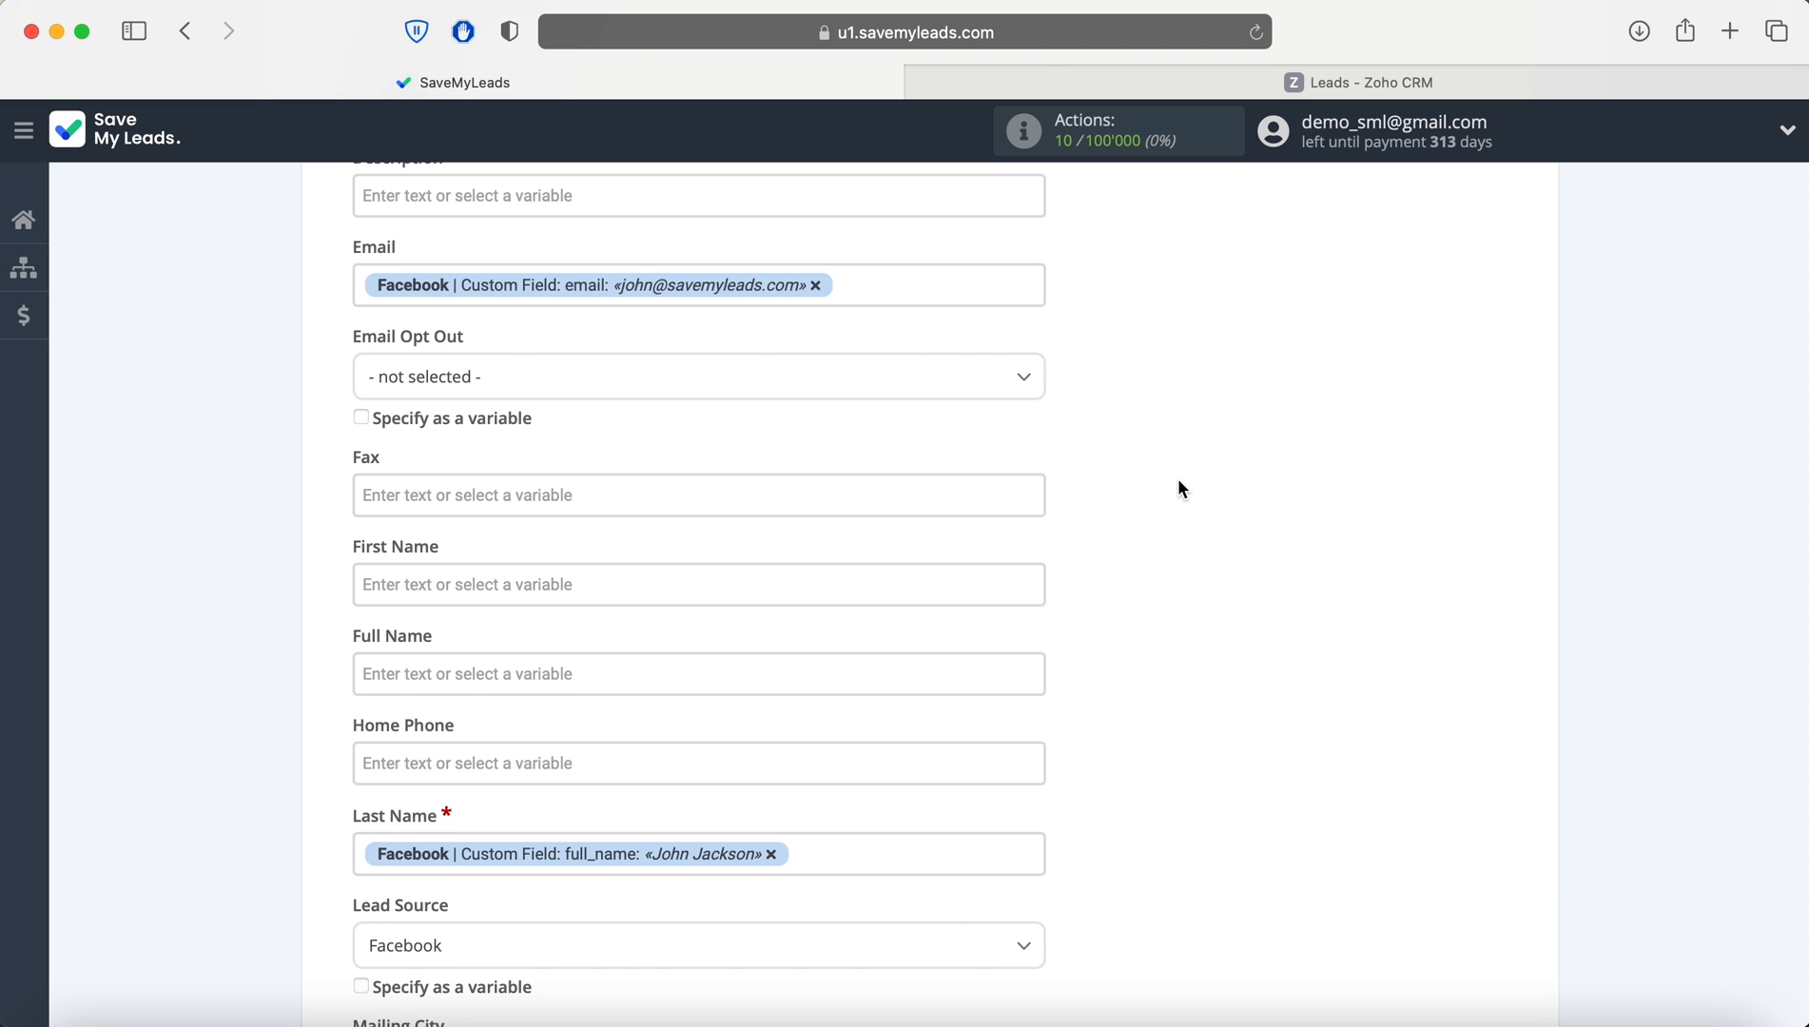
pyautogui.scroll(-3)
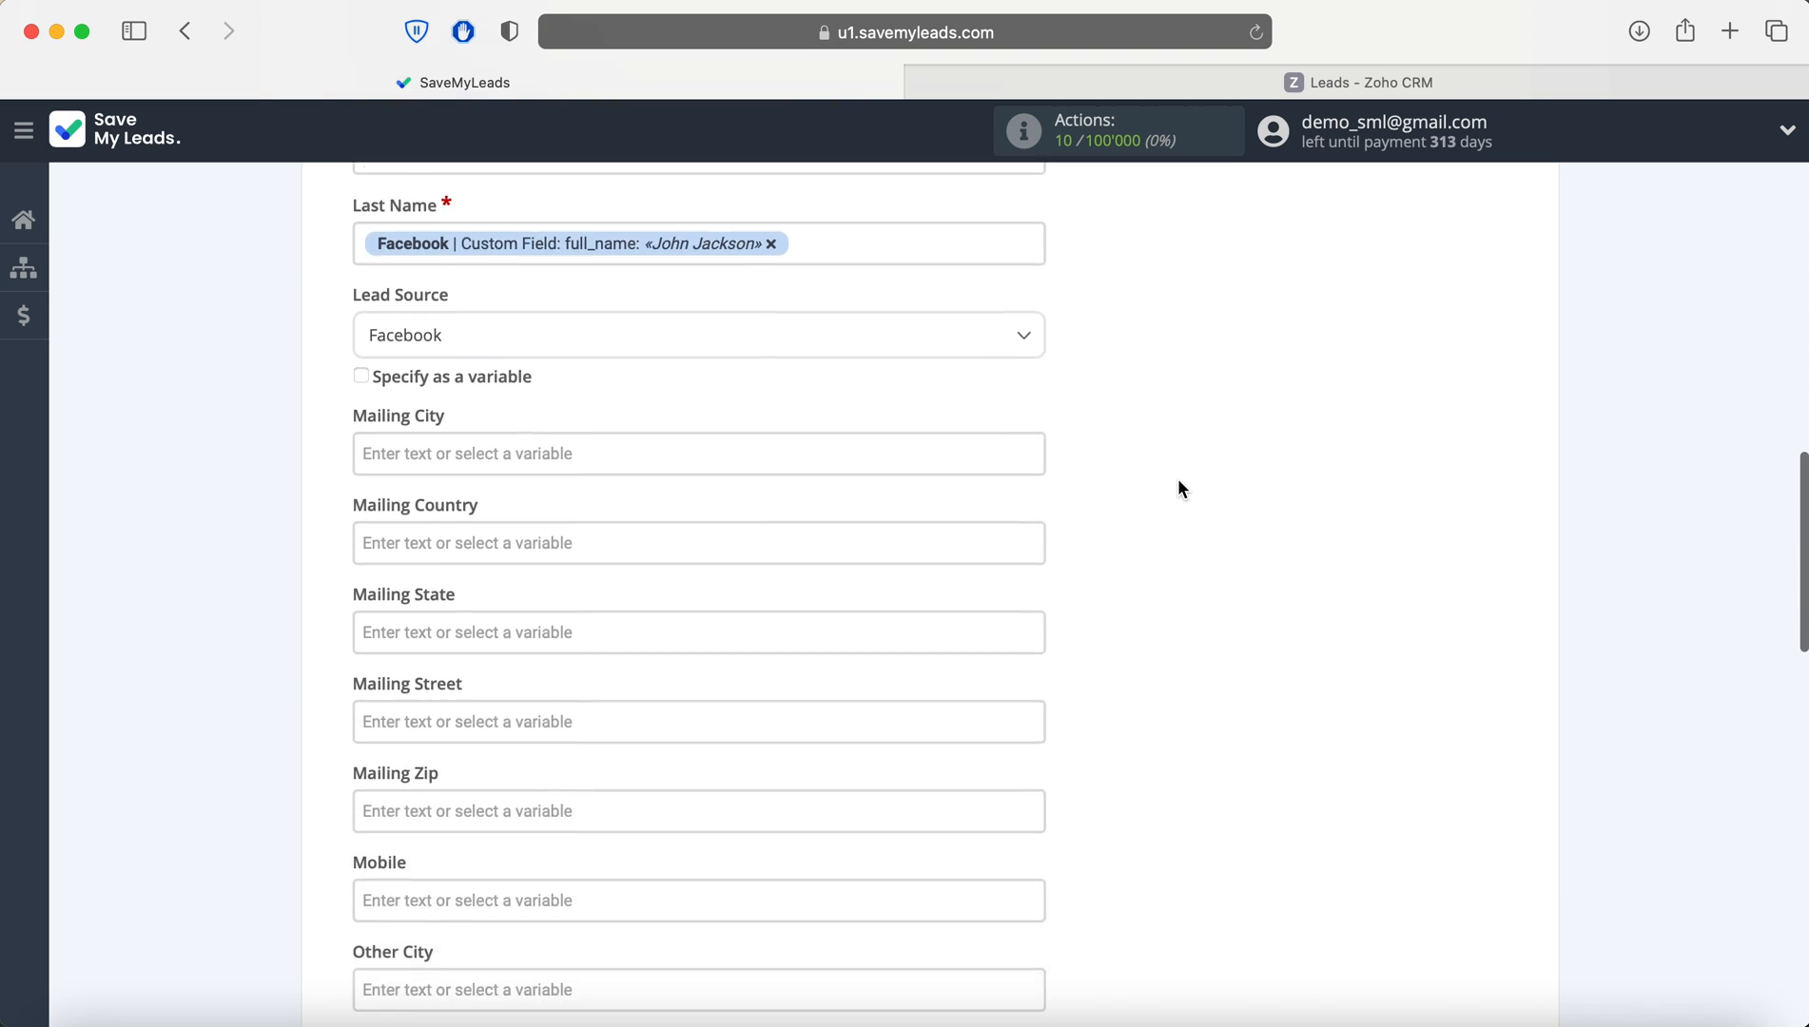
pyautogui.scroll(-3)
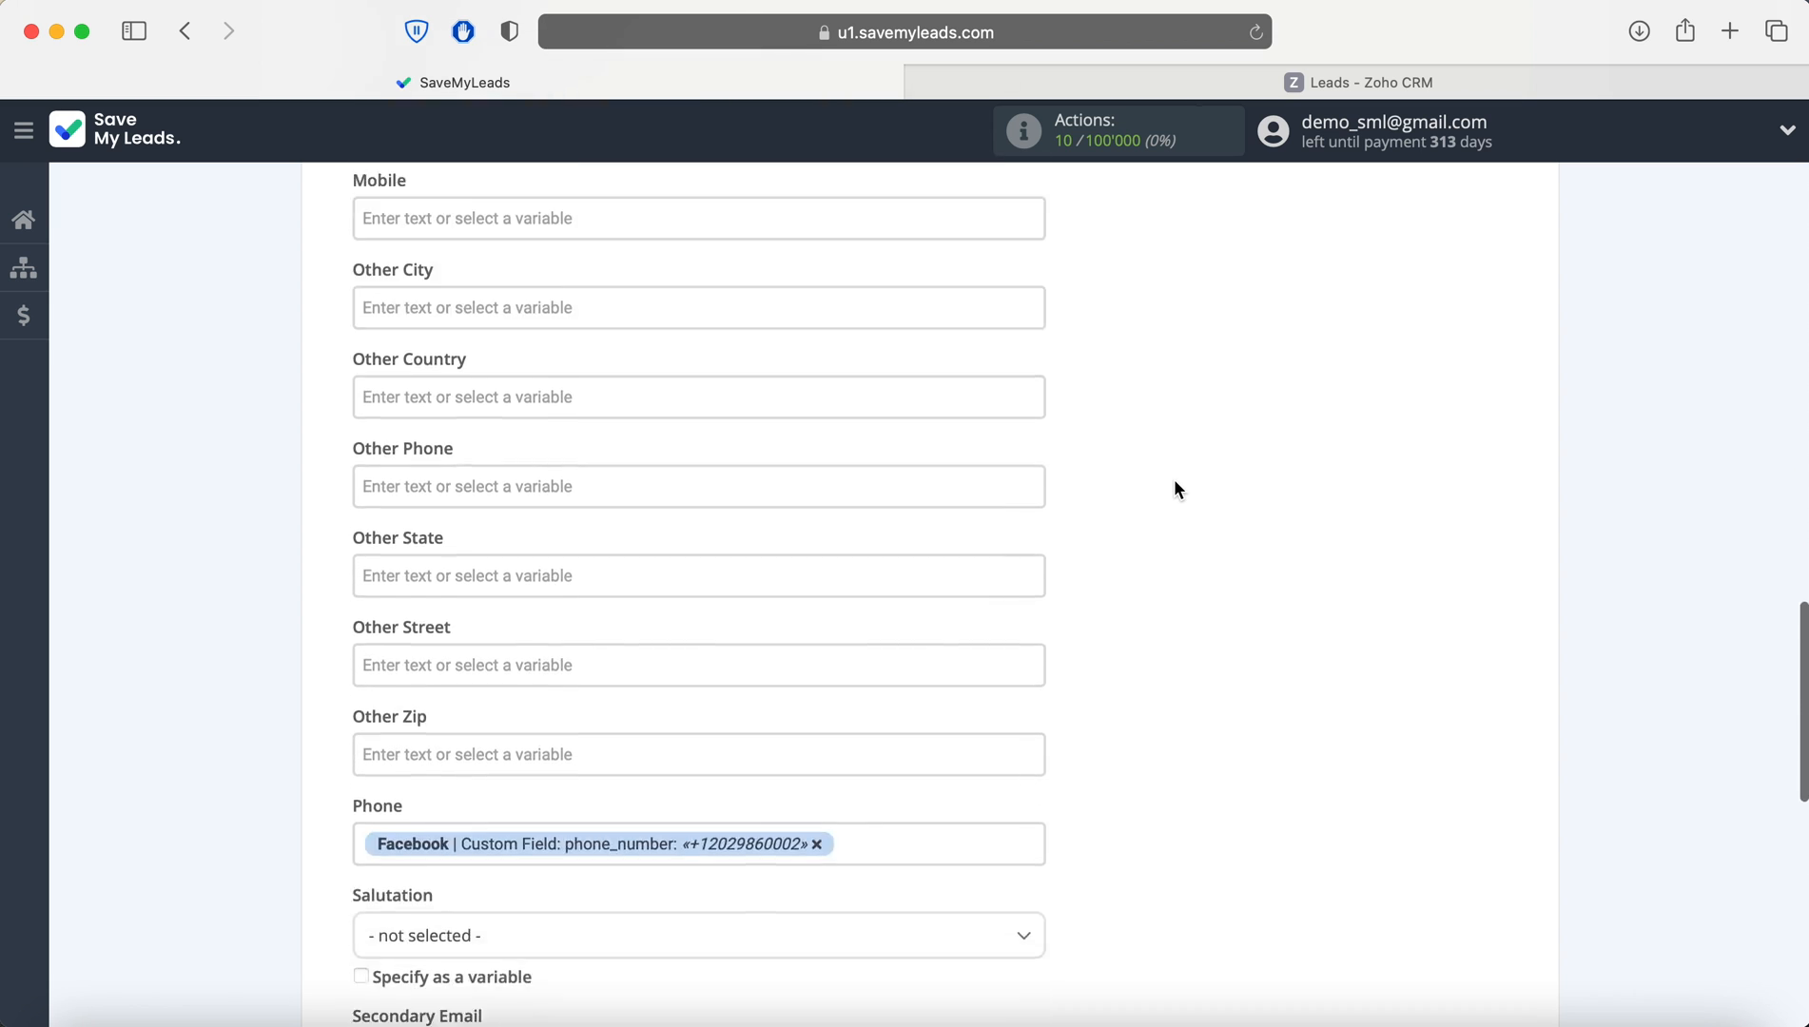
pyautogui.scroll(-3)
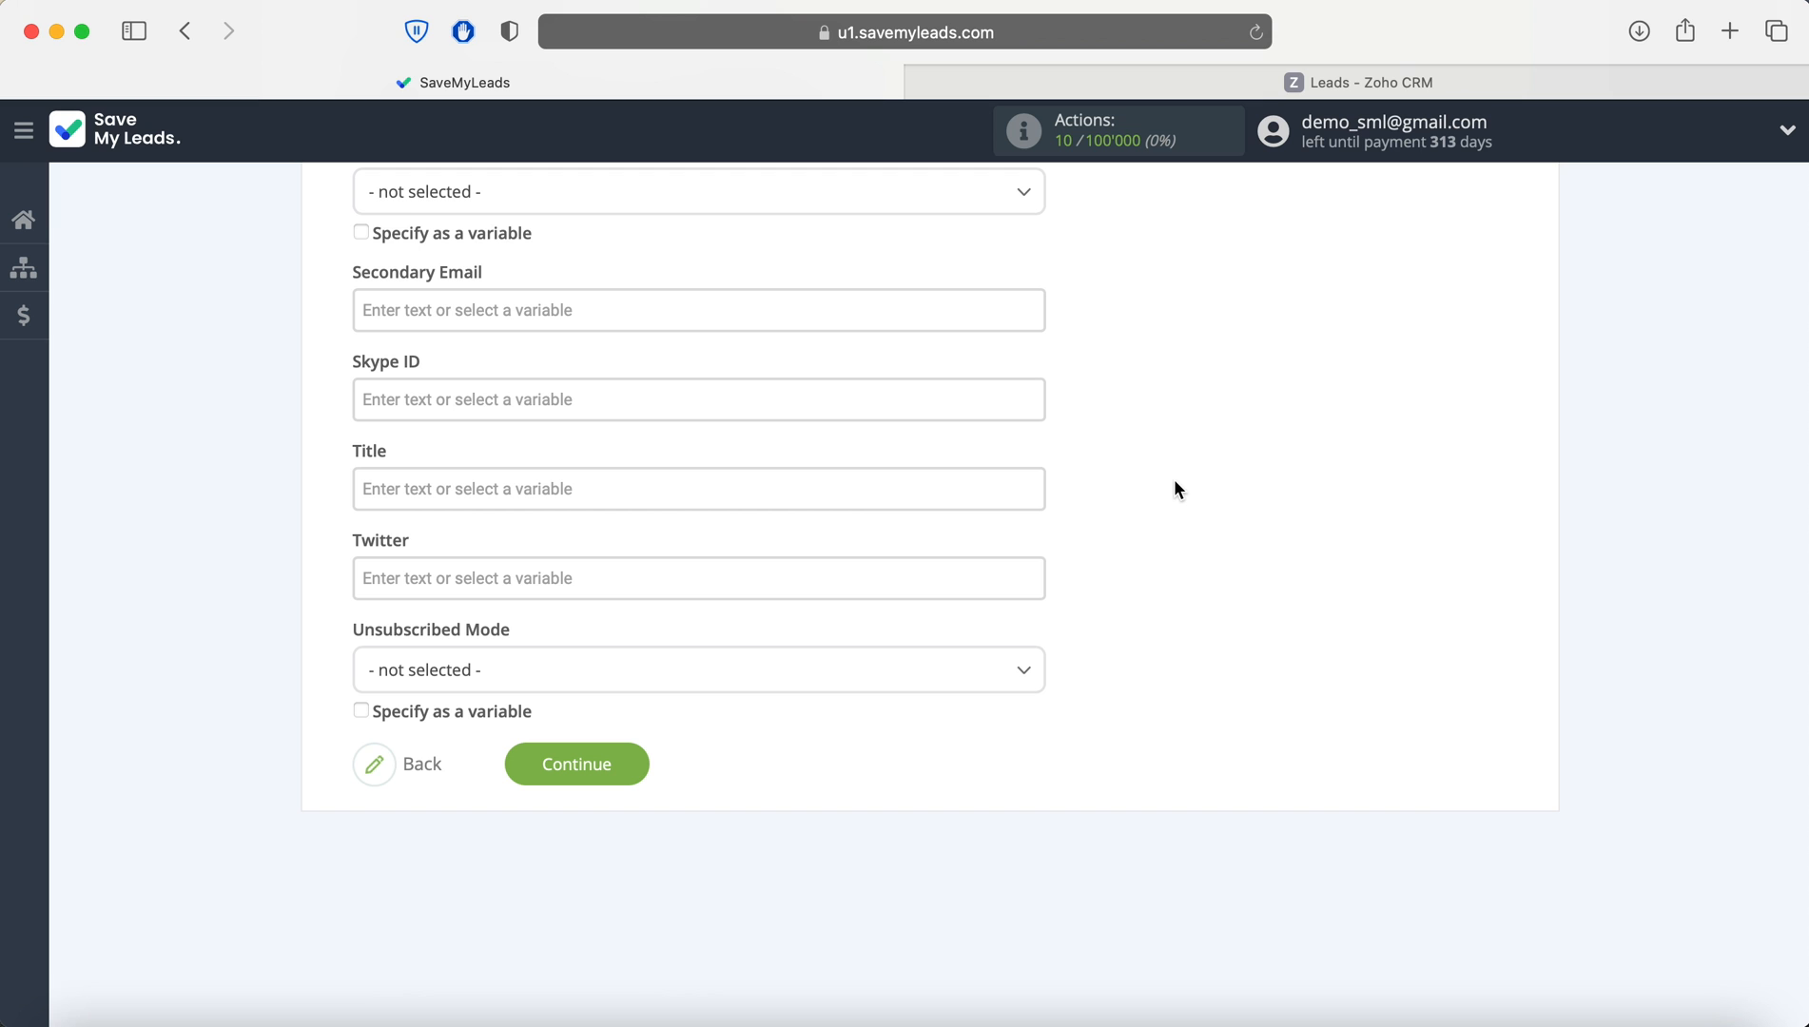
pyautogui.click(575, 764)
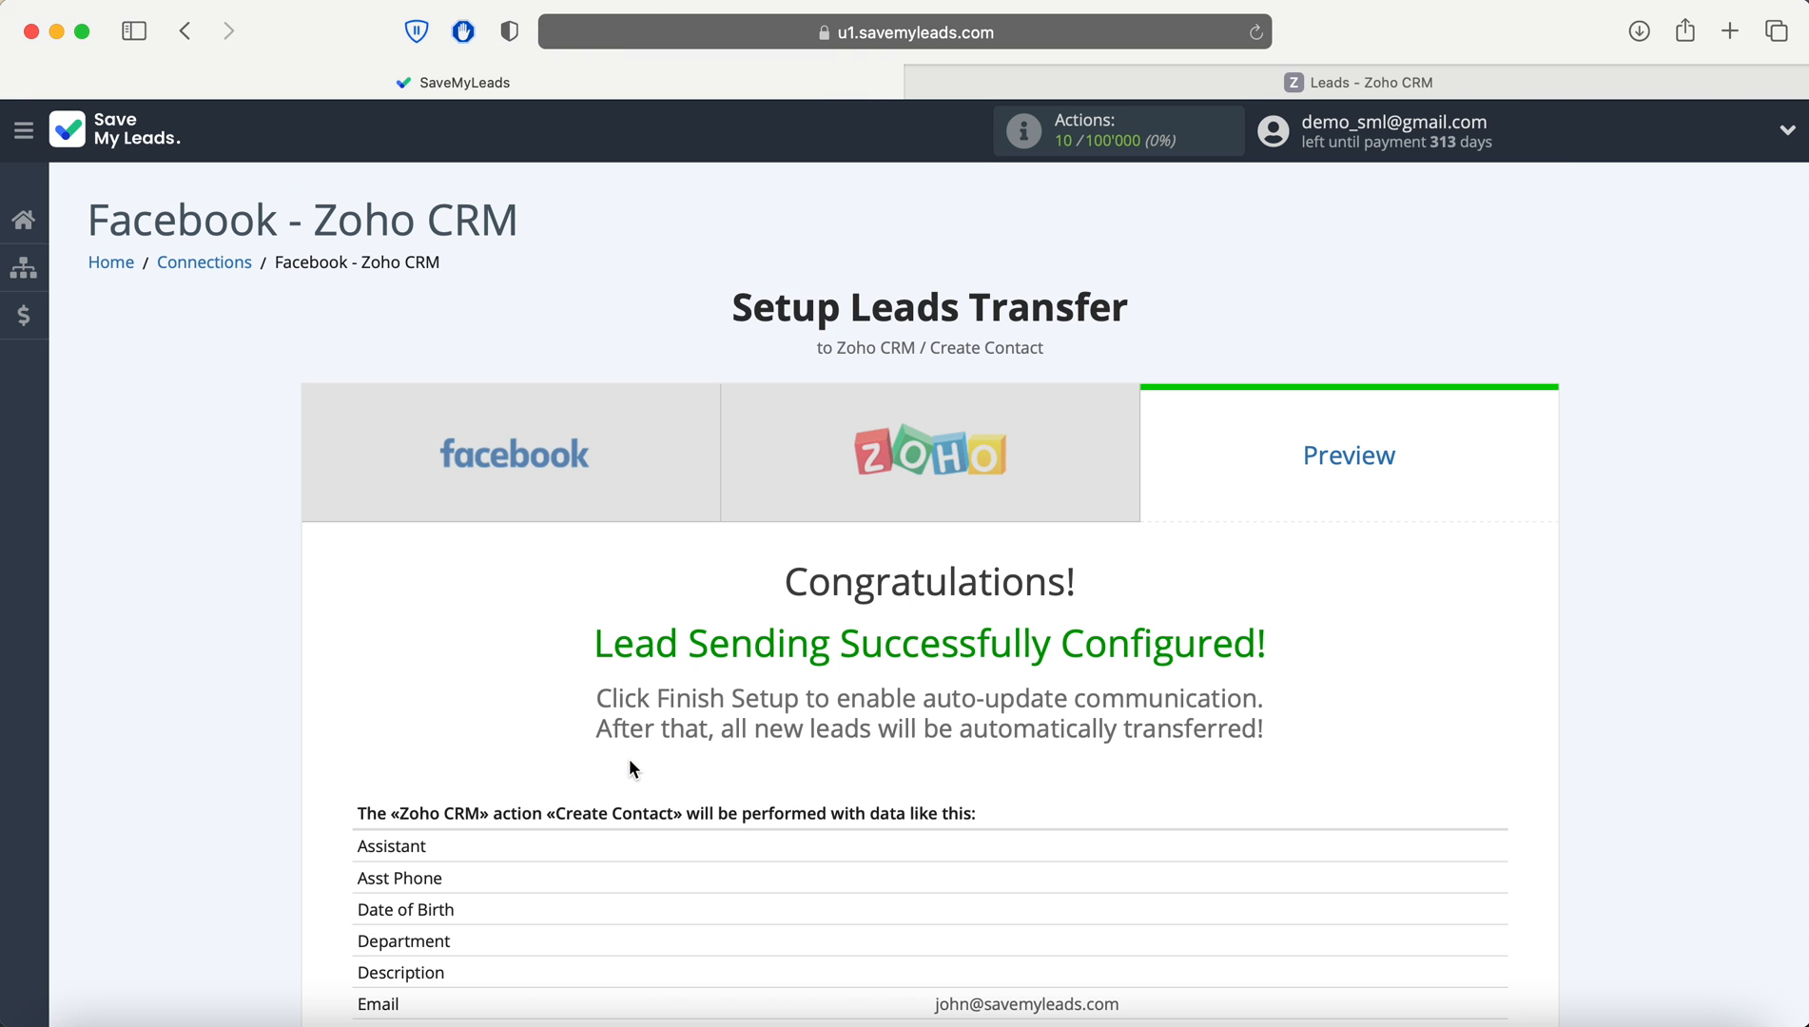
# Step: Send test data to Zoho CRM's Create Contact task, then switch to the Zoho CRM tab
pyautogui.scroll(-3)
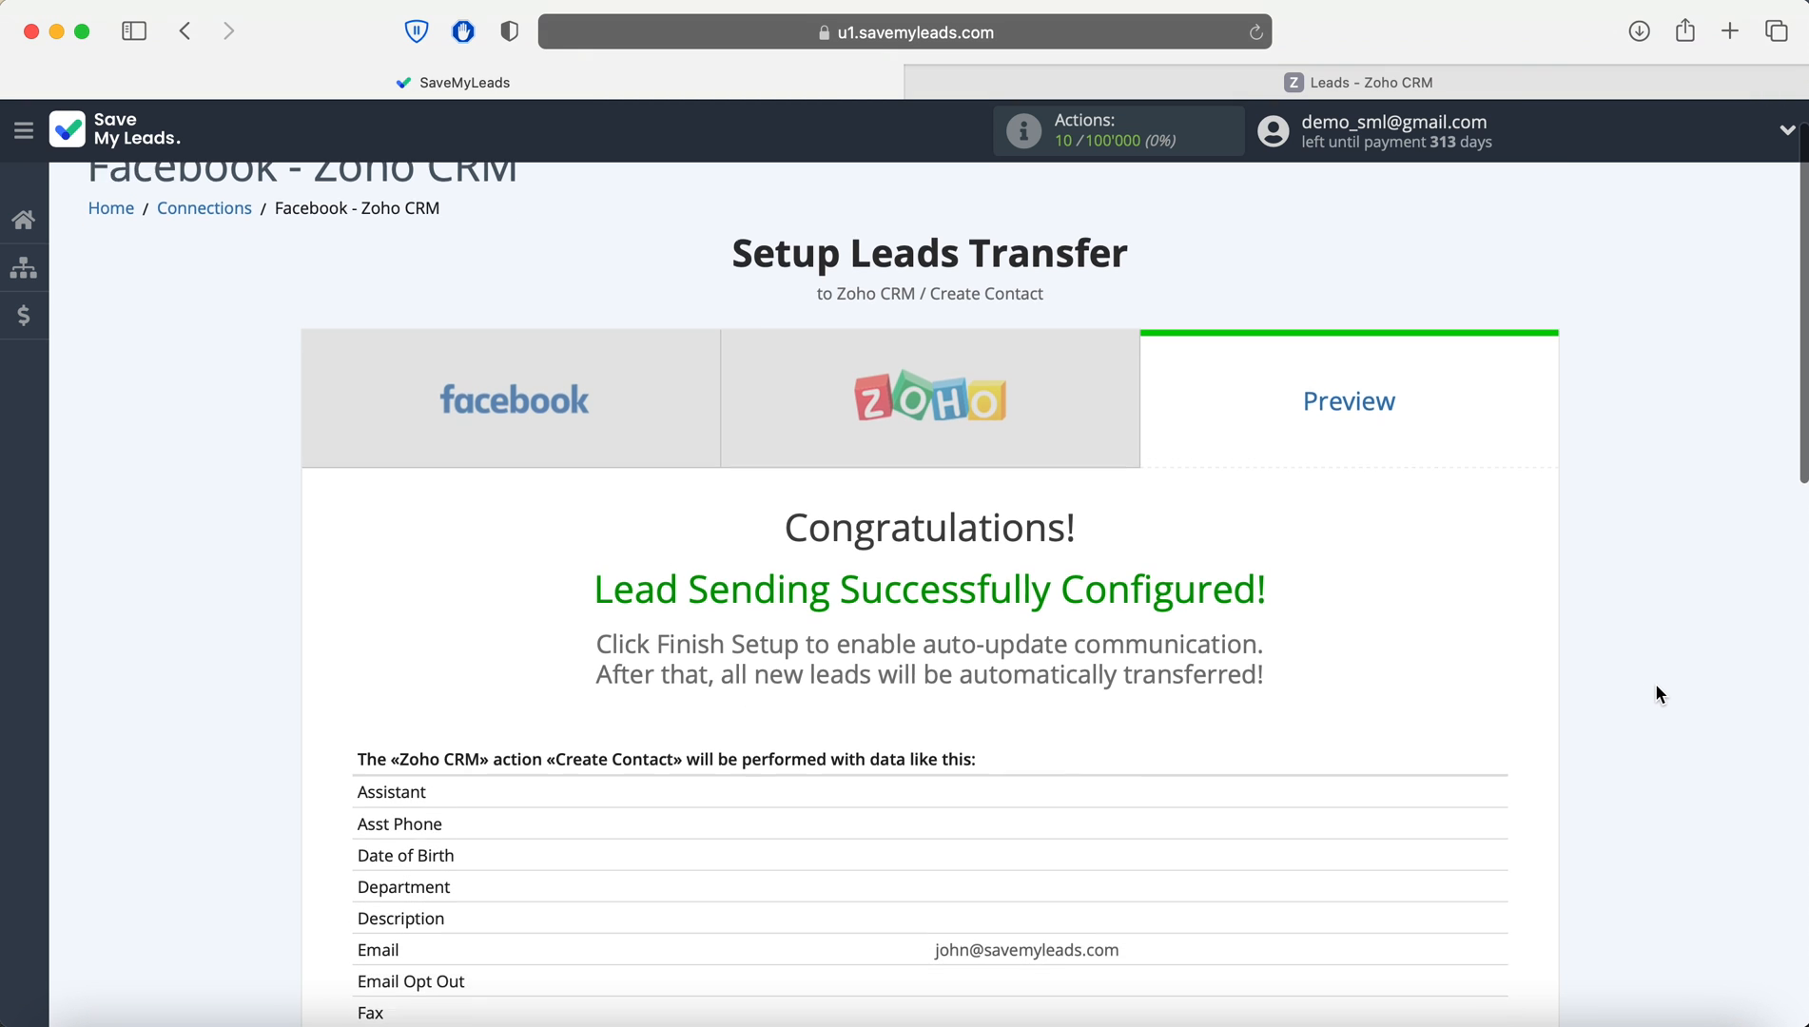
pyautogui.scroll(-3)
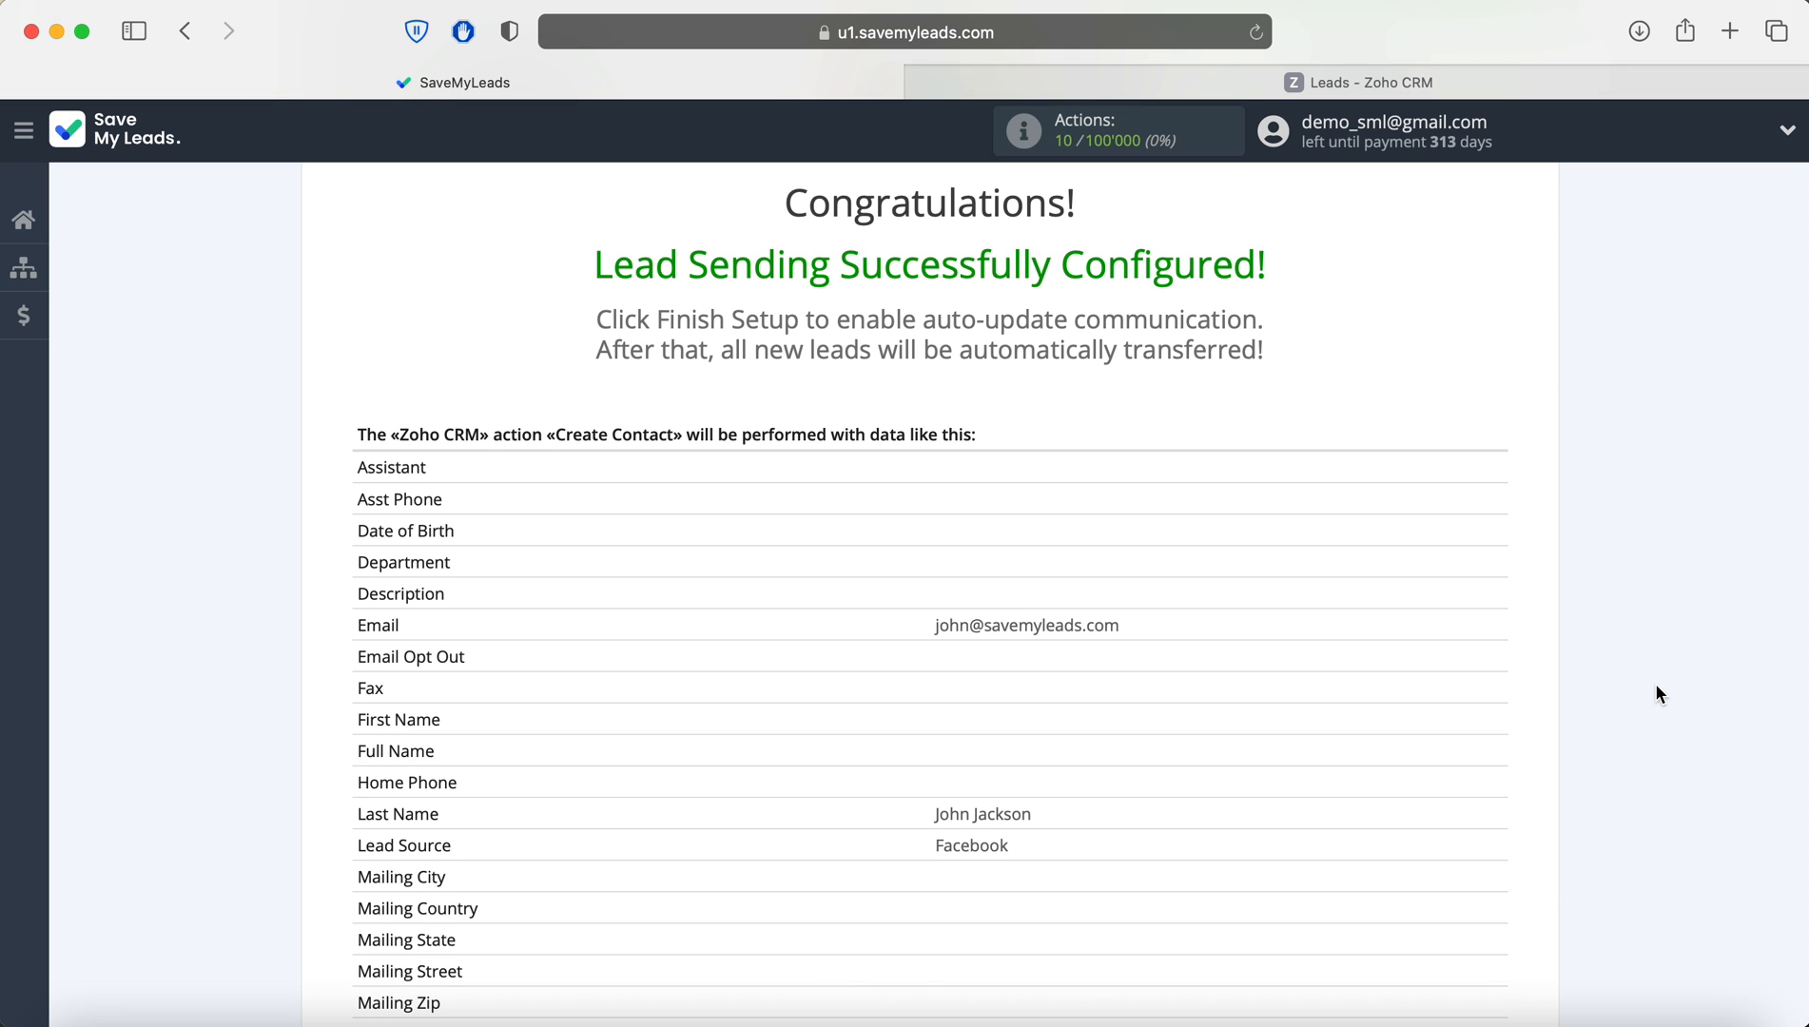
pyautogui.scroll(-3)
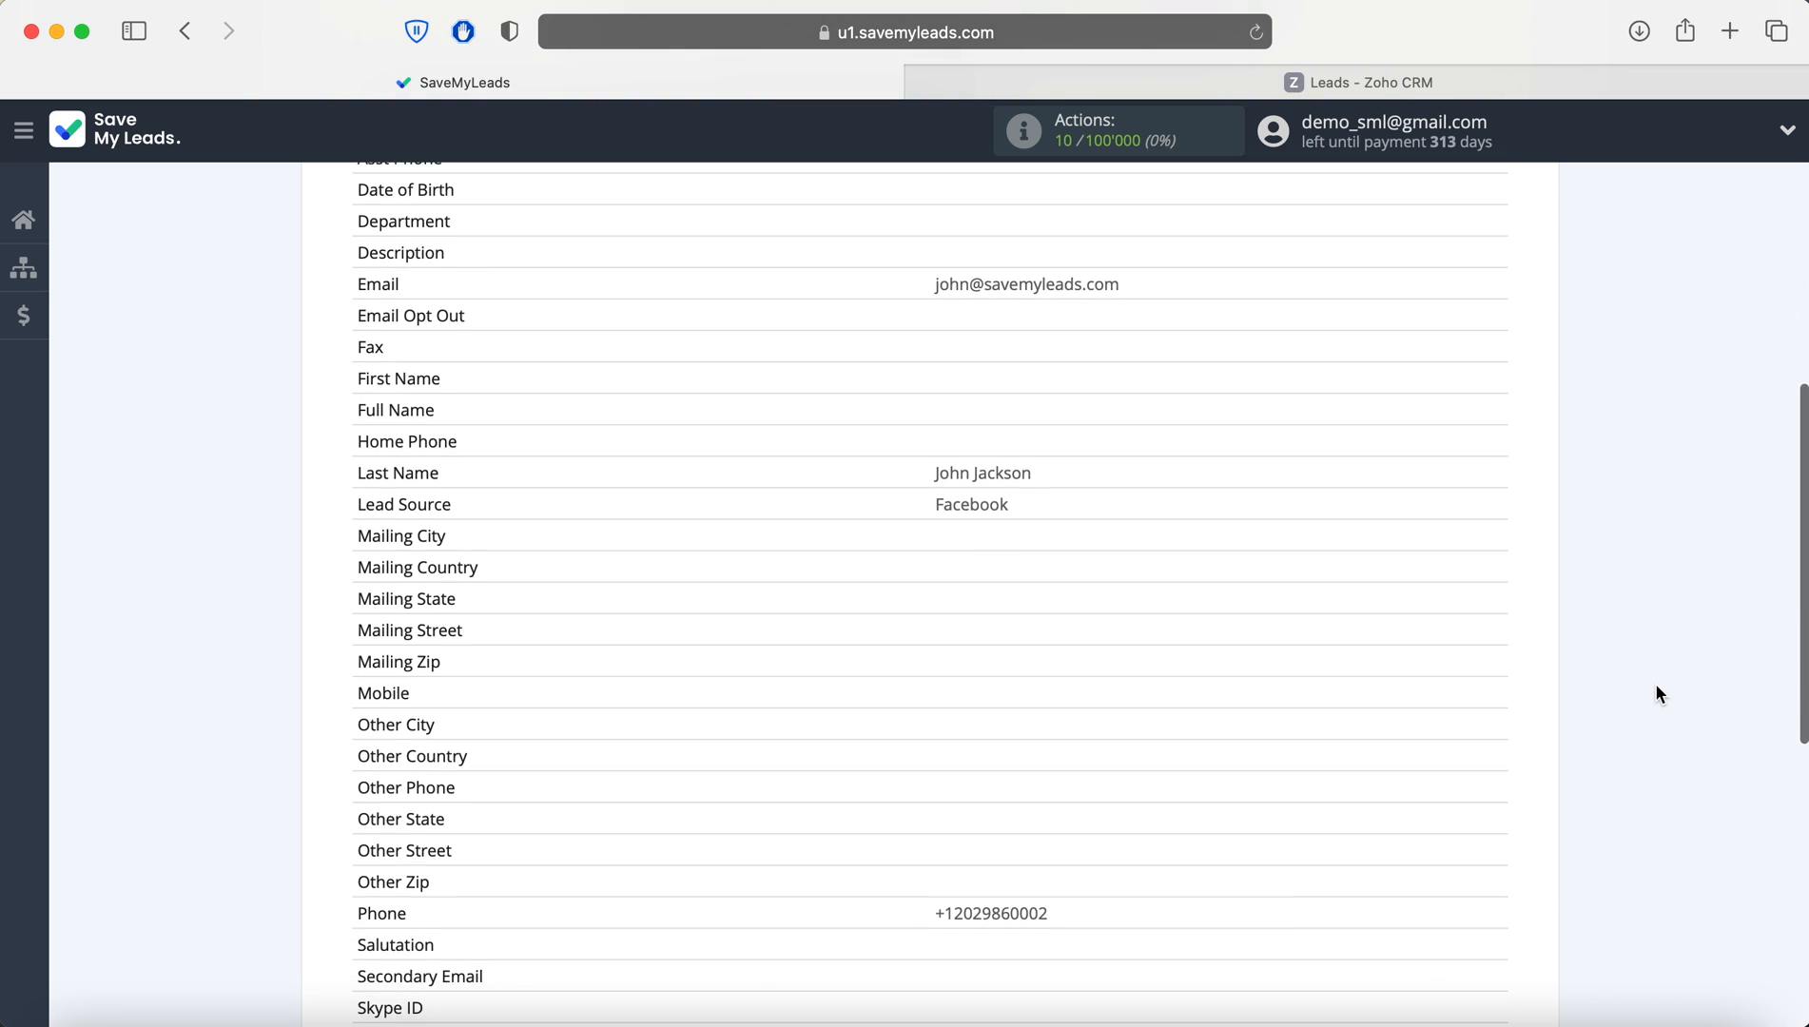
pyautogui.scroll(-3)
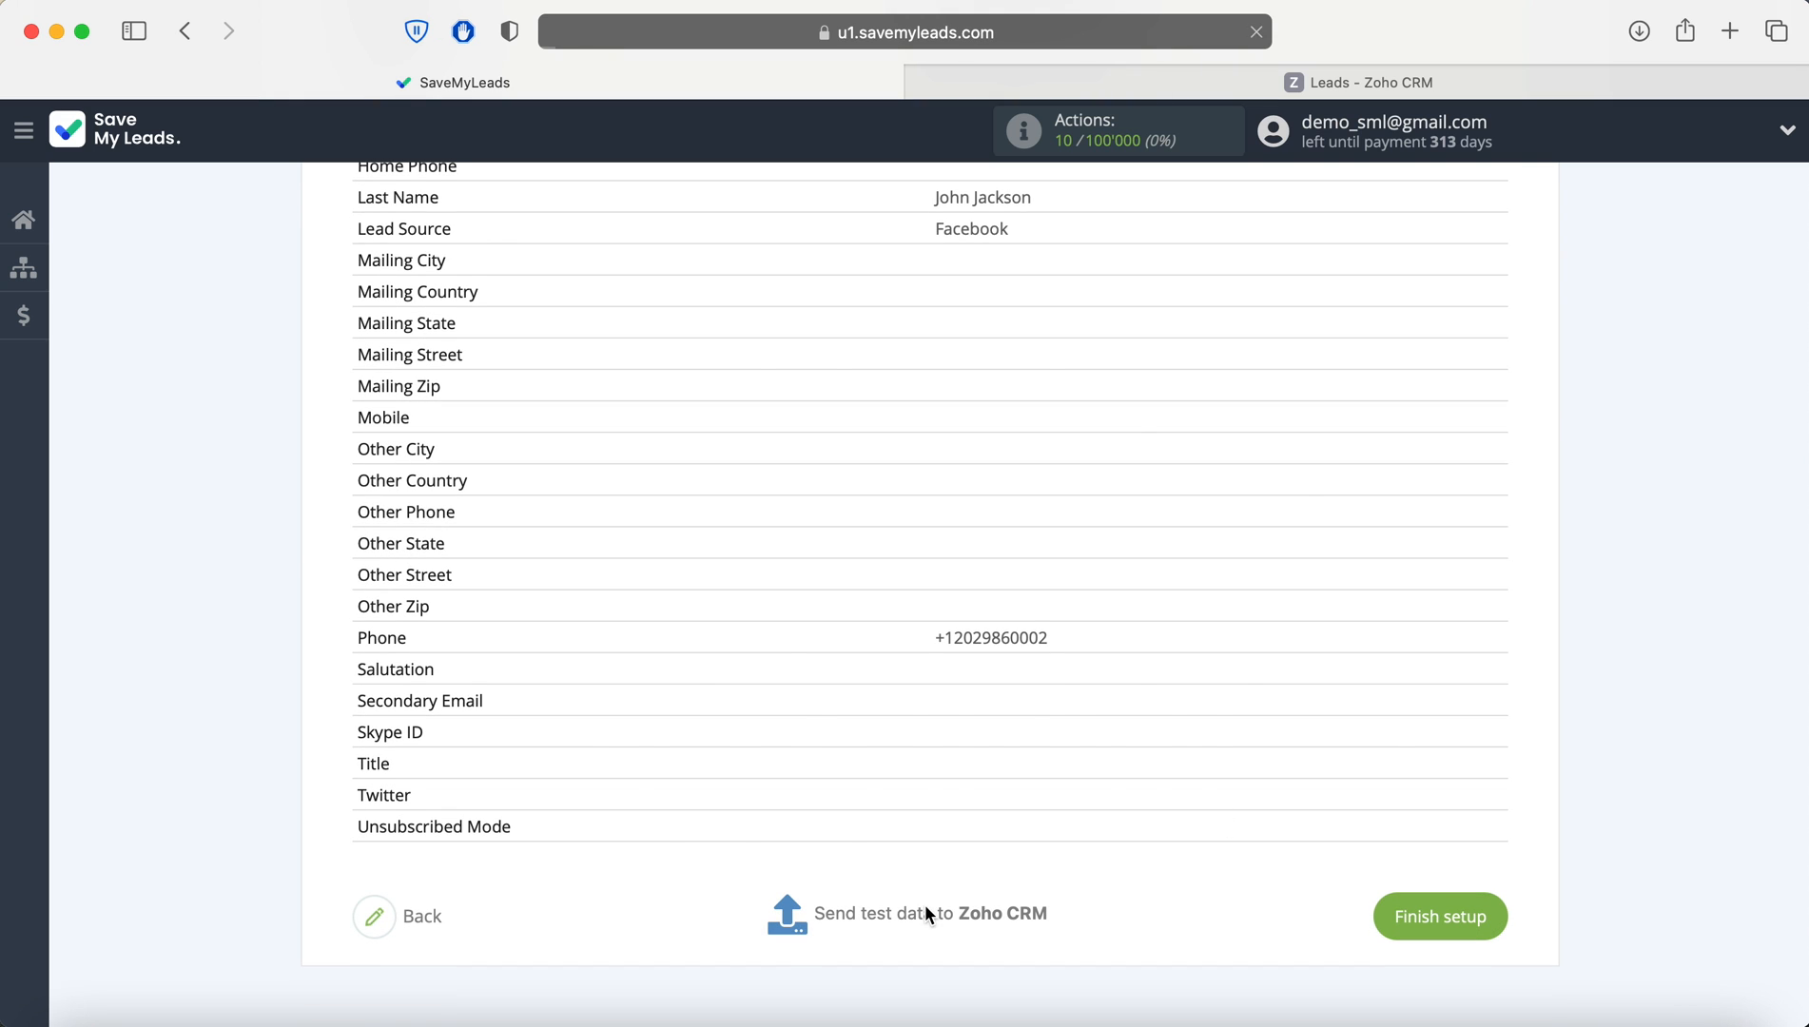
pyautogui.click(907, 914)
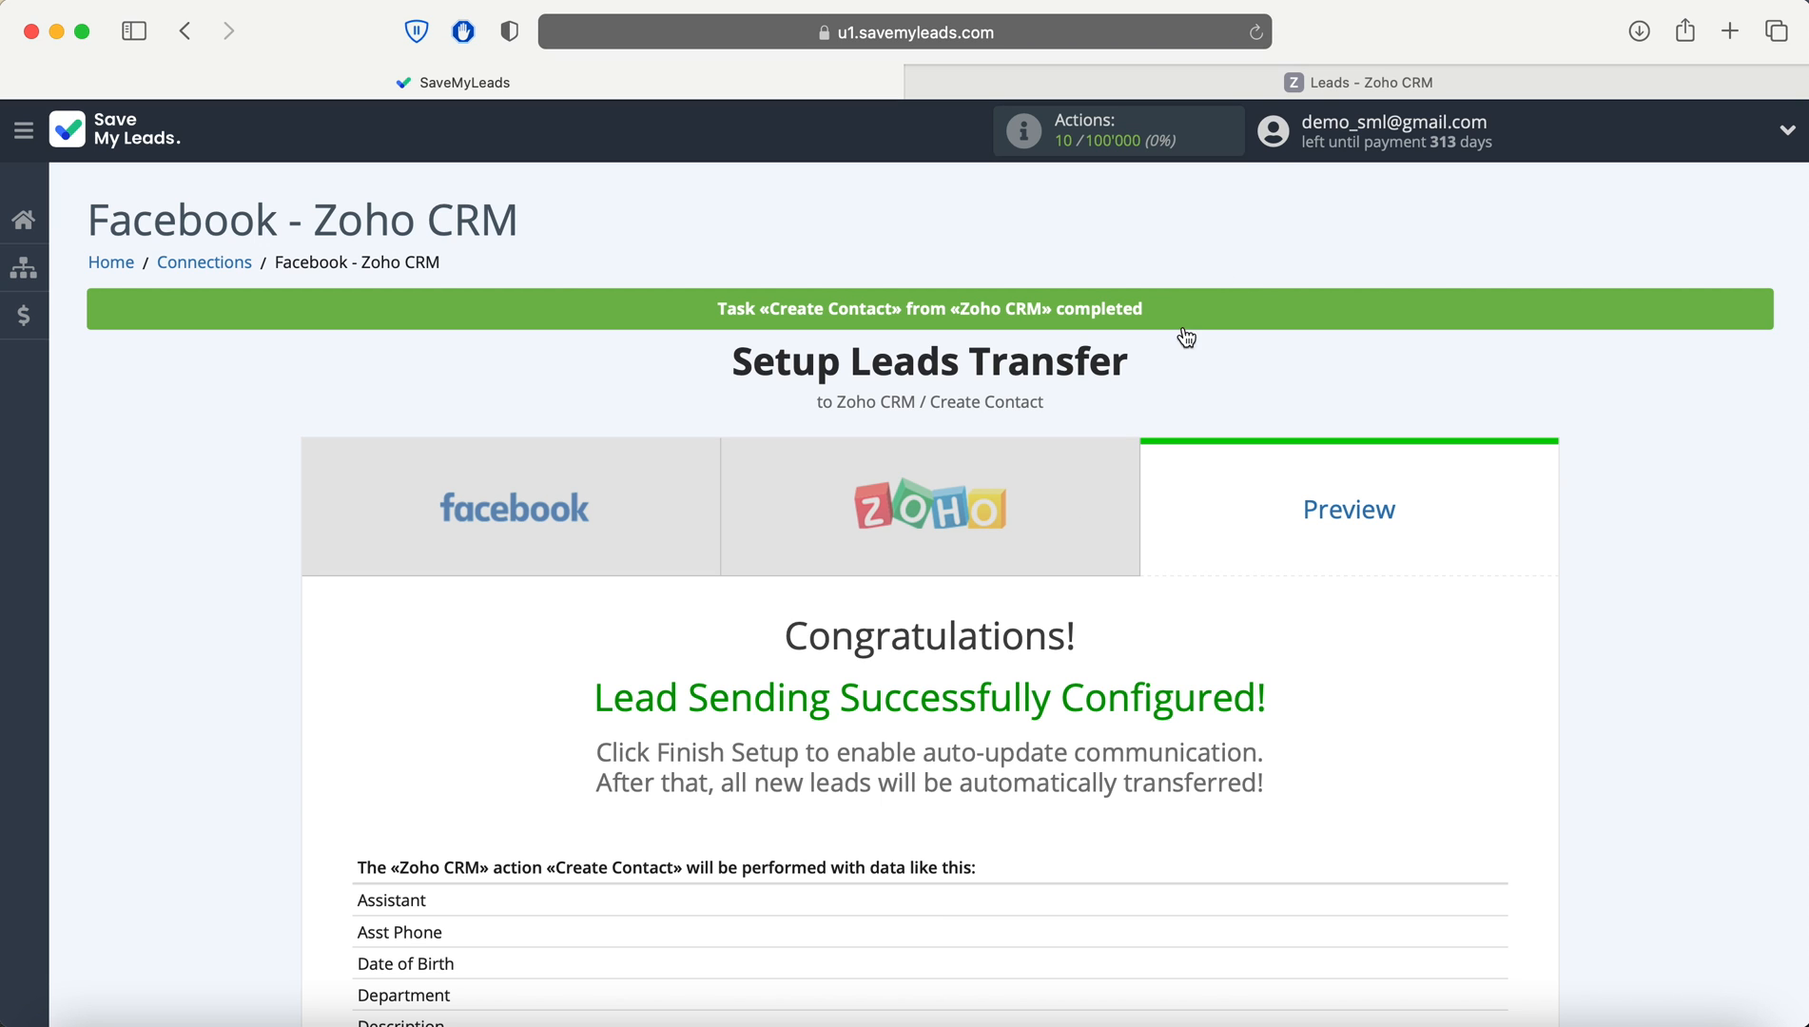
pyautogui.click(1359, 82)
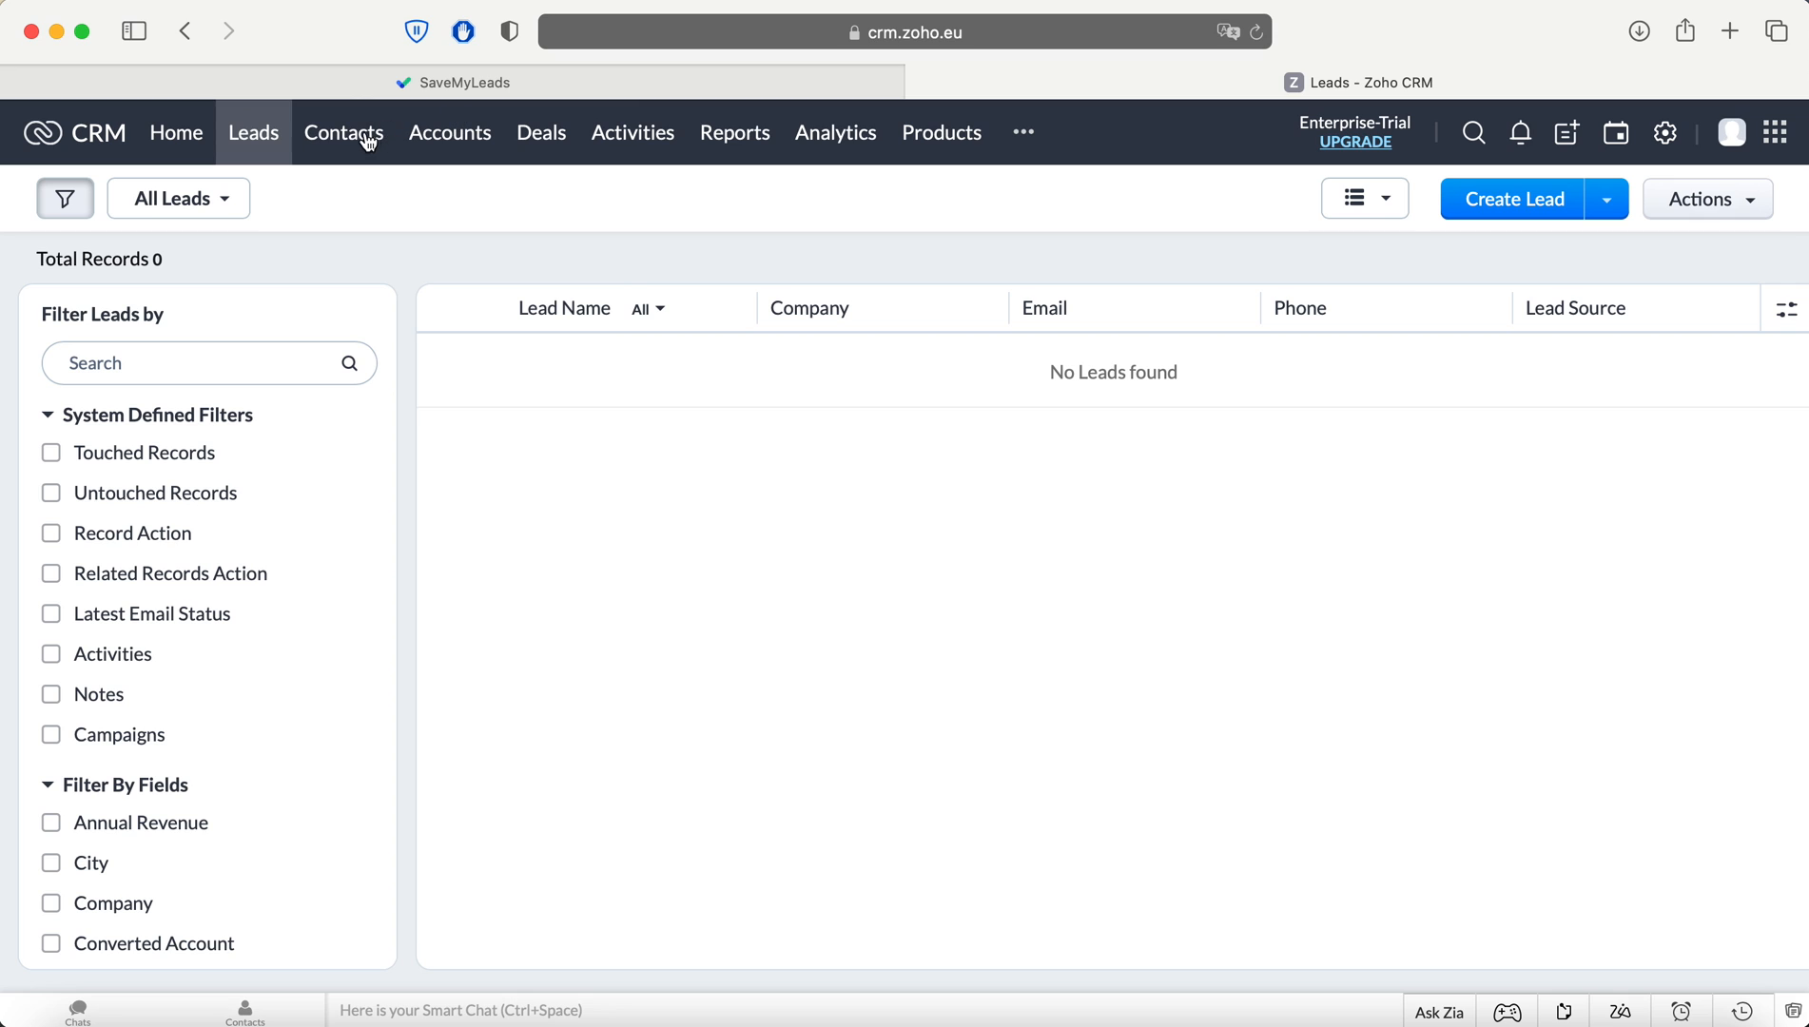
pyautogui.click(343, 132)
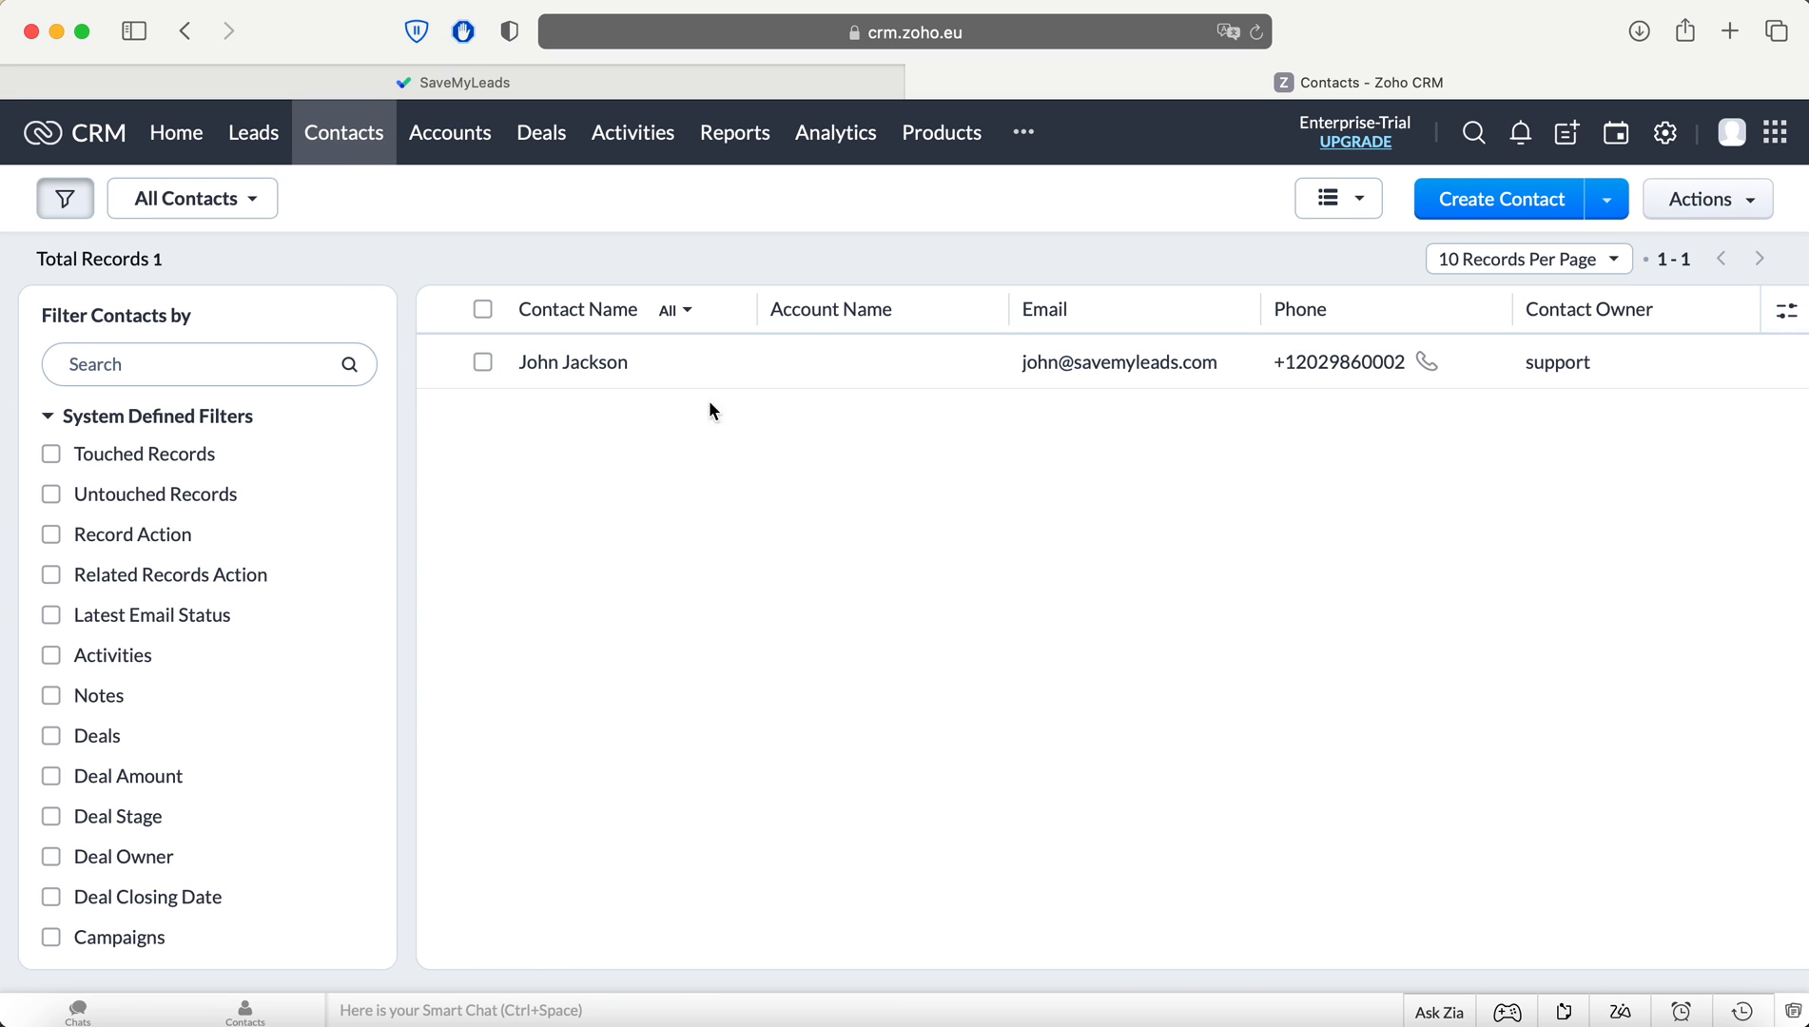
pyautogui.moveTo(1584, 401)
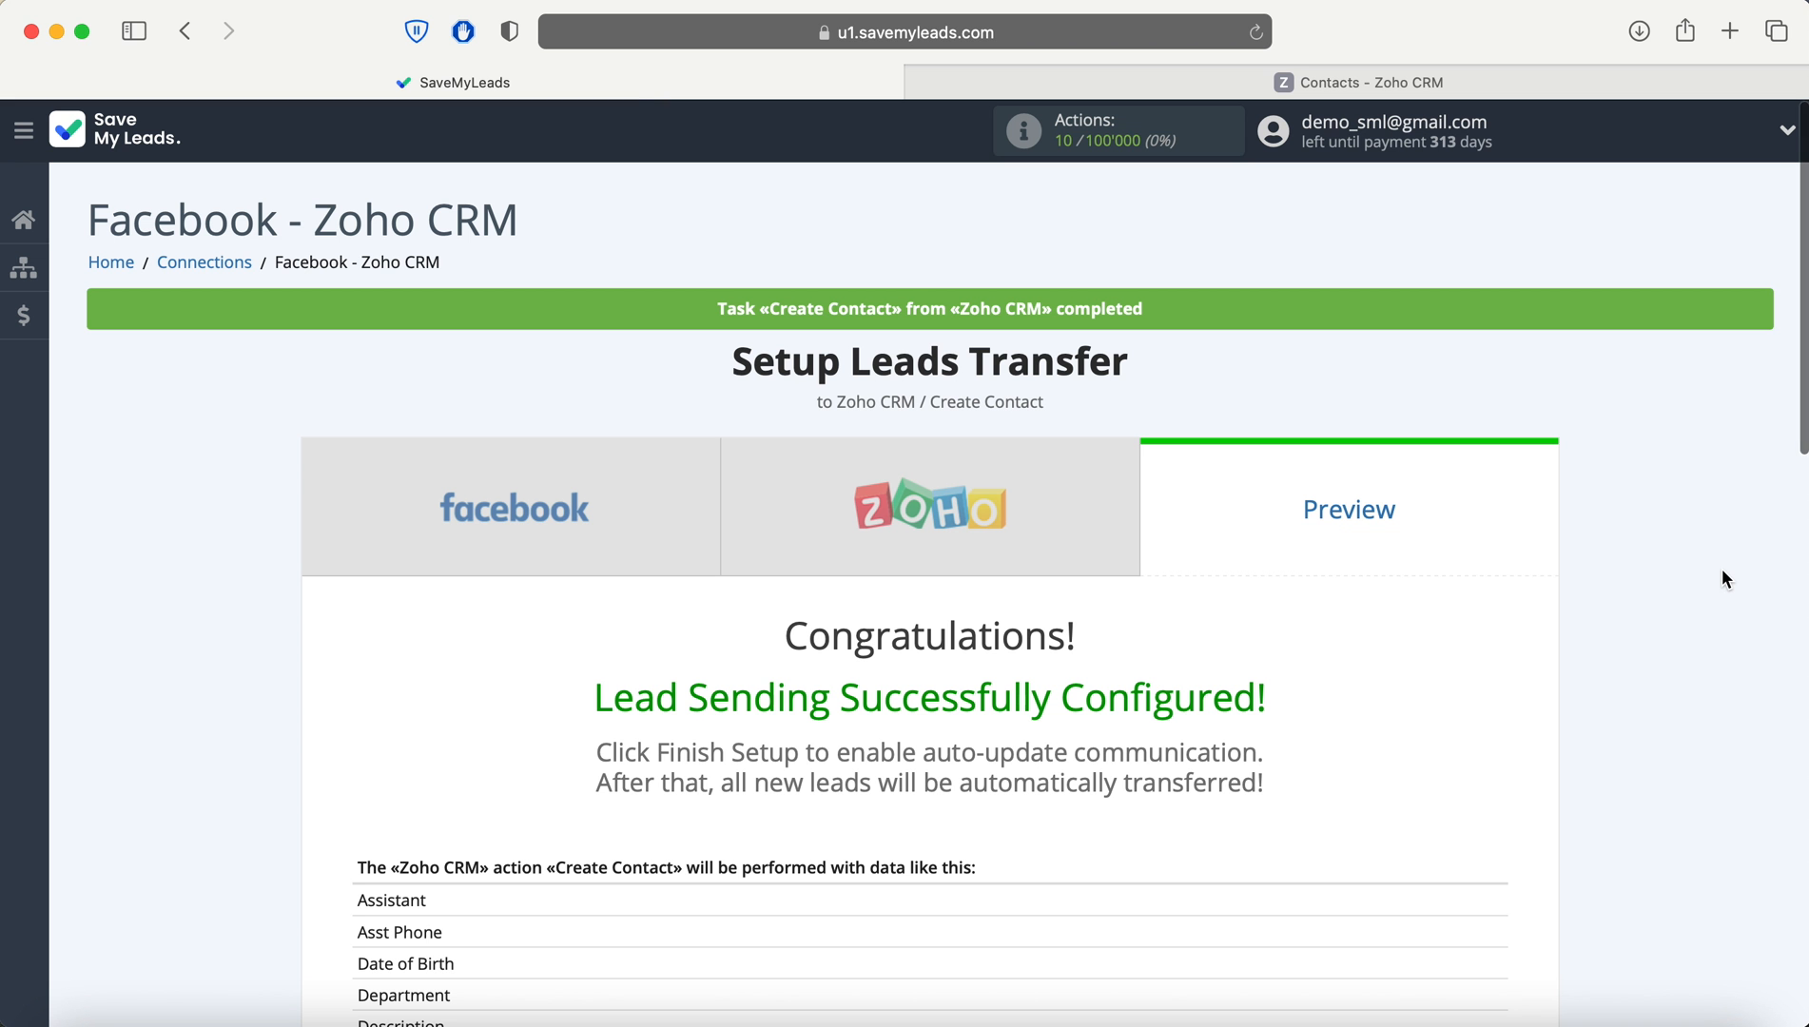
# Step: Finish setup of the Facebook - Zoho CRM connection with automatic lead transfer enabled
pyautogui.scroll(-3)
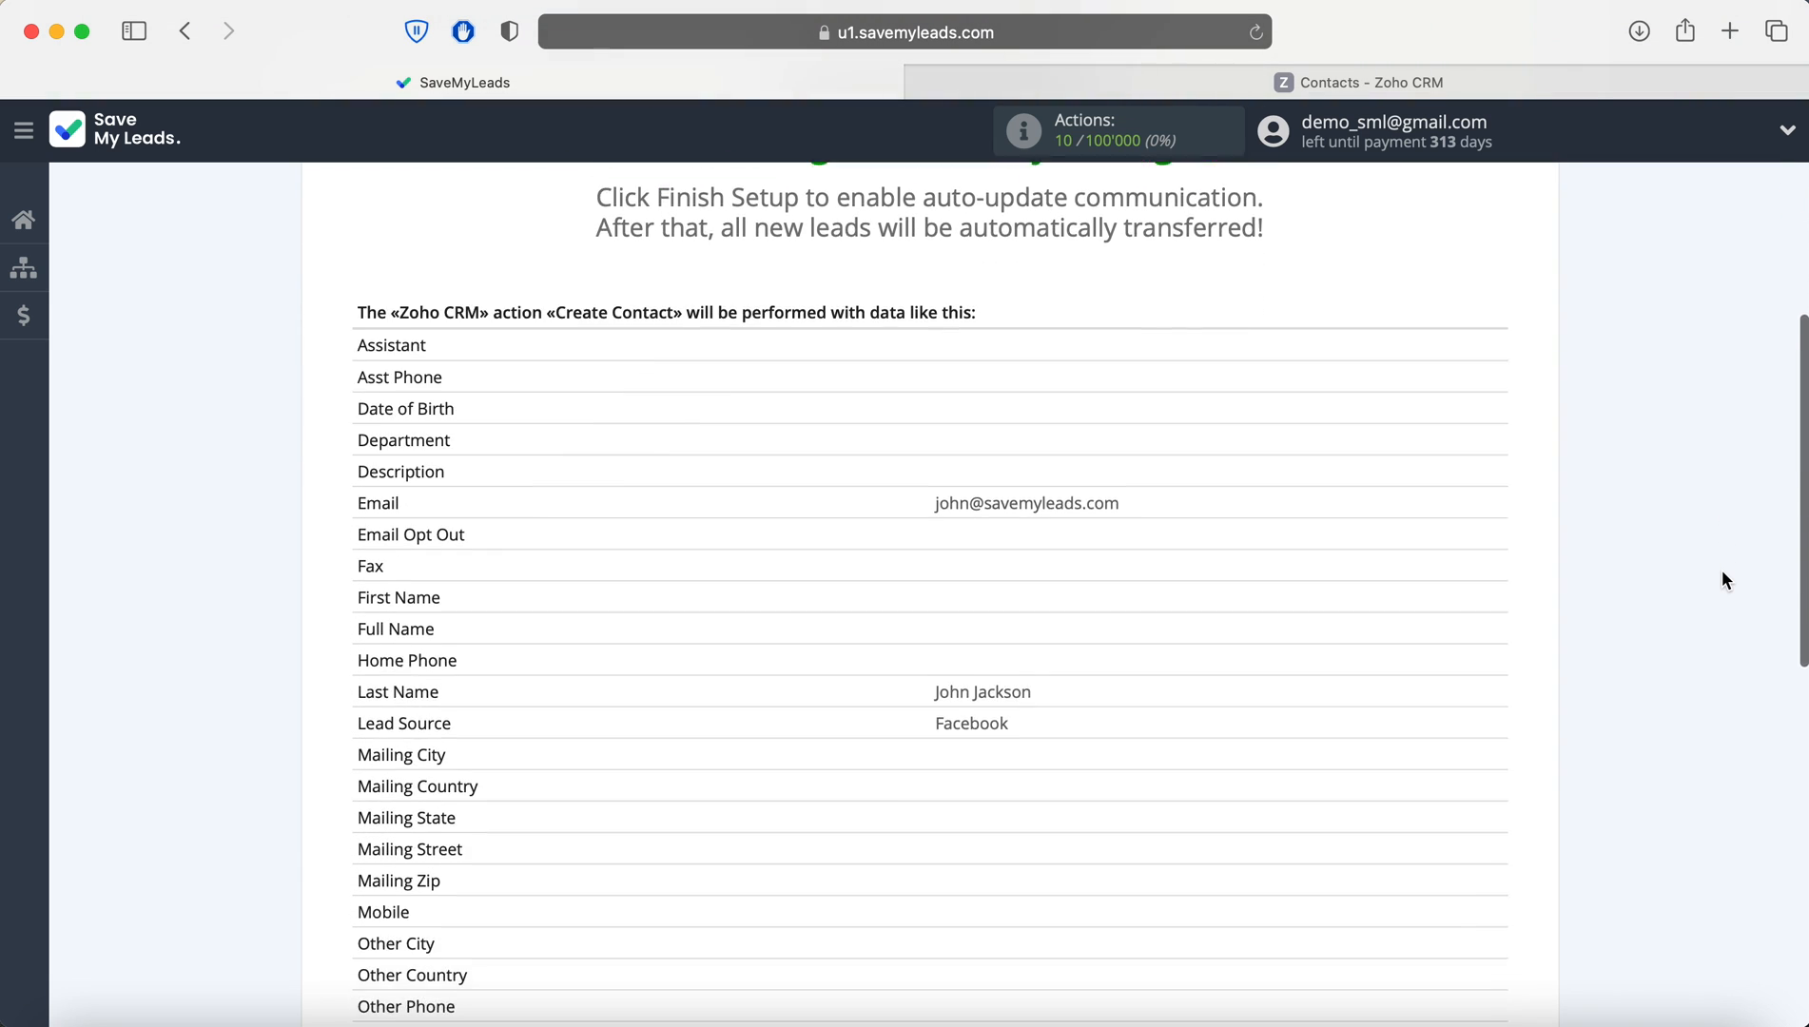
pyautogui.scroll(-3)
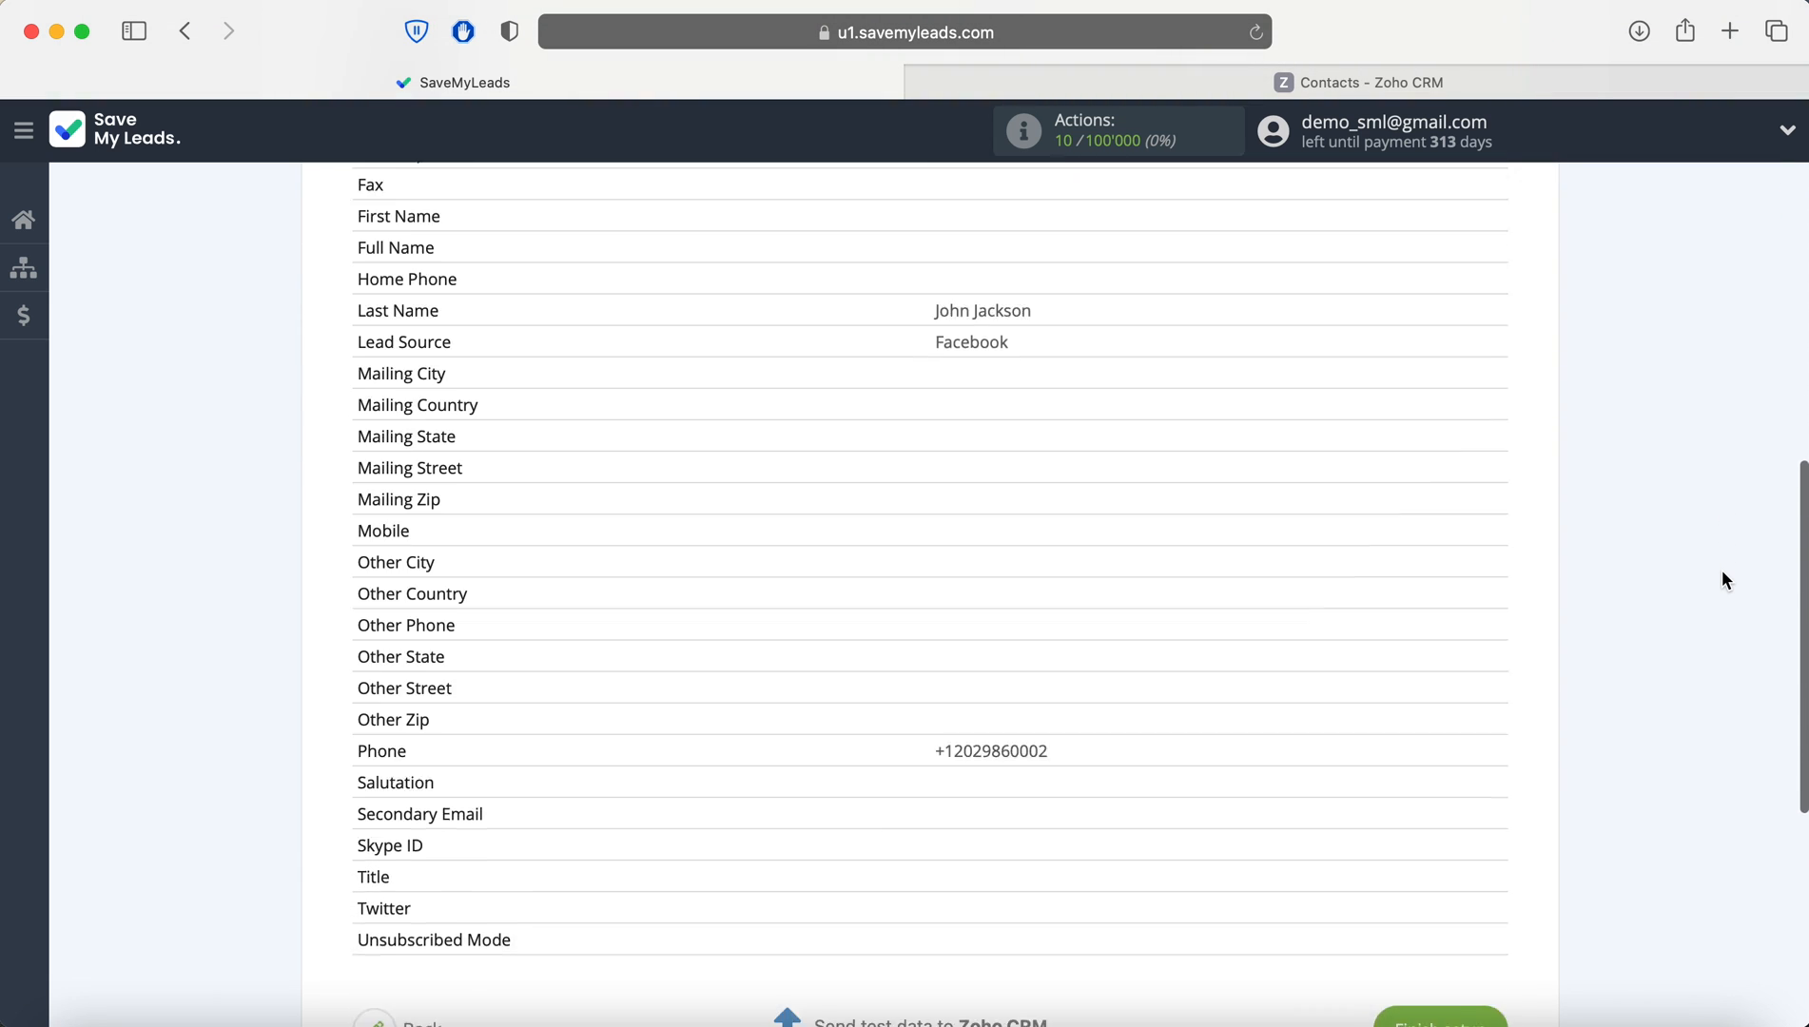
pyautogui.scroll(-3)
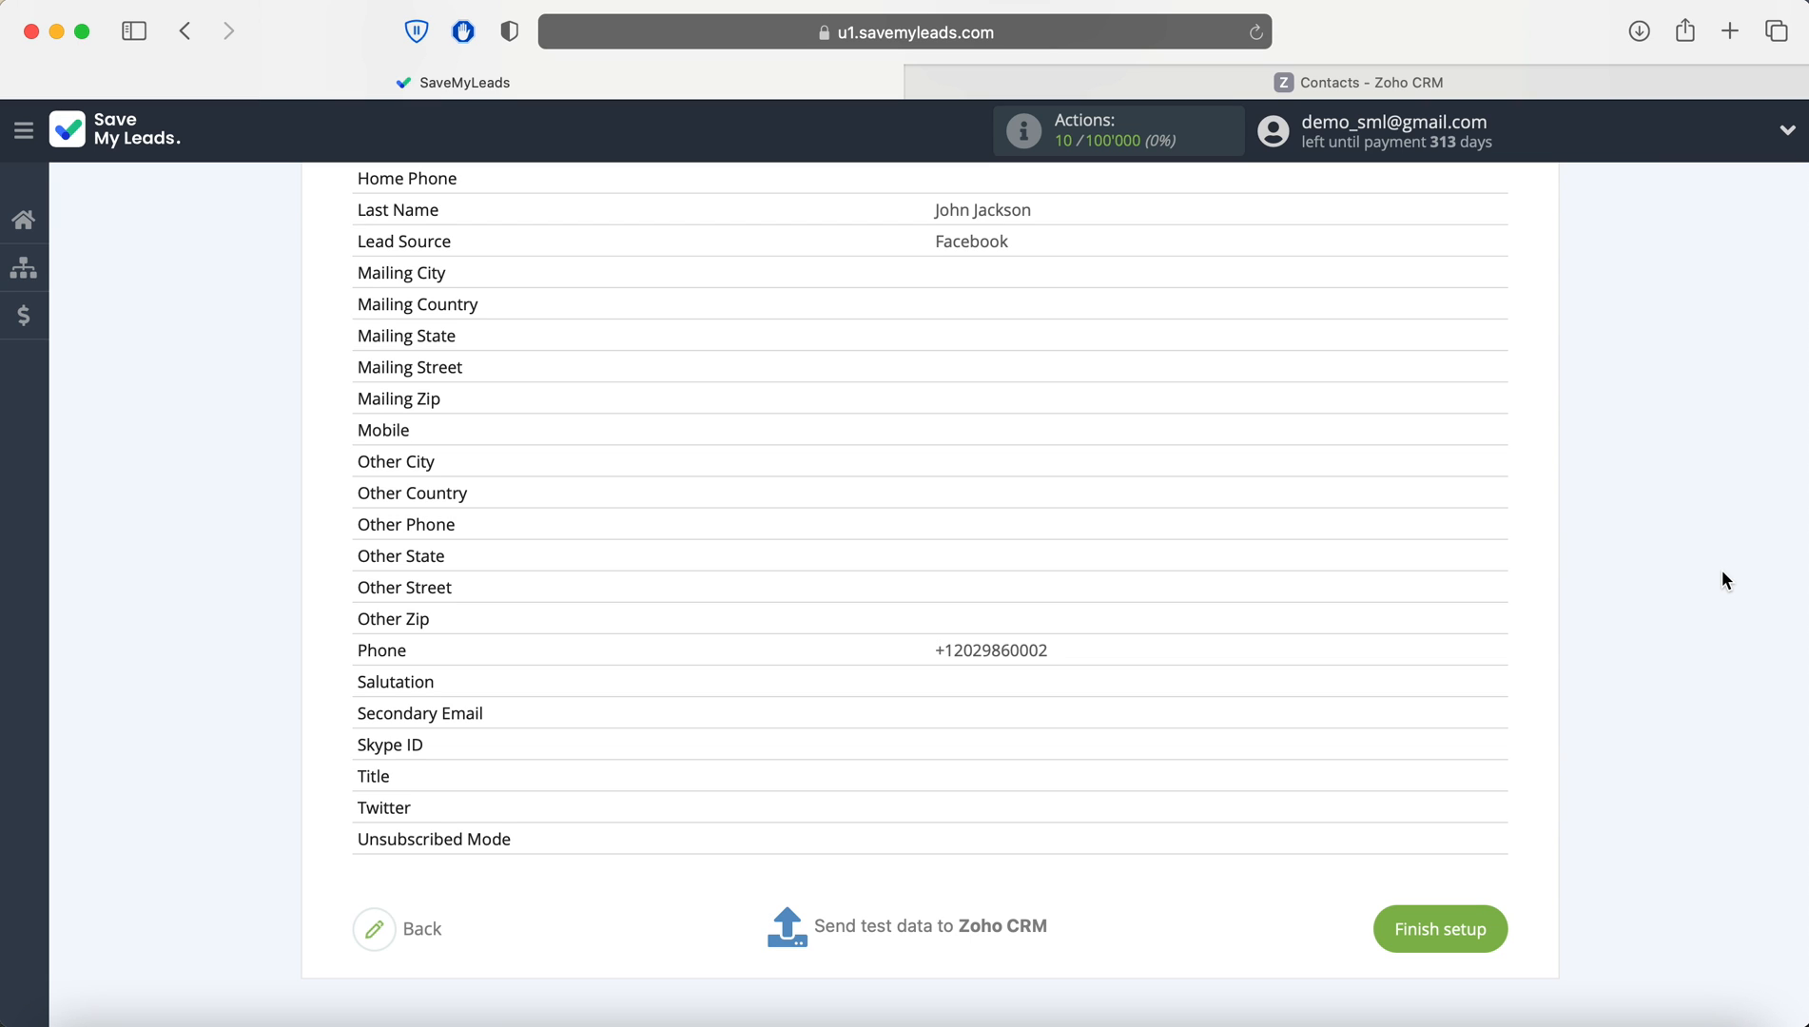
pyautogui.click(1440, 929)
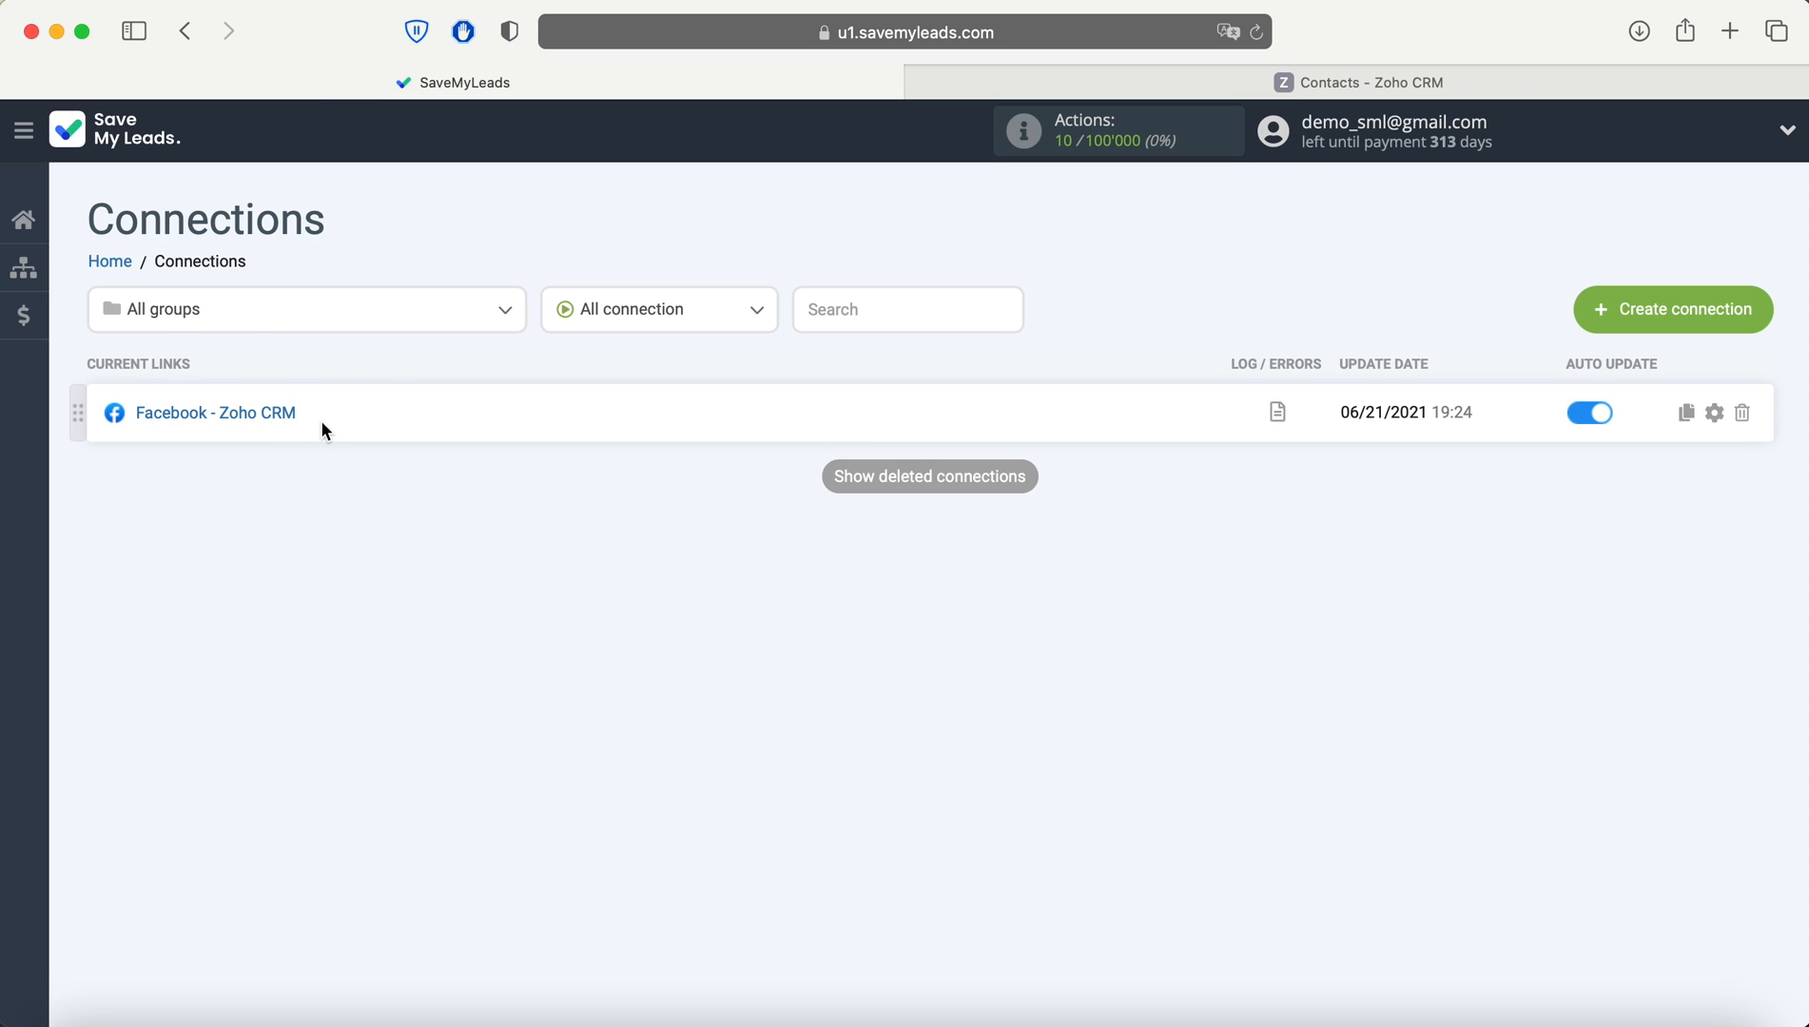
pyautogui.moveTo(335, 422)
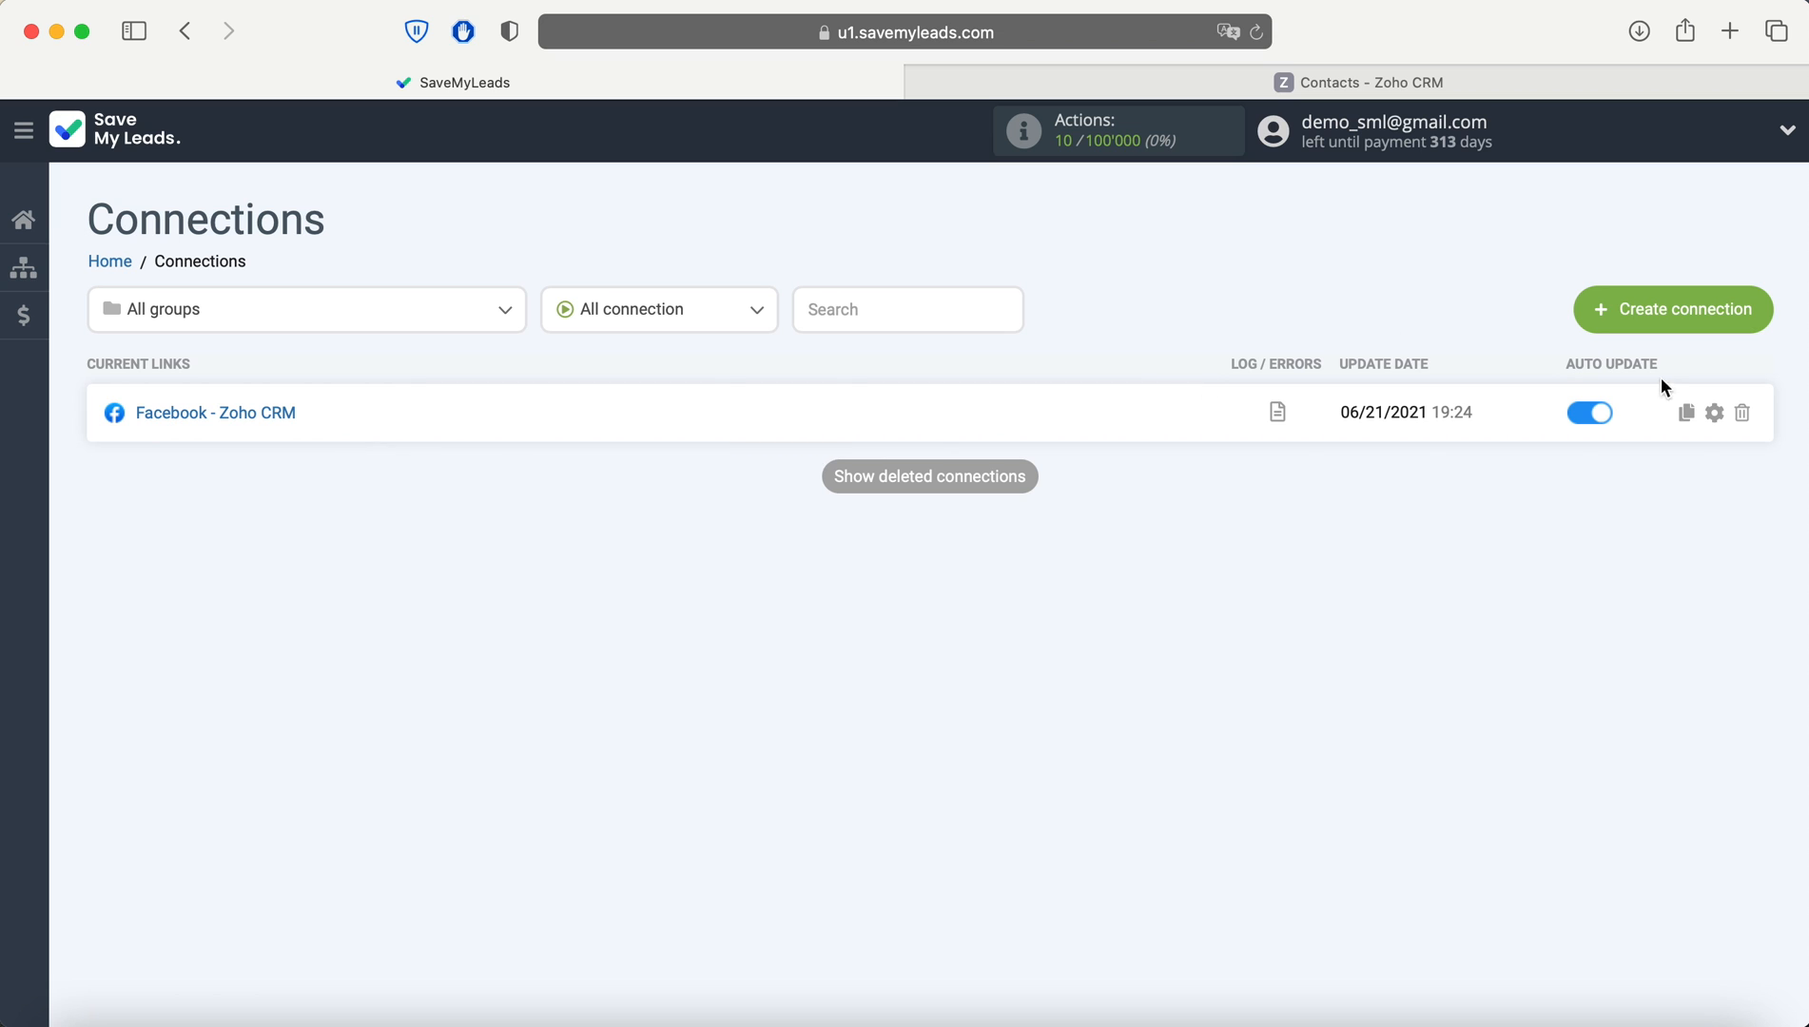
# Step: Append 'LeadForm 19.05.2021' to the connection's link name and save it
pyautogui.click(1713, 412)
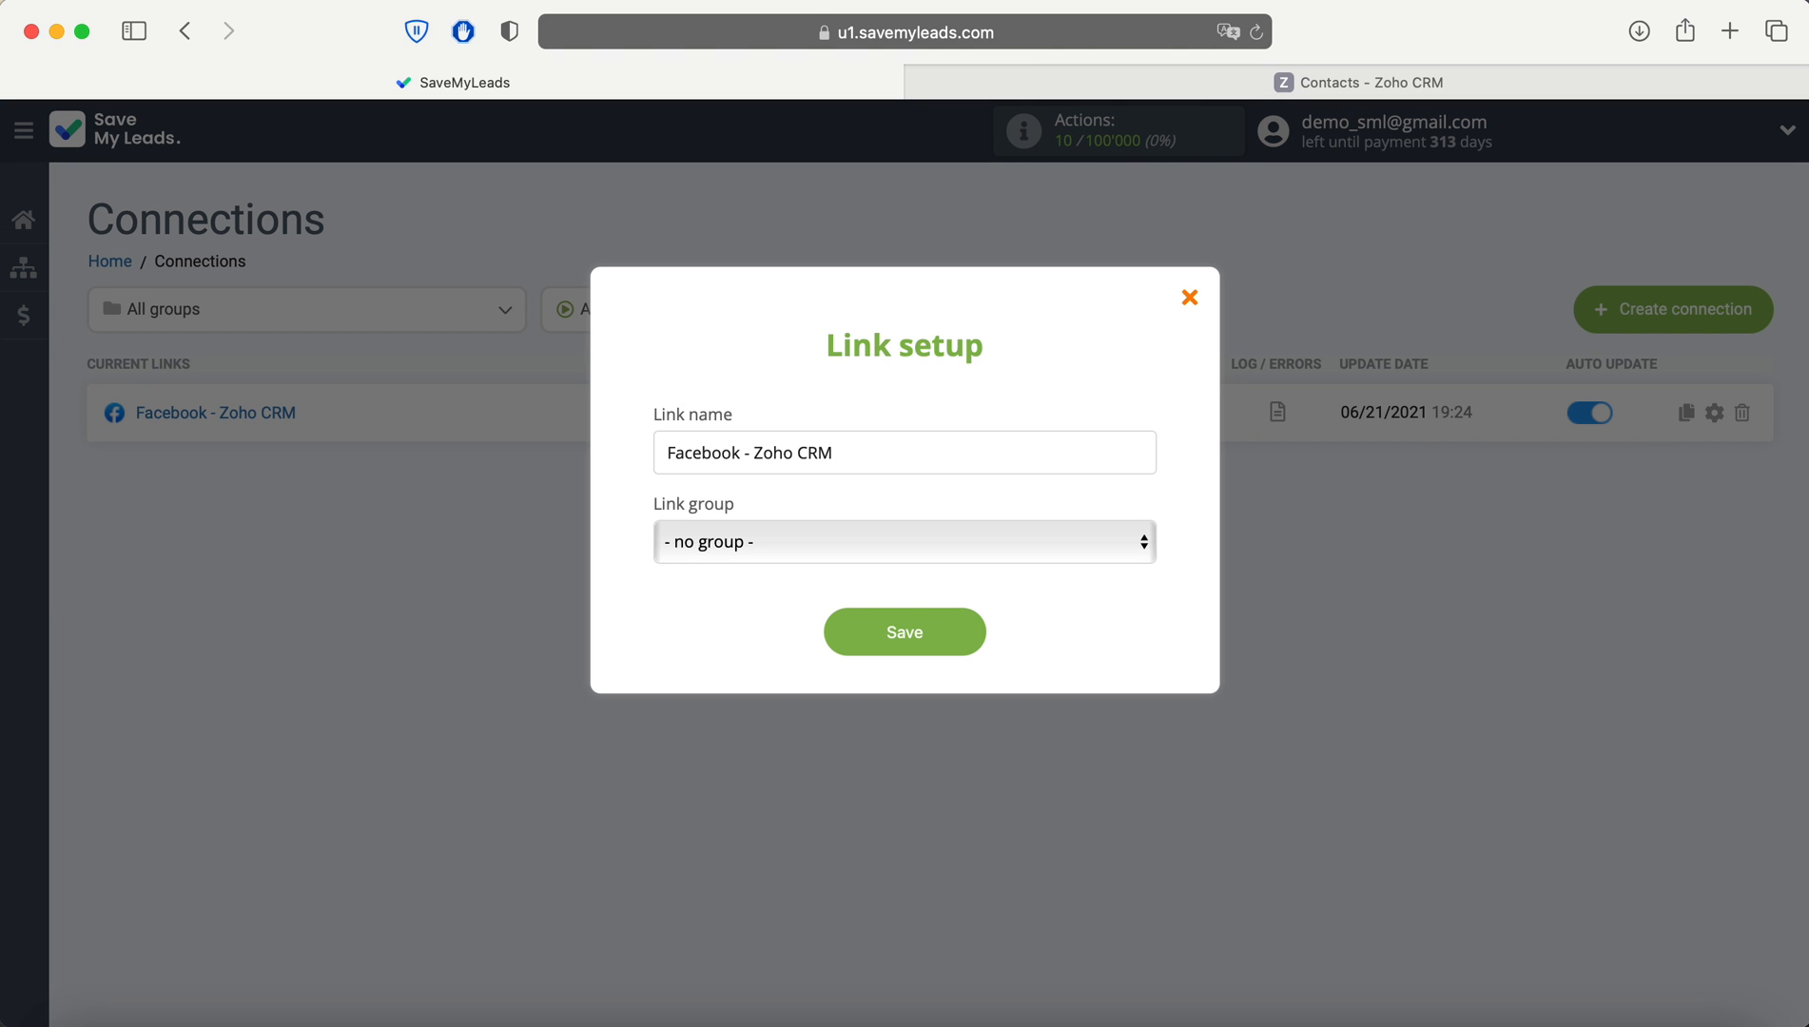
pyautogui.write('LeadForm 19.05.2021')
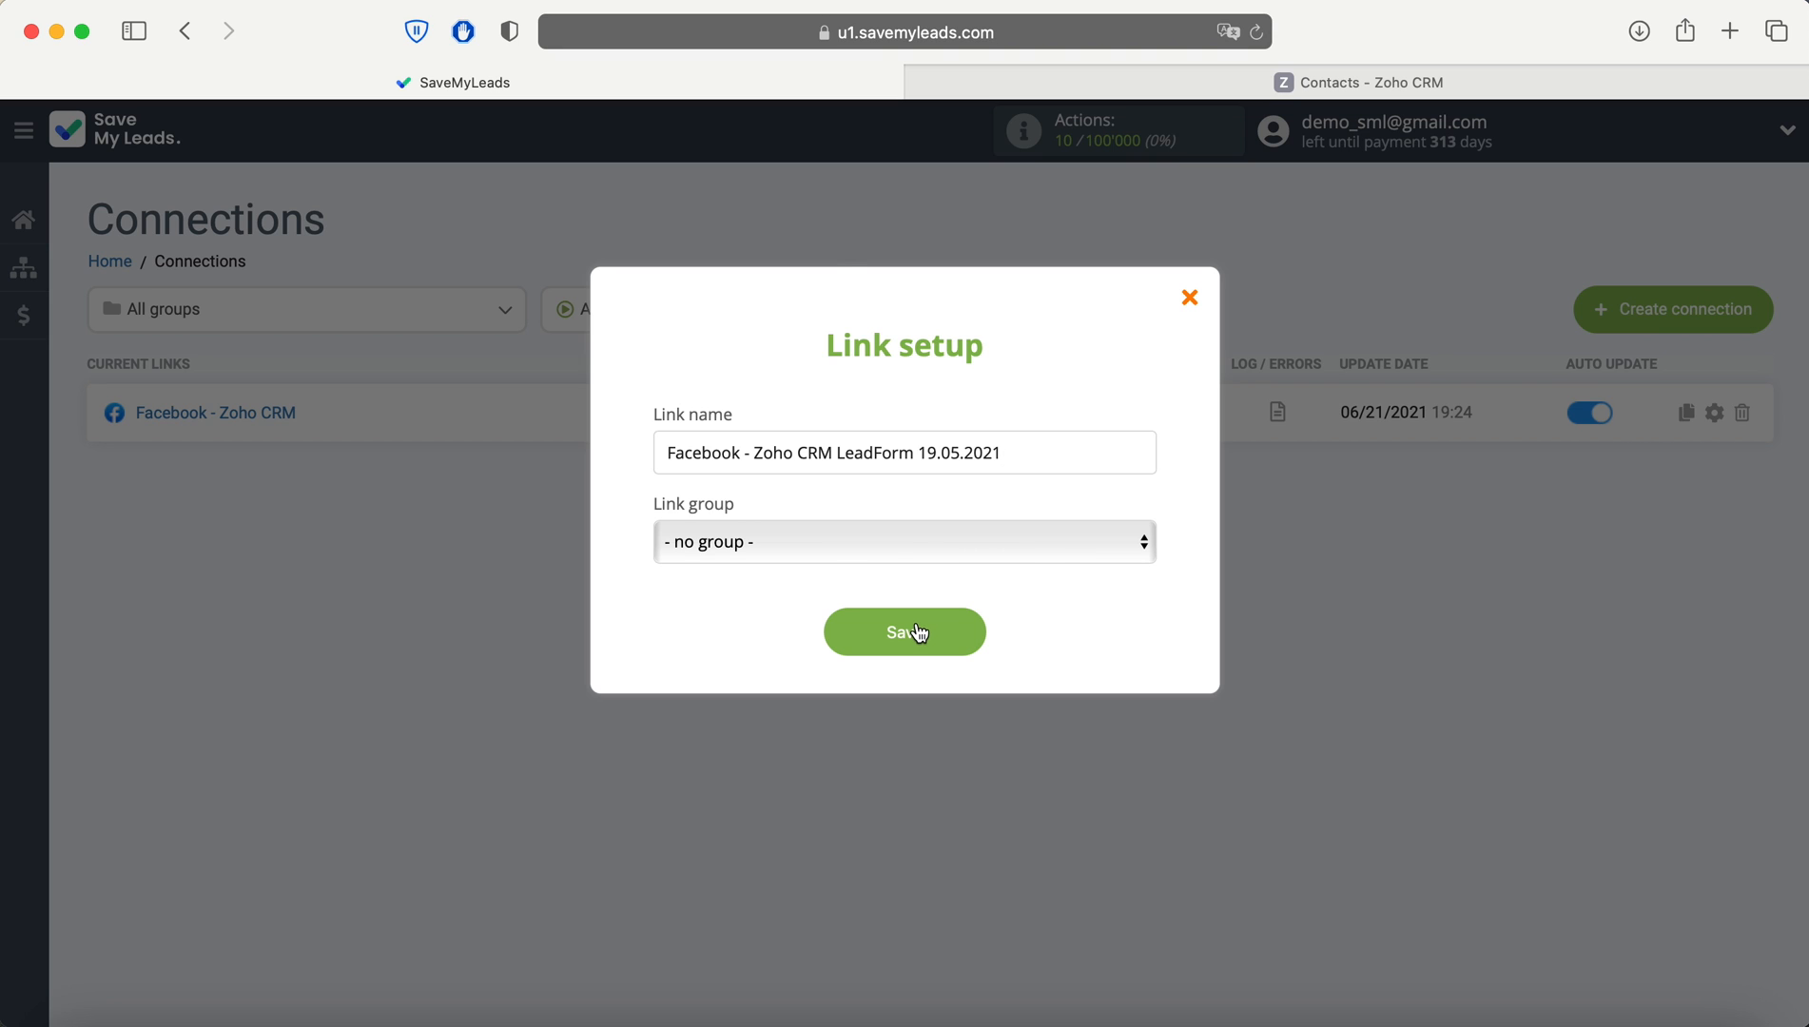
pyautogui.click(905, 631)
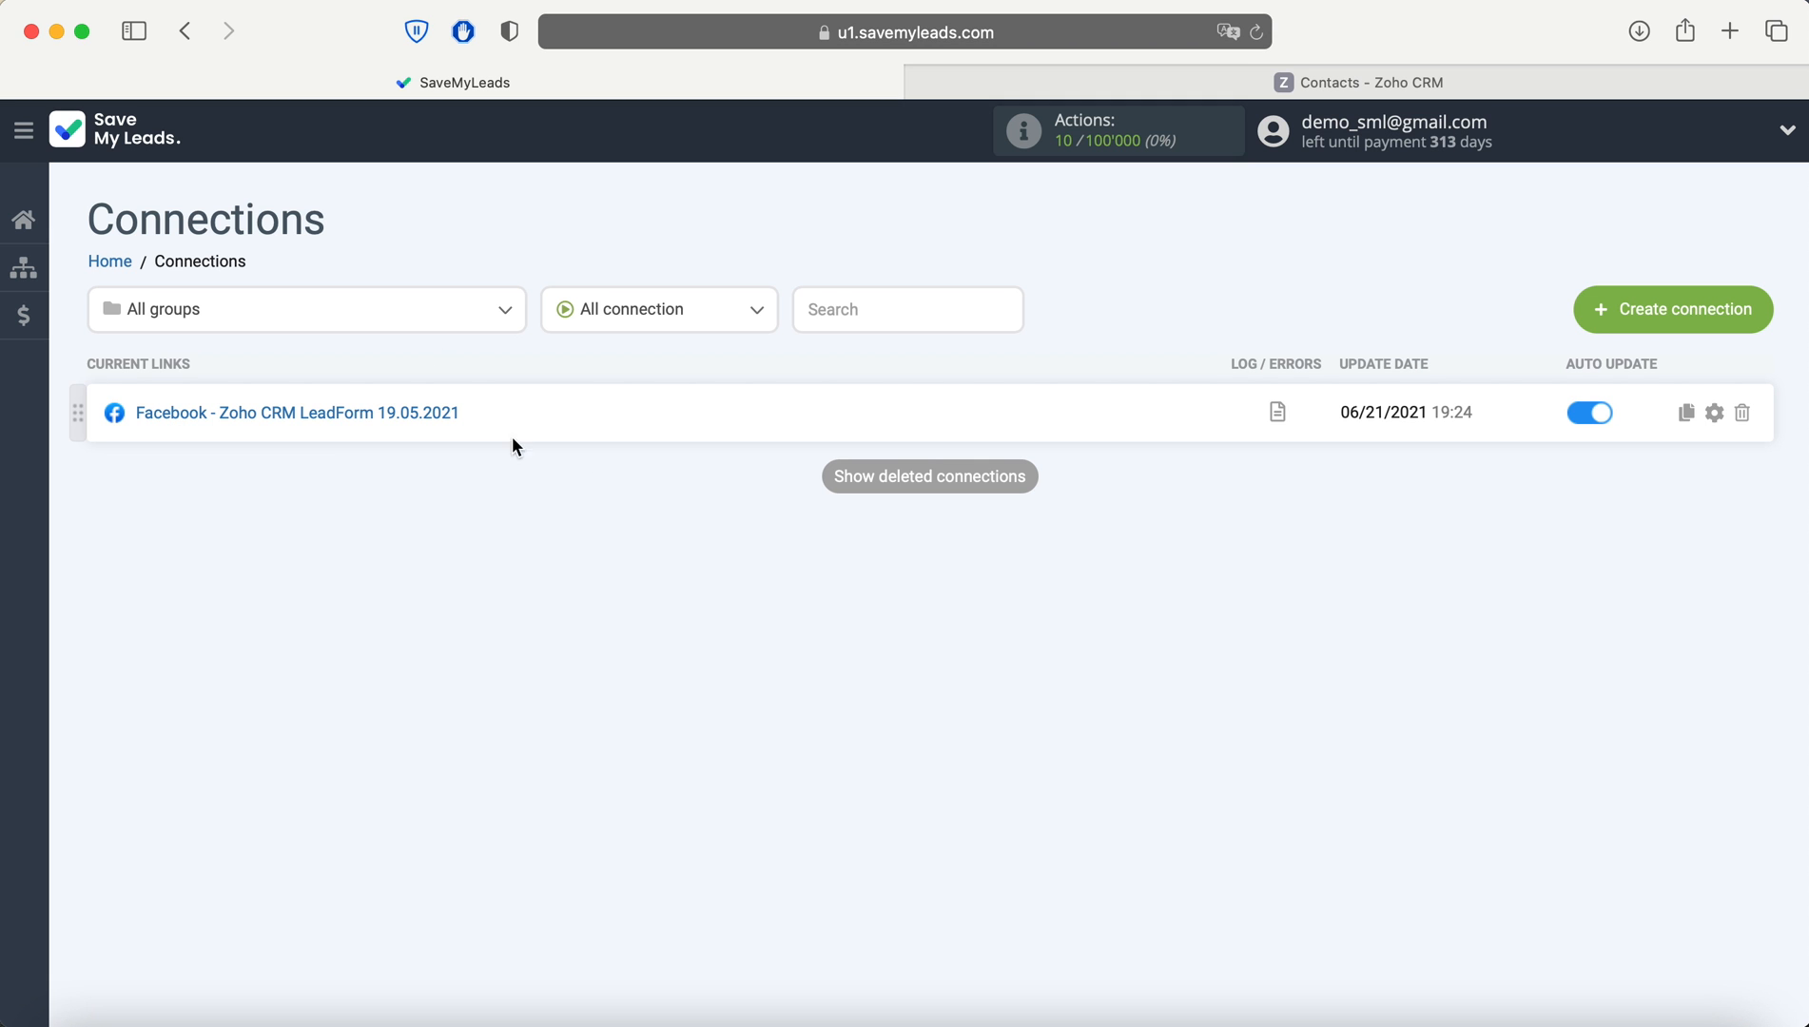
pyautogui.moveTo(538, 490)
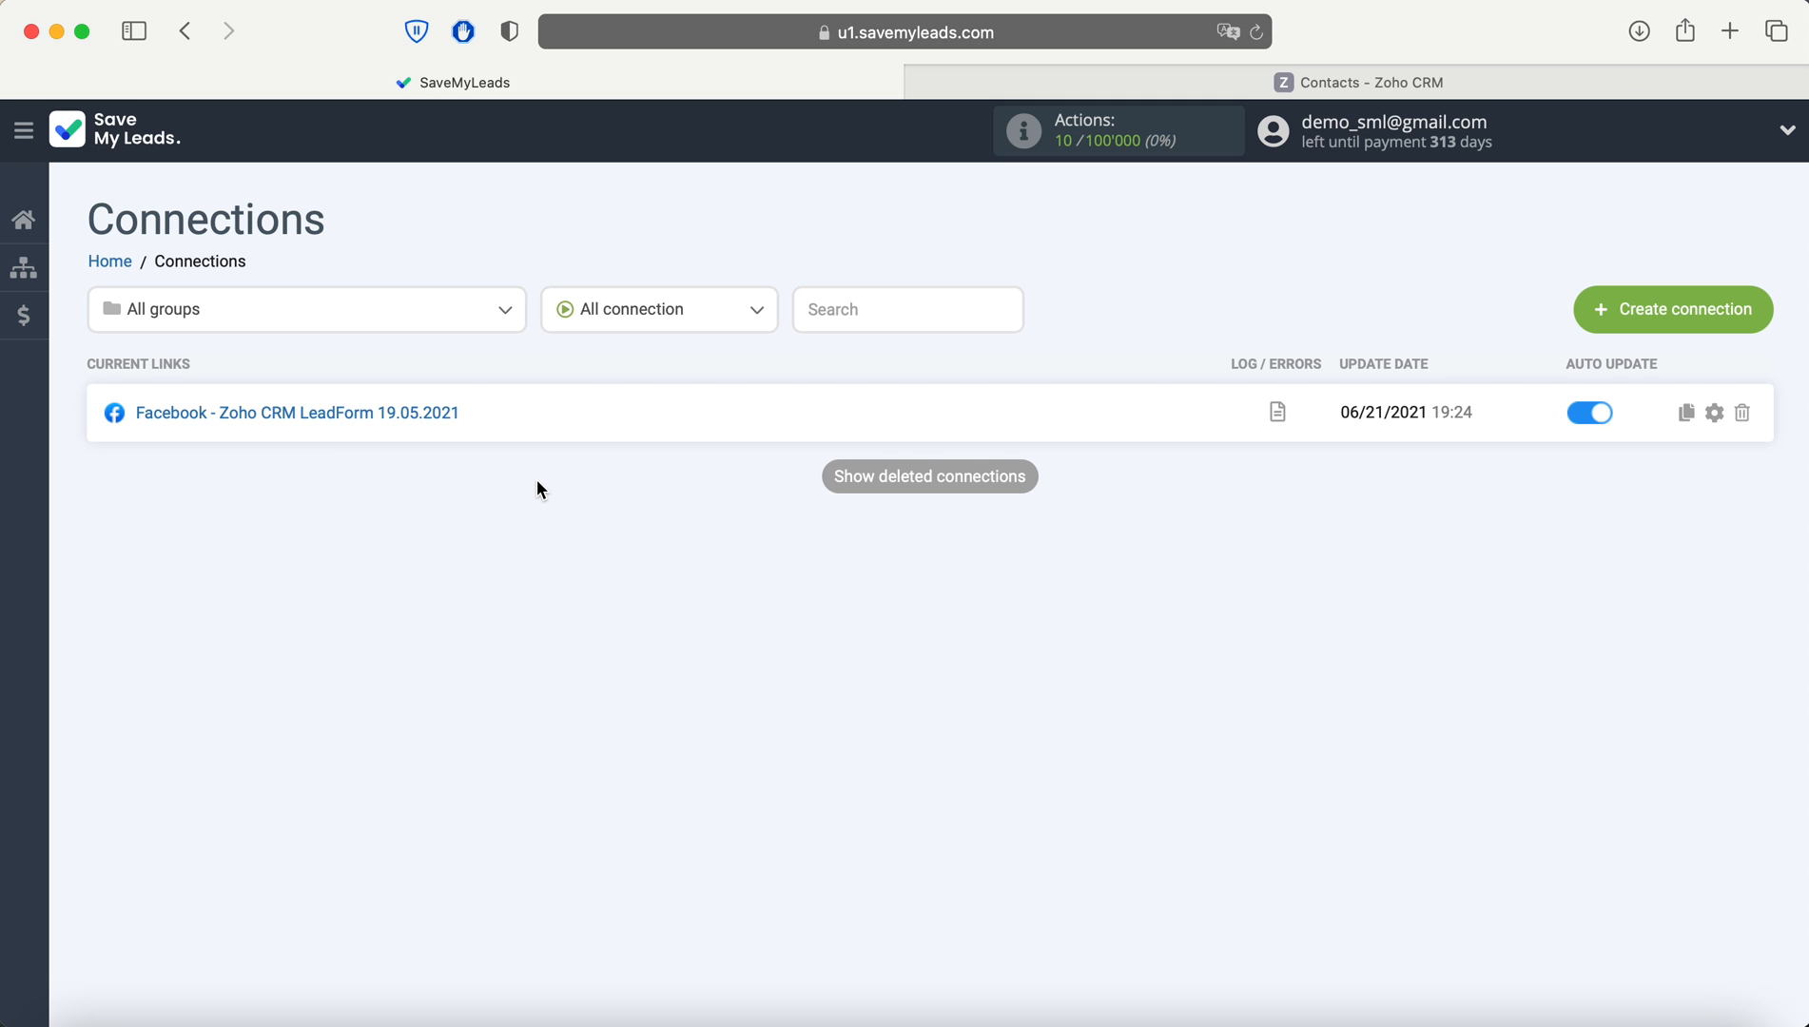